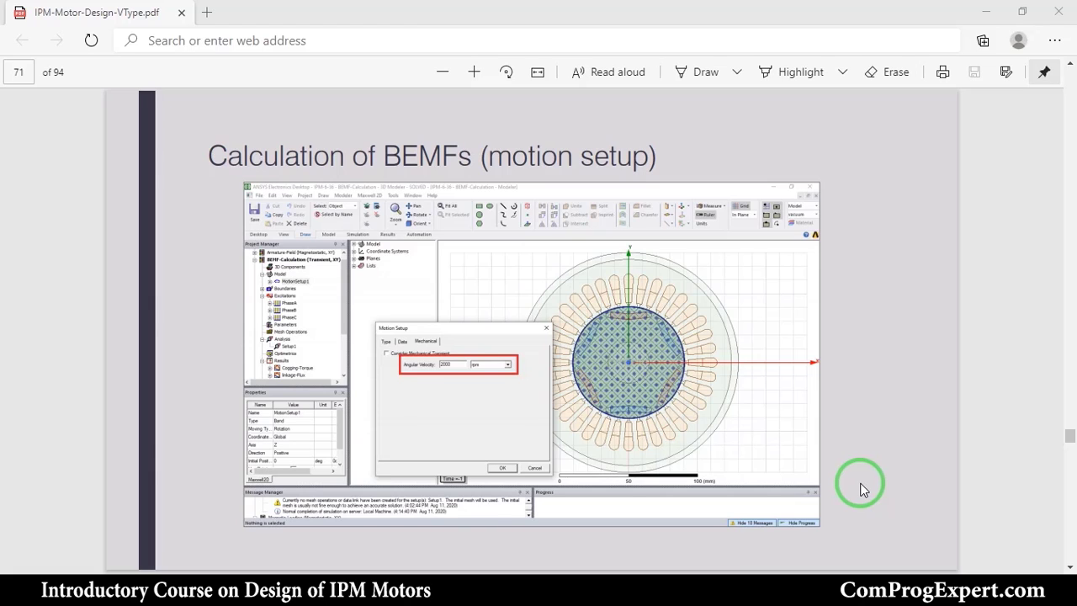
mouse_move(558, 327)
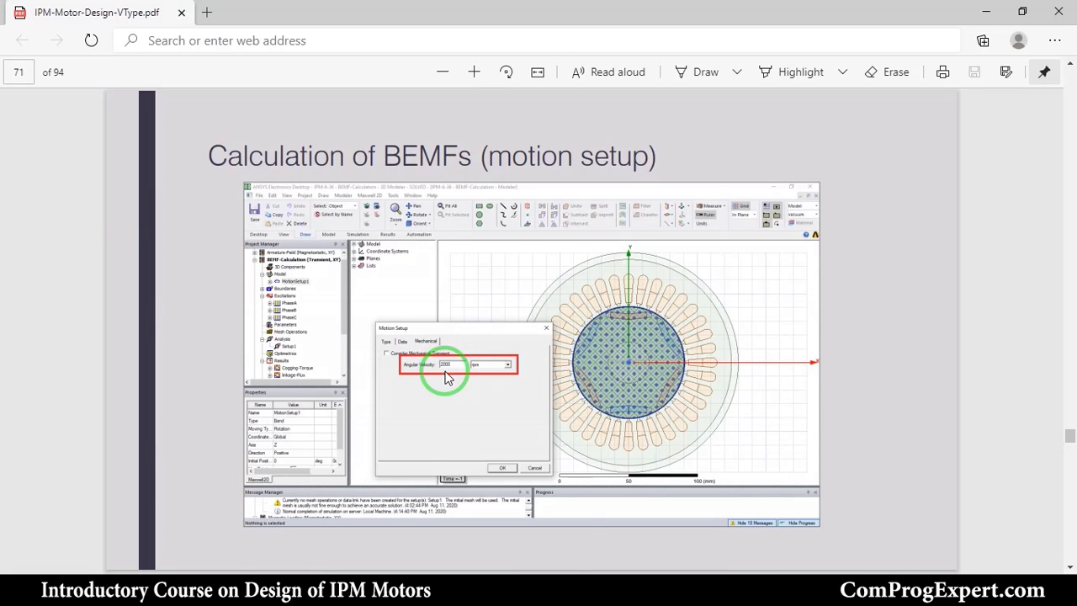
Step: Page the course slides to the cogging torque plot, then return to the motor project
key(Right)
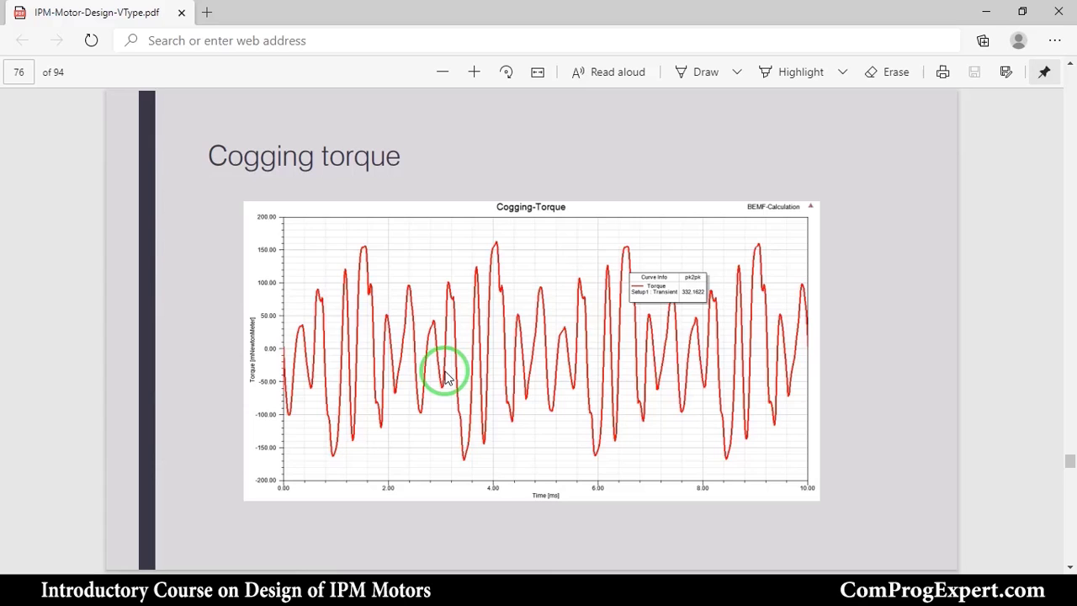
key(Right)
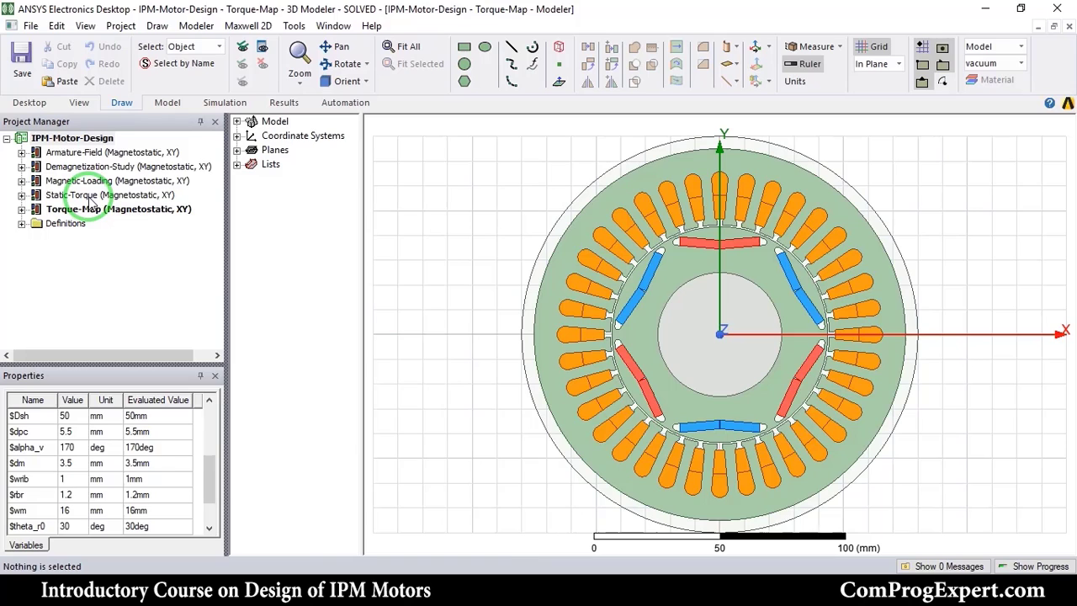
Step: Copy the Static-Torque design into the IPM-Motor-Design project as Static-Torque1
right_click(76, 196)
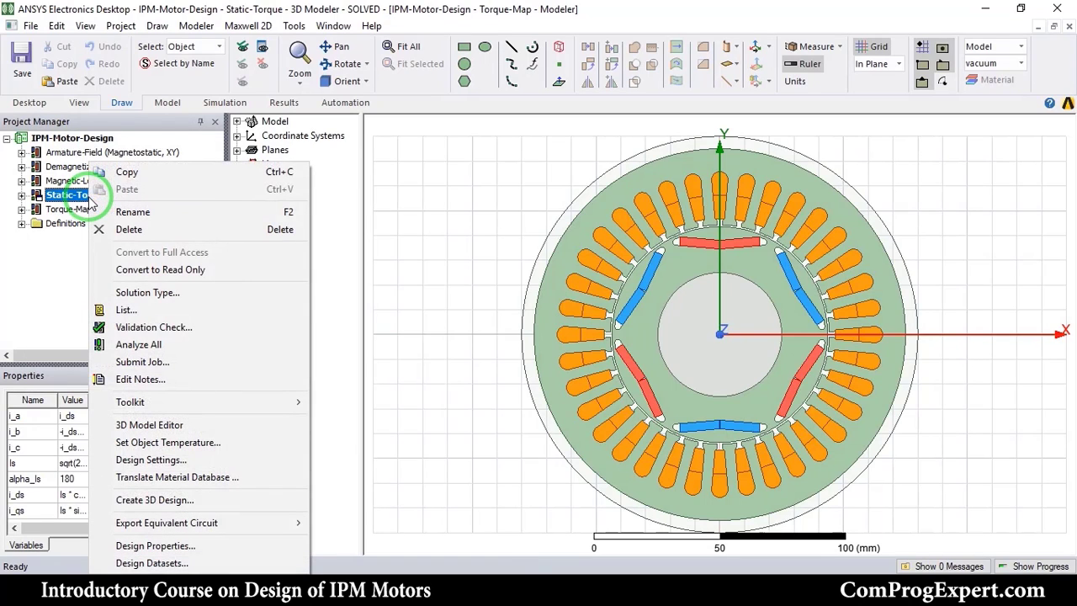
click(73, 138)
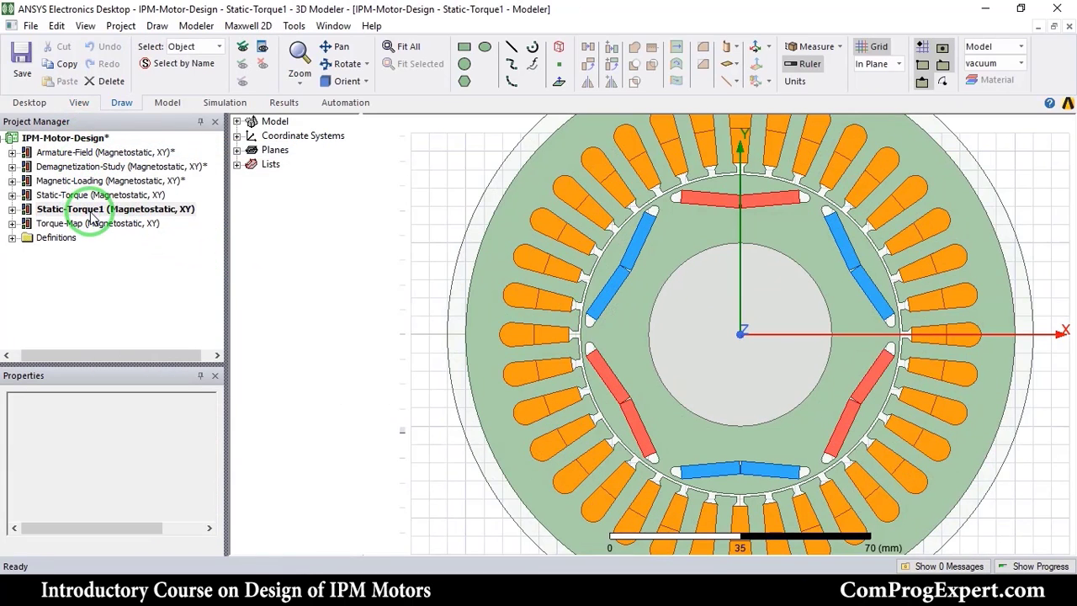
click(115, 209)
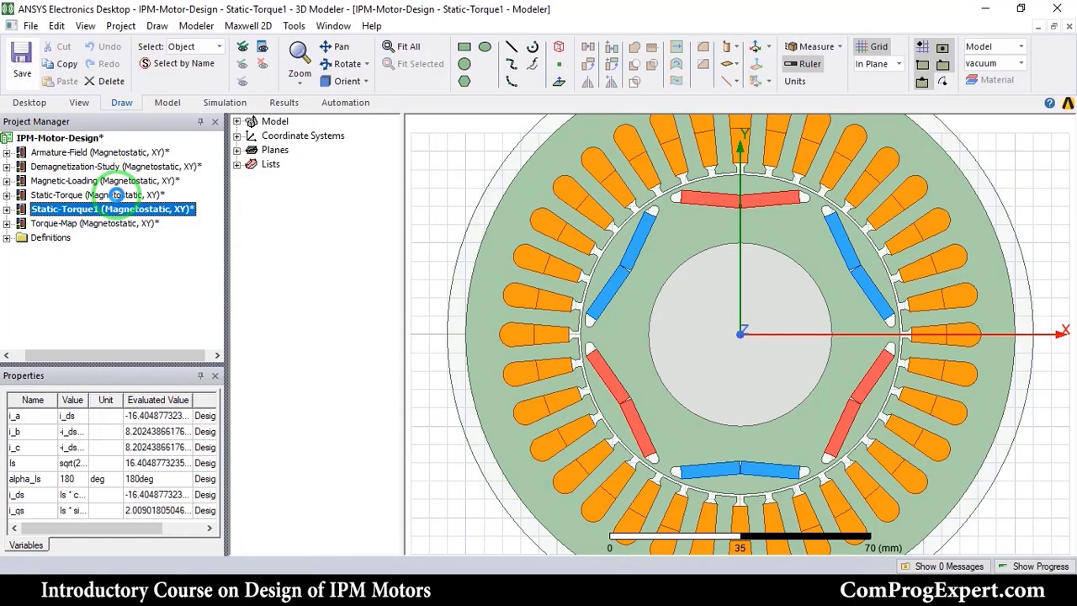
click(109, 209)
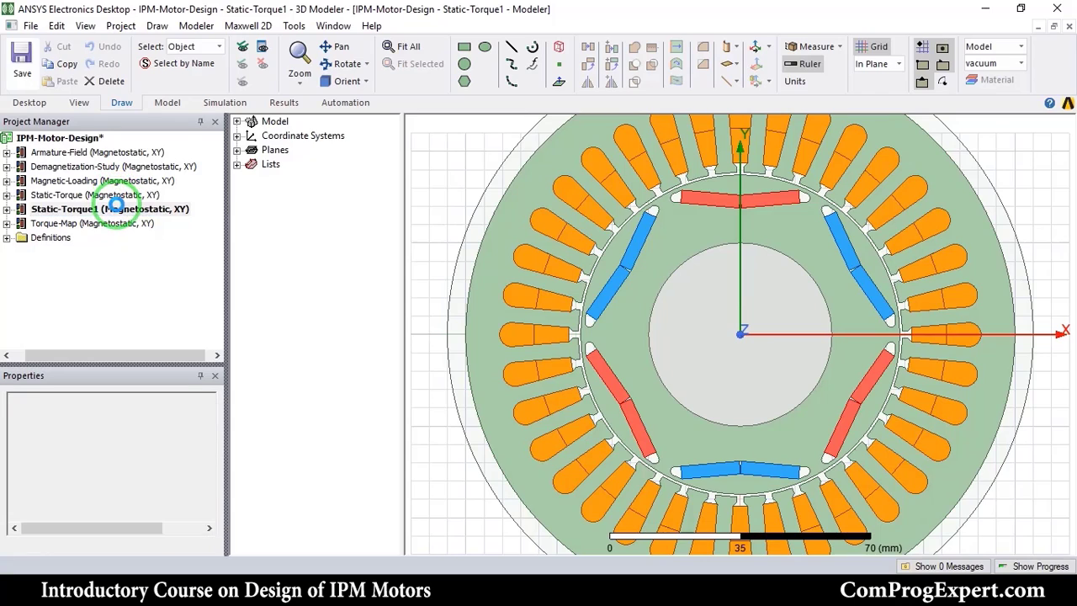
click(108, 209)
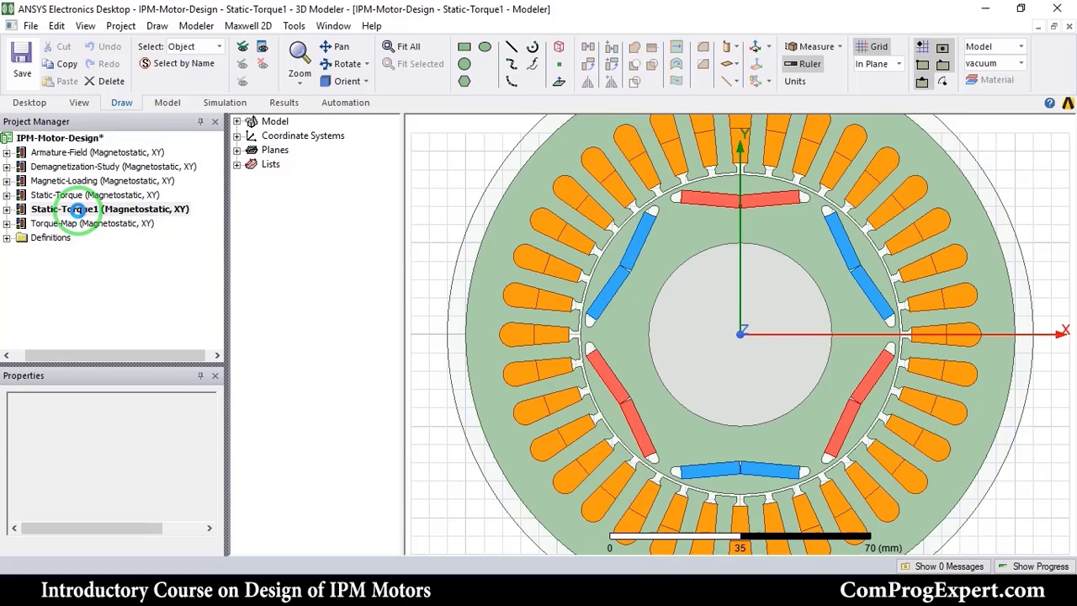
click(80, 209)
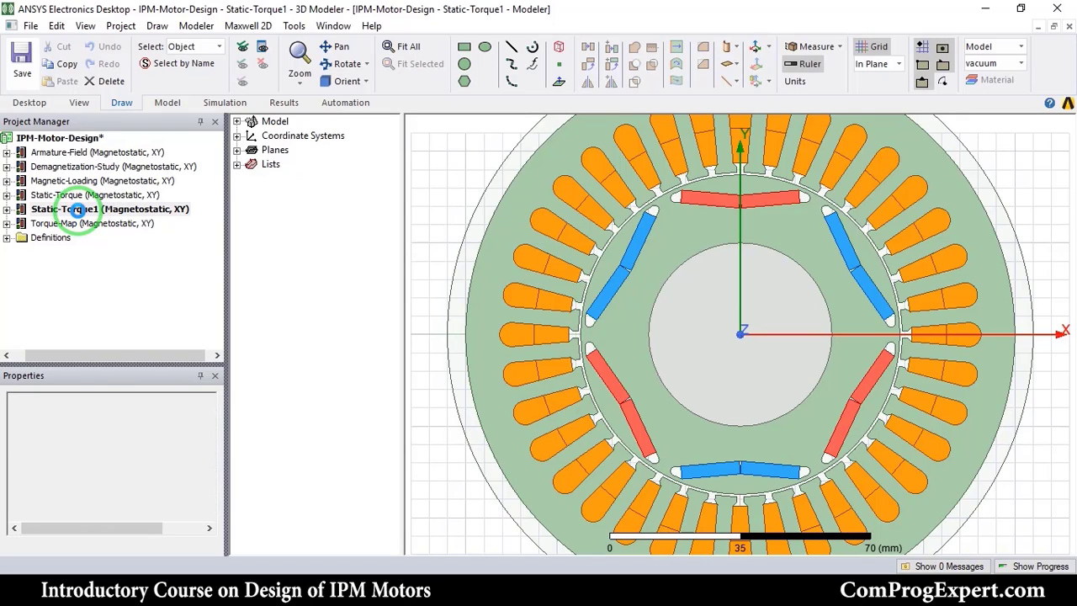
Step: Rename the Static-Torque1 copy to Back-EMFs
right_click(76, 209)
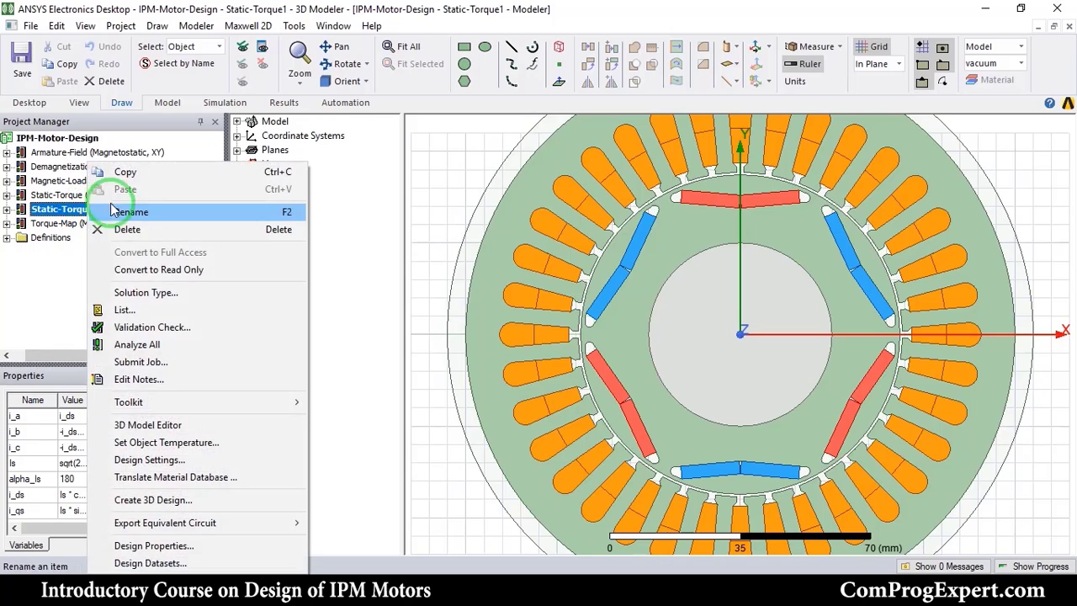
click(131, 213)
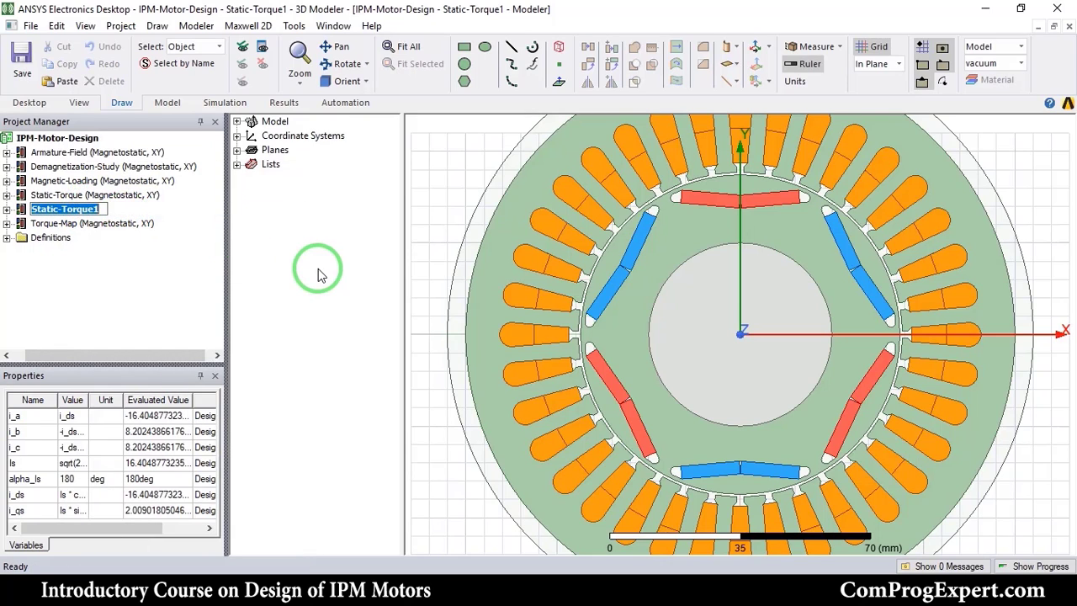
text(Bad)
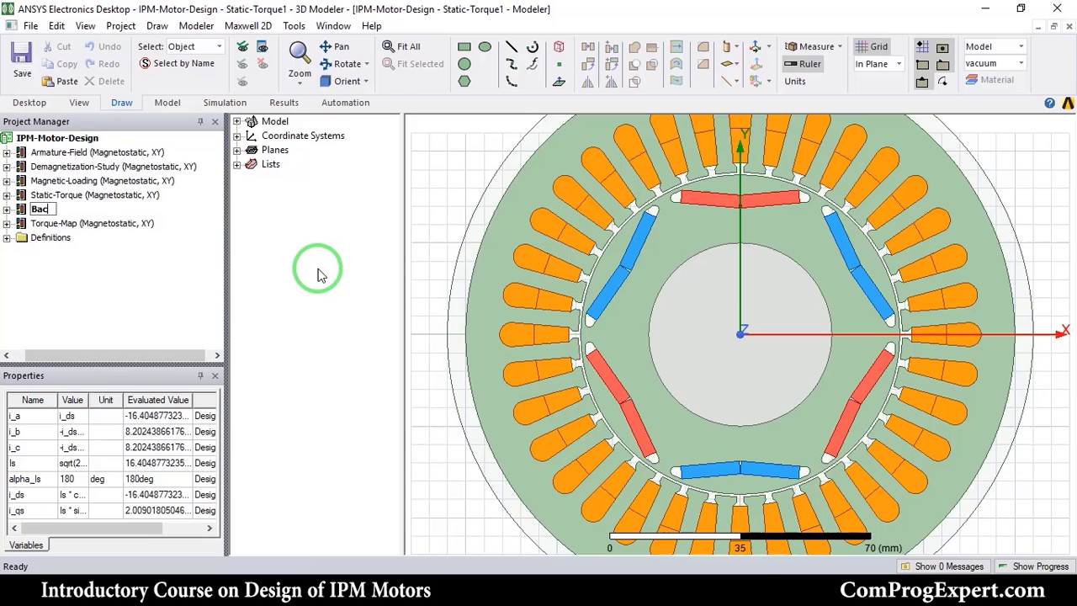
text(Back-EMFs (Magnetostatic, XY)*)
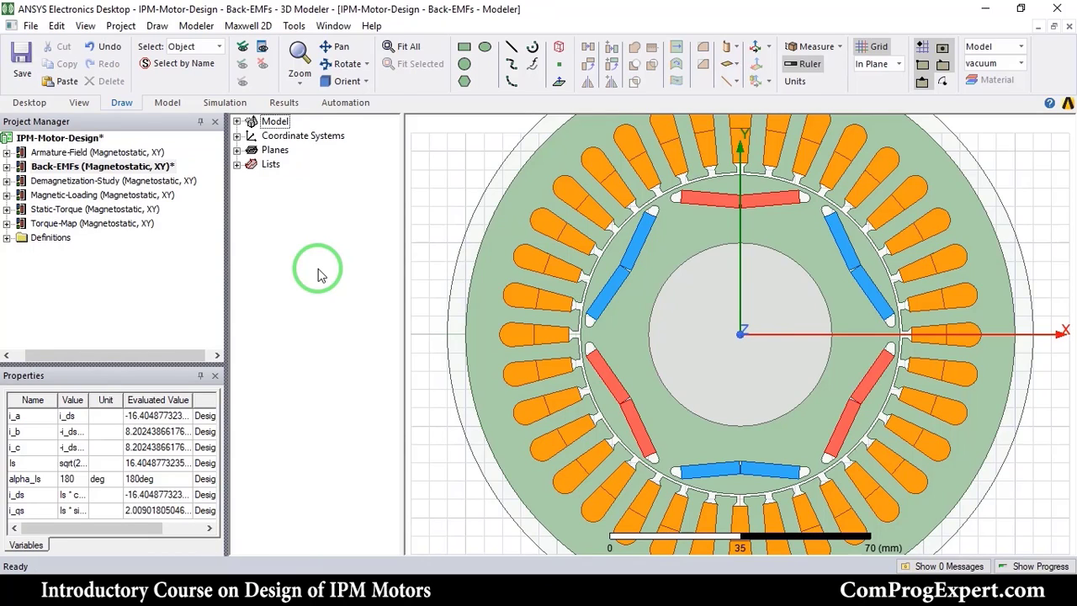
Step: Set the Back-EMFs design's Maxwell 2D solution type to Transient
click(101, 167)
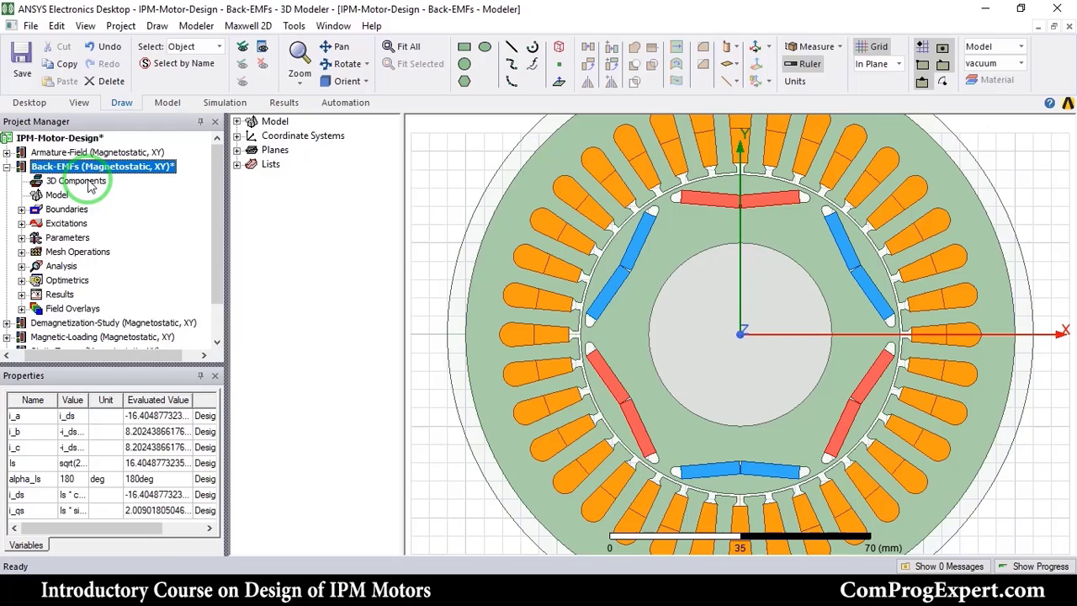
click(7, 167)
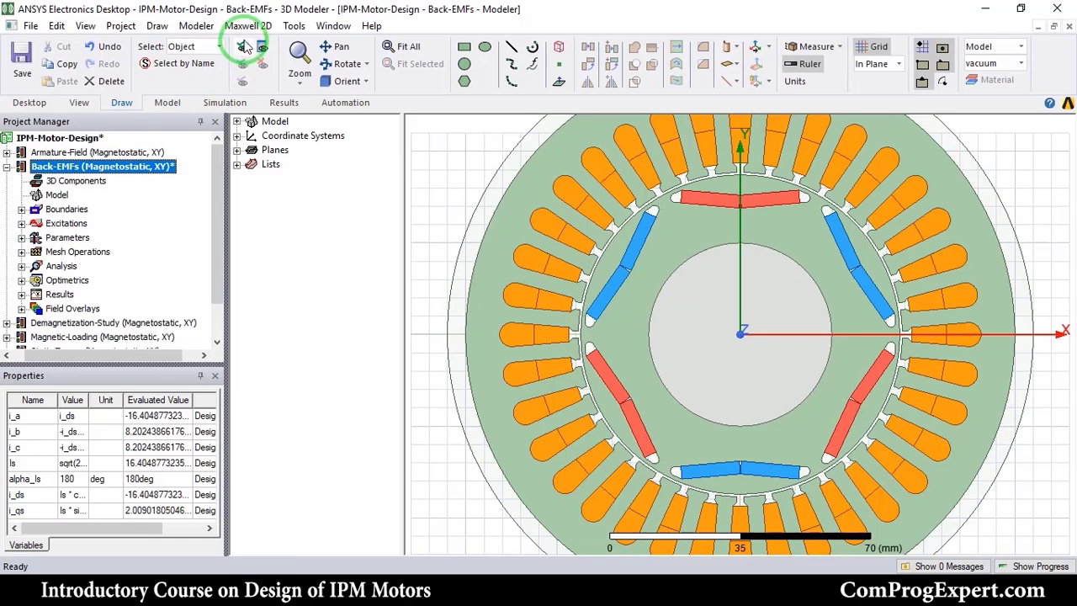
click(248, 25)
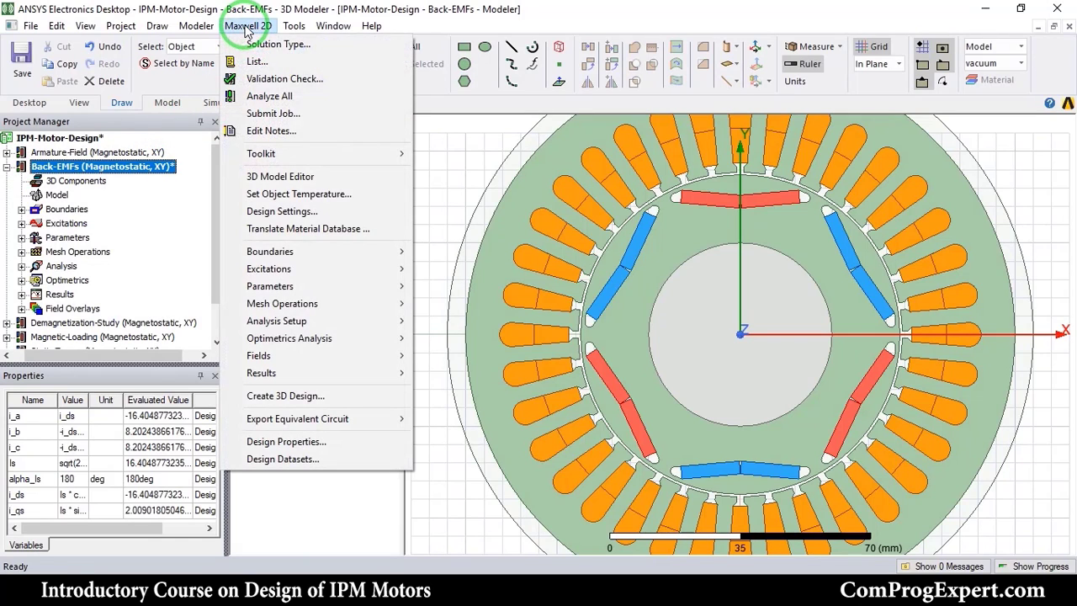
click(249, 25)
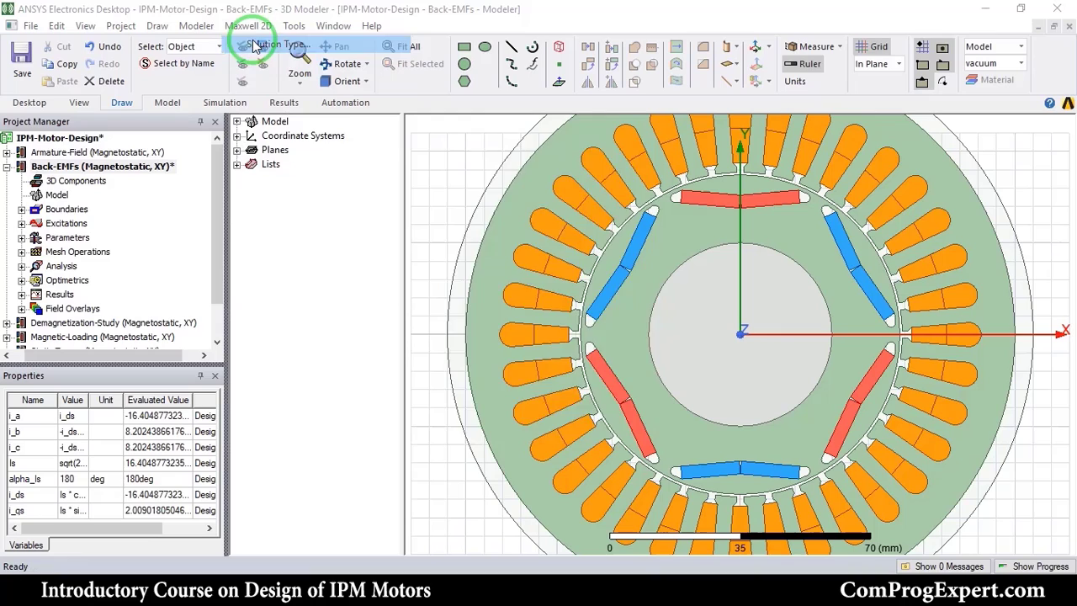
click(256, 46)
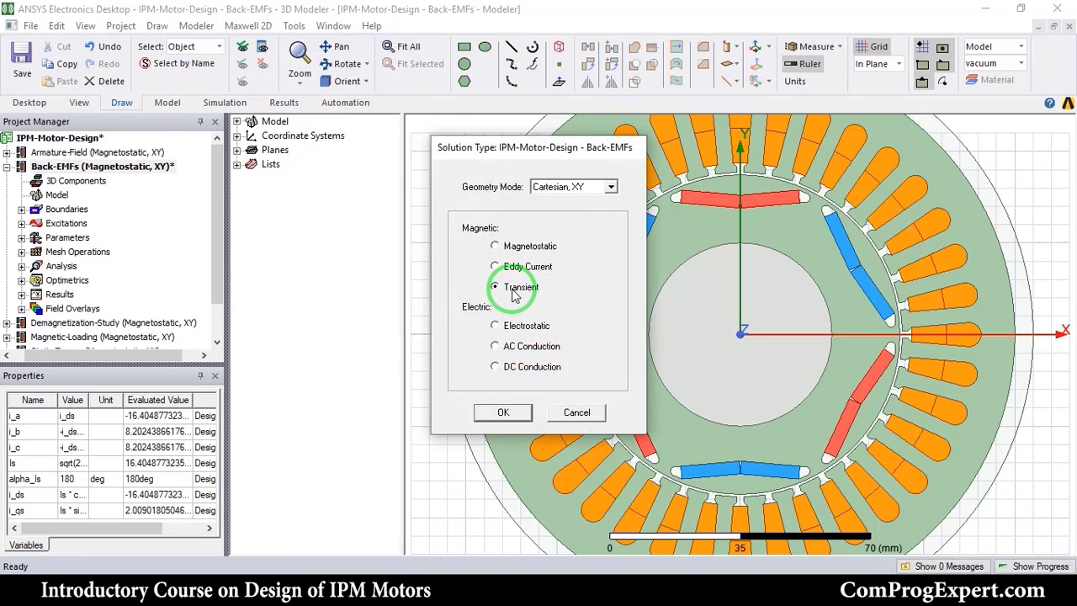
click(502, 412)
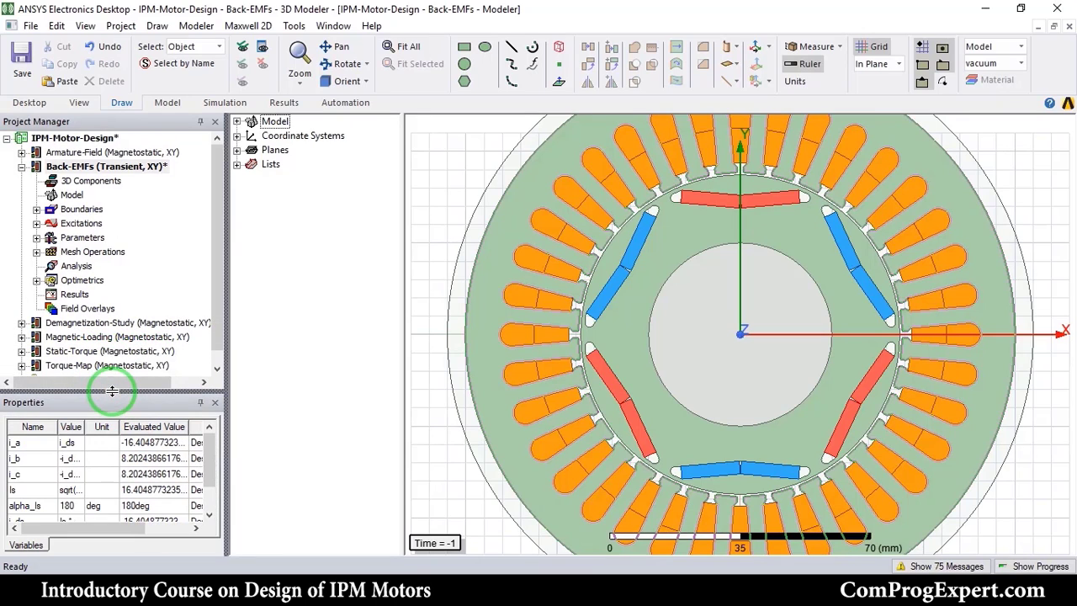
mouse_move(105, 273)
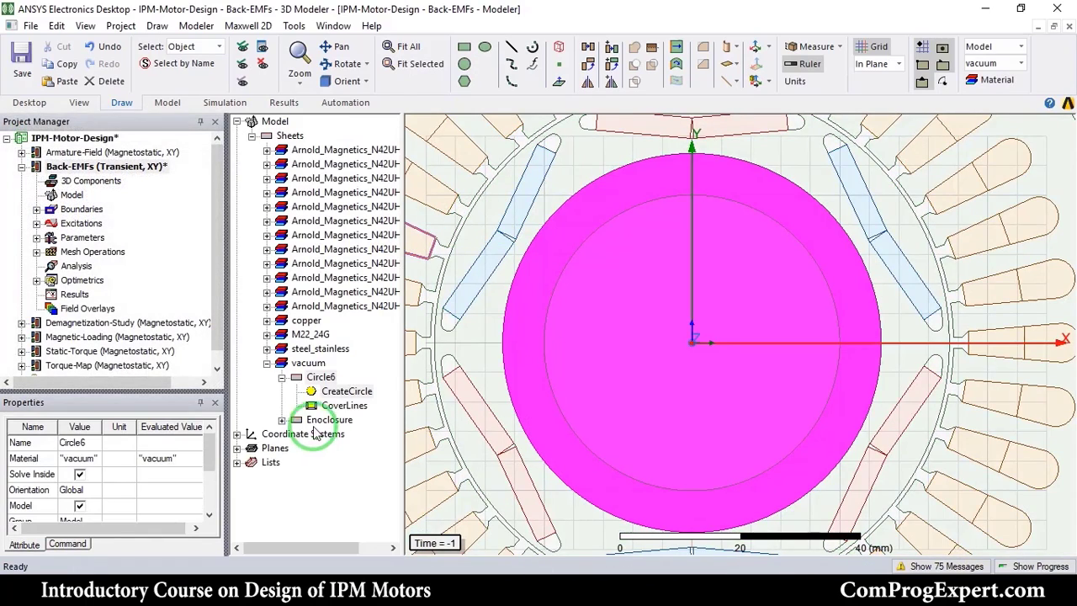
Step: Set the Circle6 radius to $d/2 in its CreateCircle properties
click(343, 404)
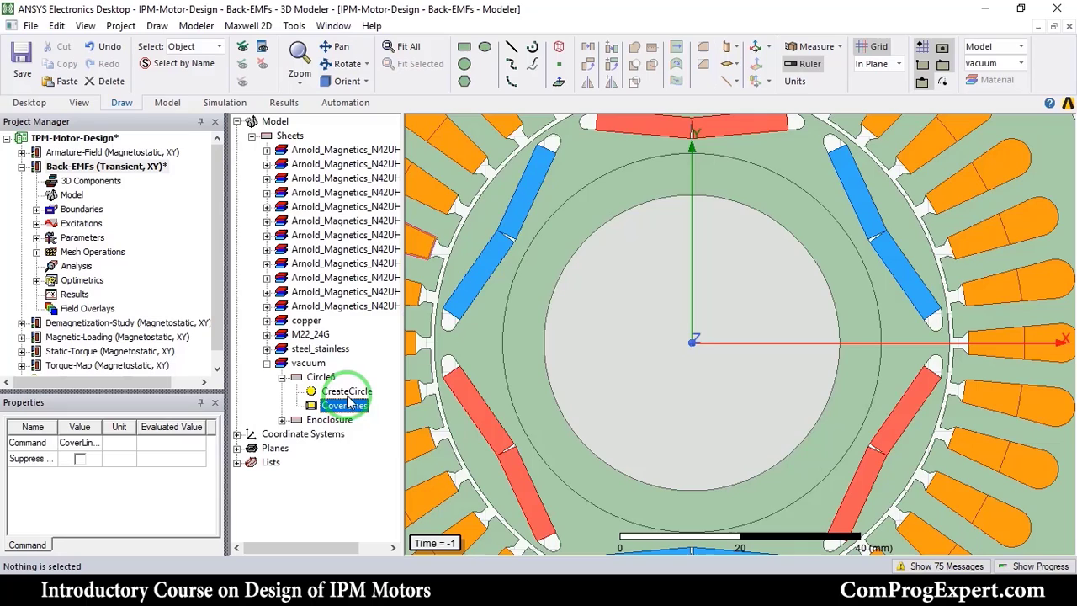
double_click(346, 390)
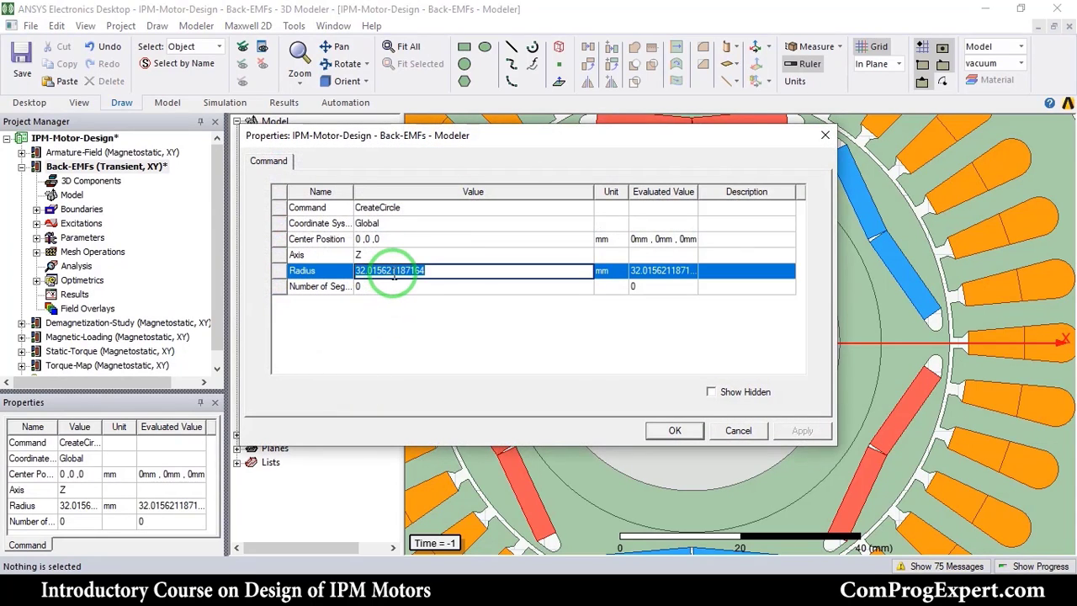
text($d/2-$g/2)
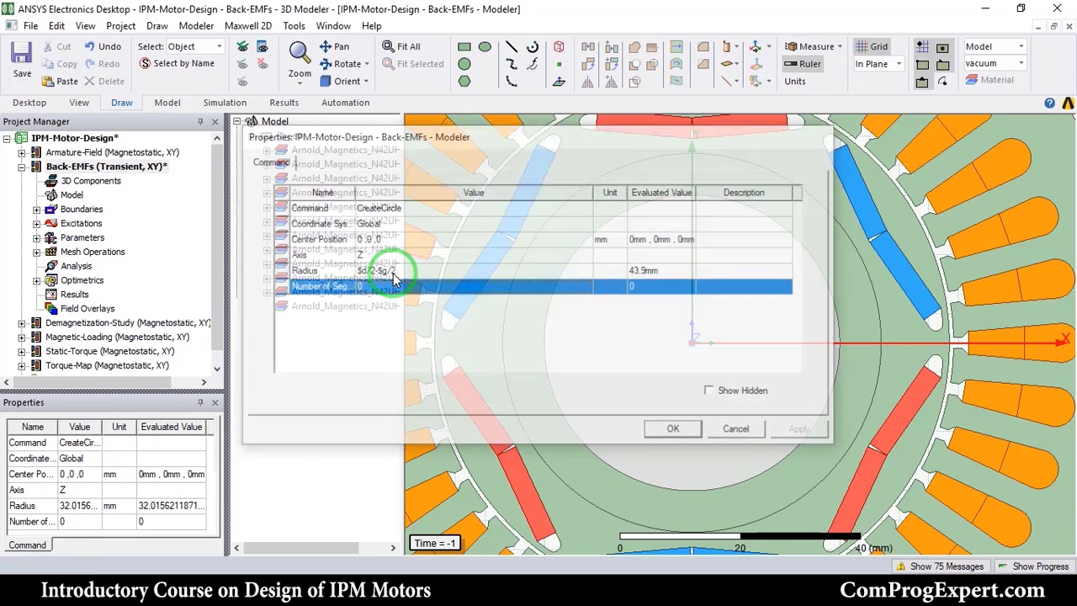
click(673, 429)
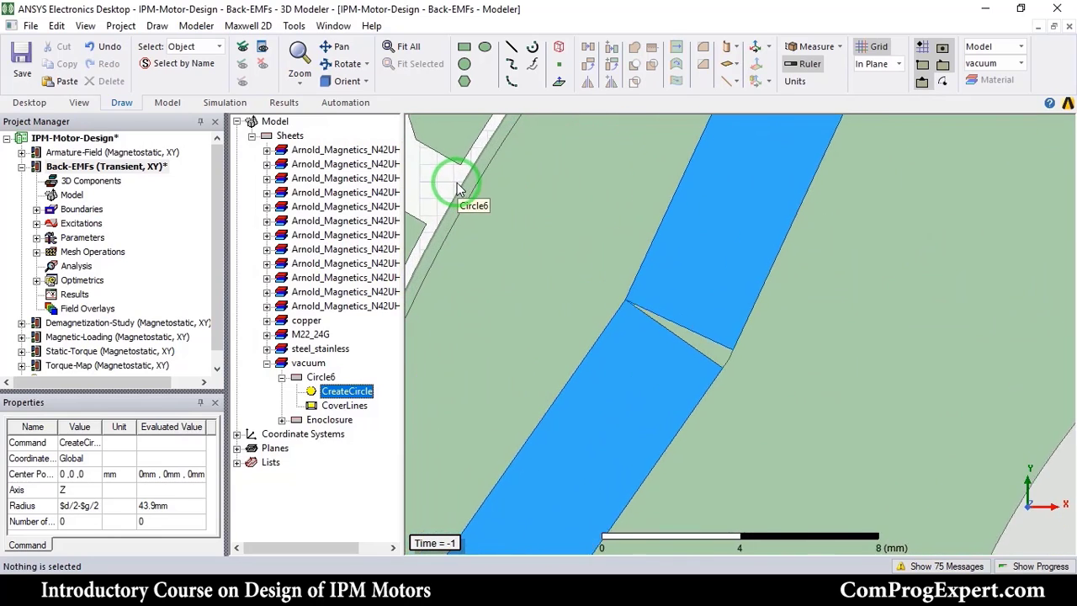
Step: Rename Circle6 to MotionBand and make it mostly transparent
click(319, 377)
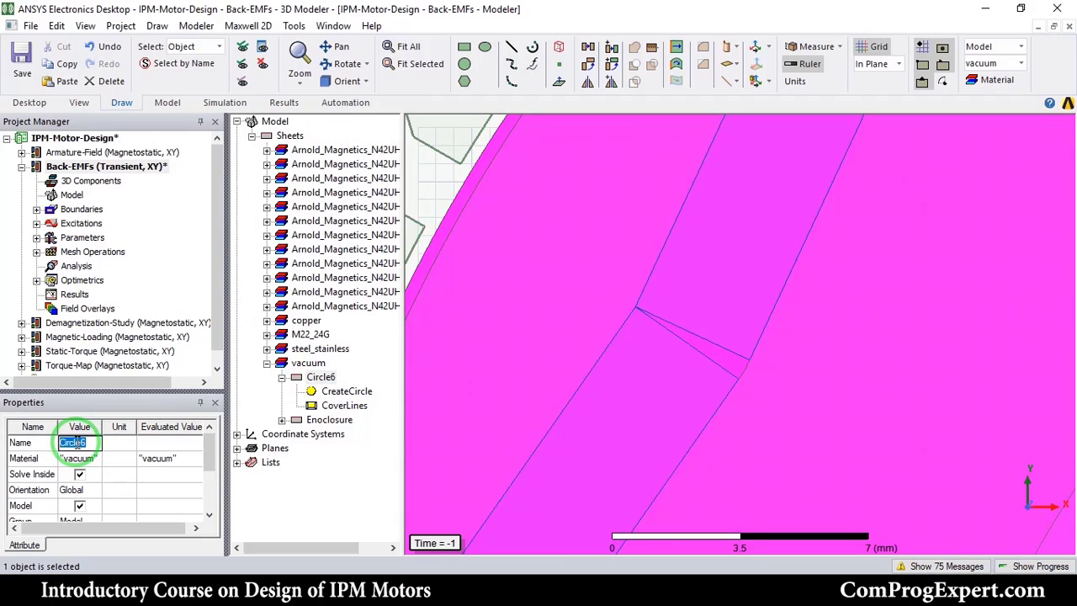
text(Motion)
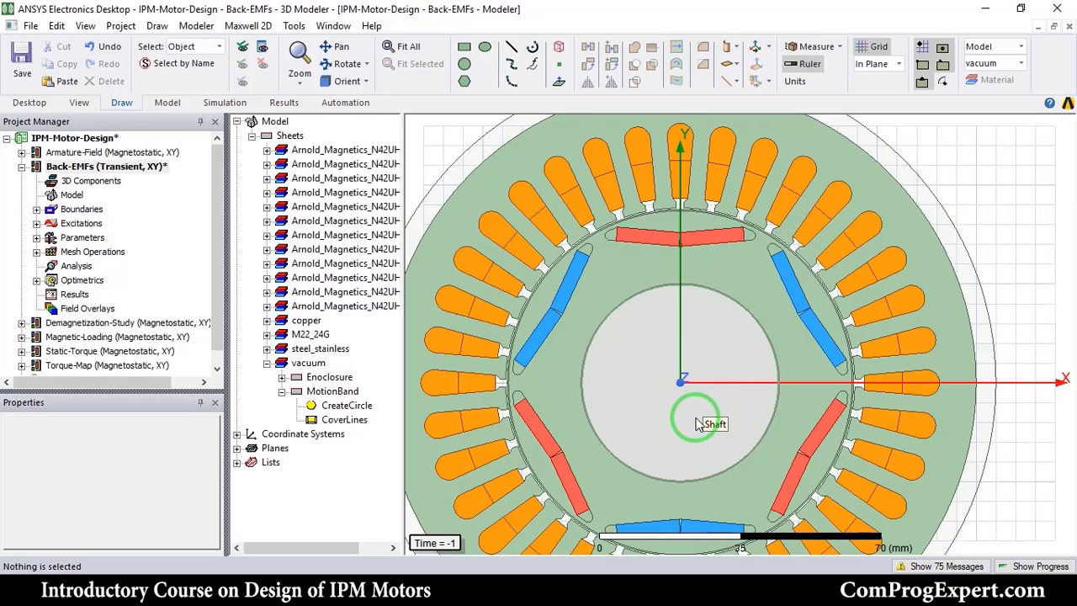
mouse_move(757, 418)
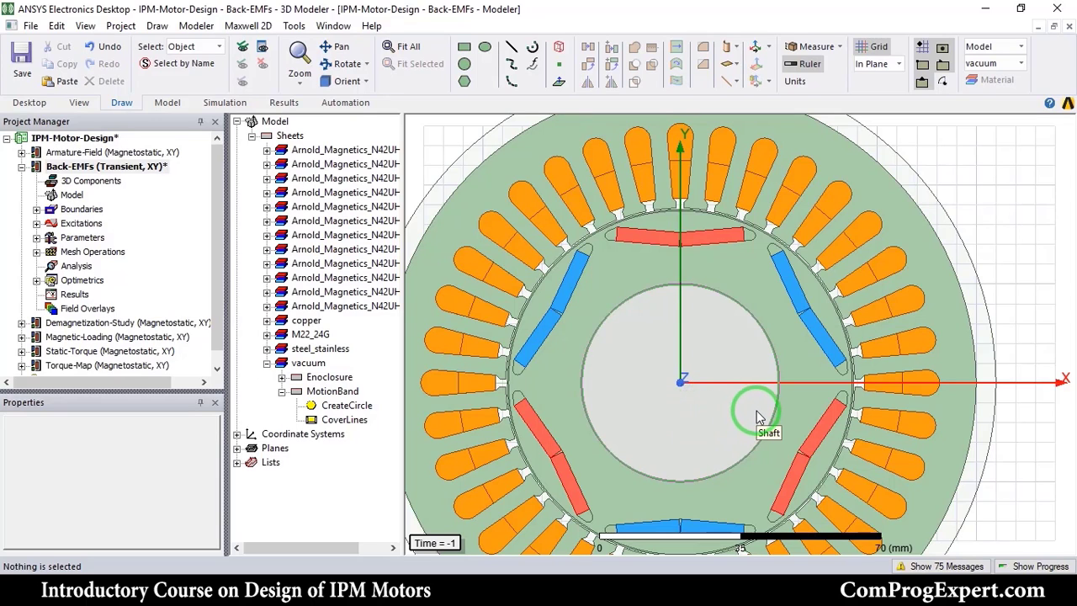
click(330, 377)
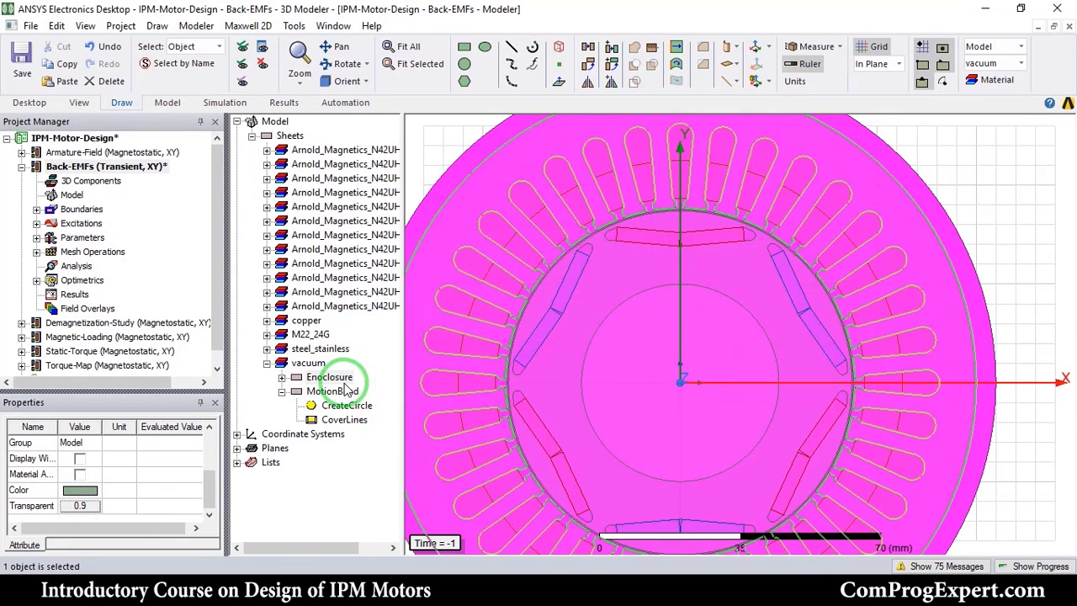
double_click(79, 505)
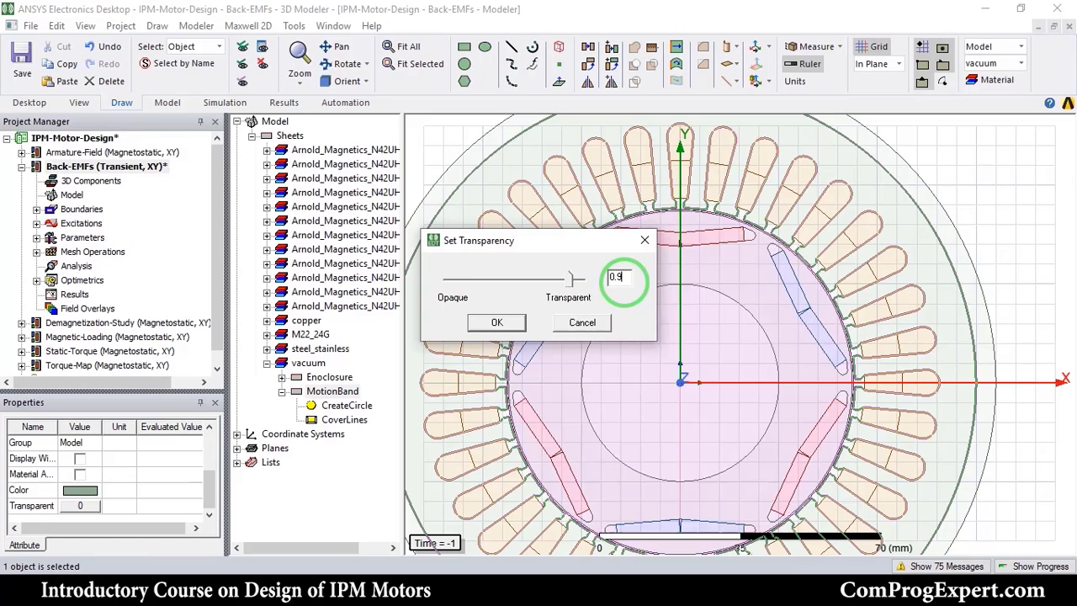
click(496, 323)
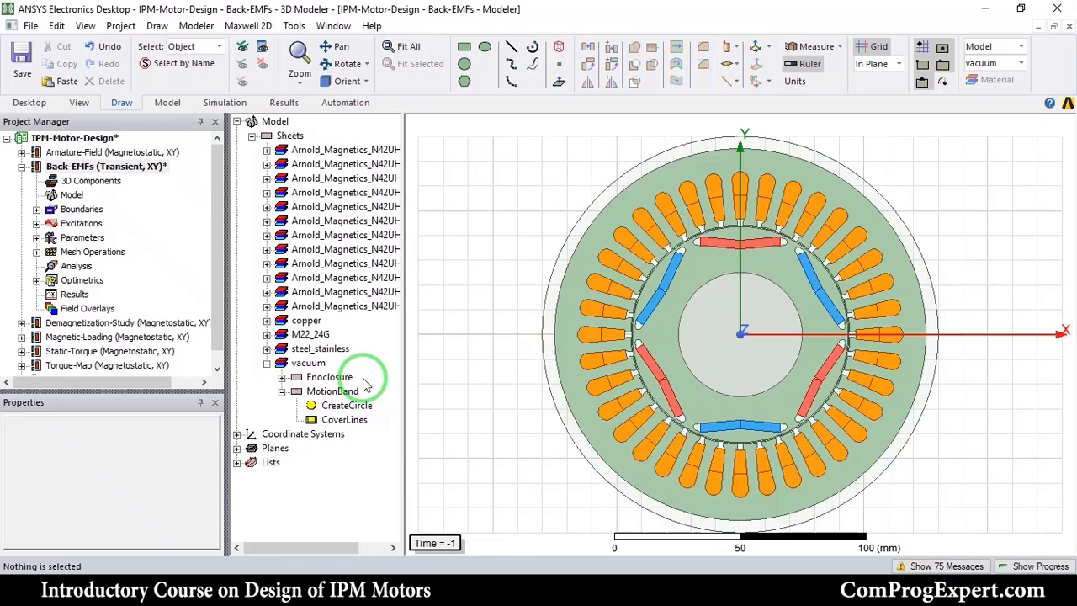
Step: Assign MotionBand as a rotation band about Global:Z at 1980 rpm angular velocity
right_click(333, 390)
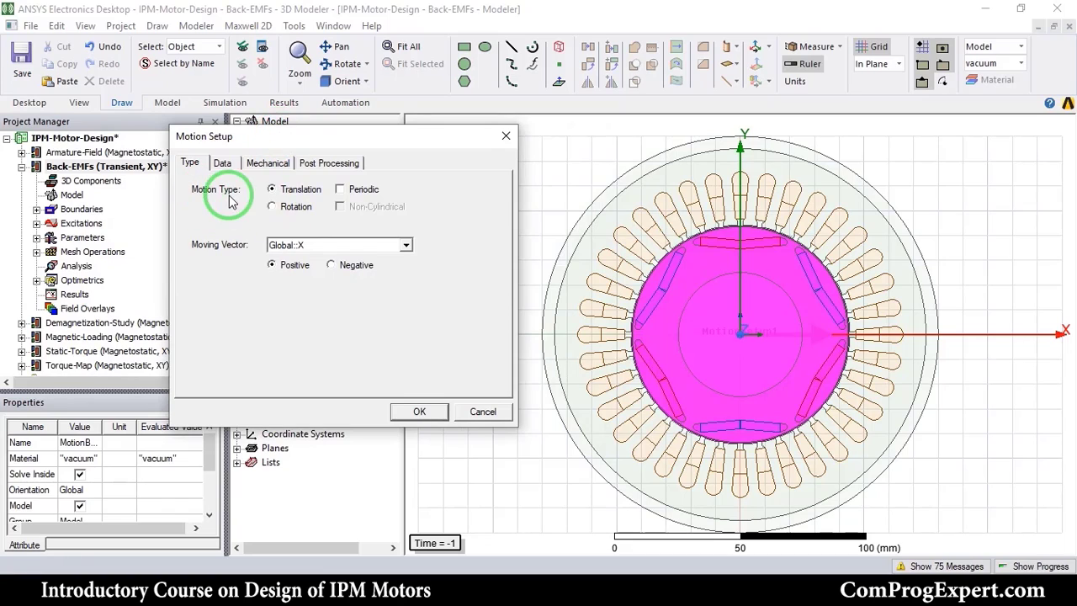
click(272, 206)
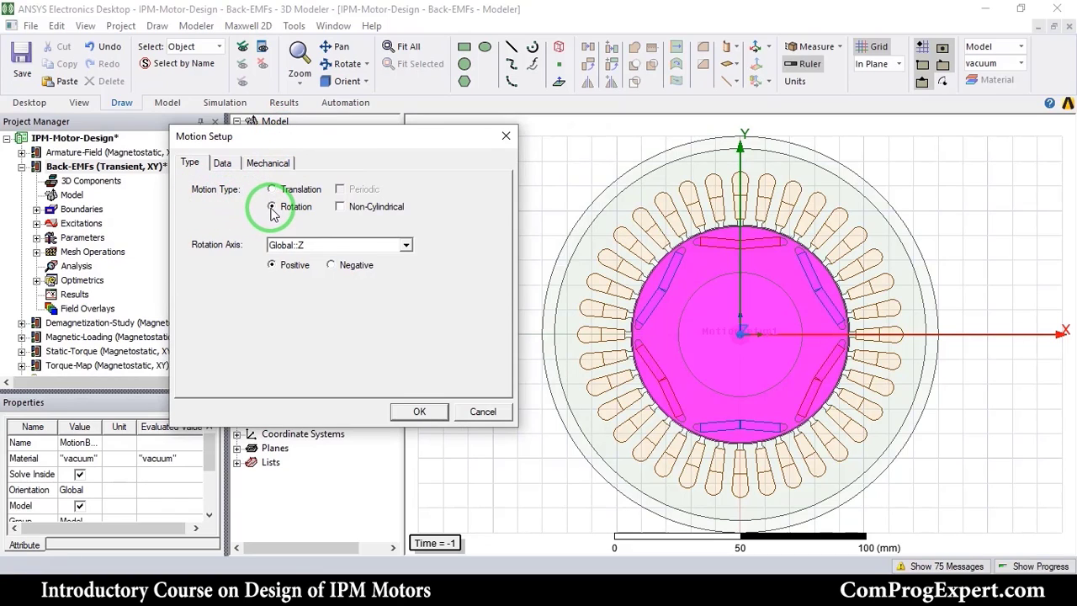
click(273, 205)
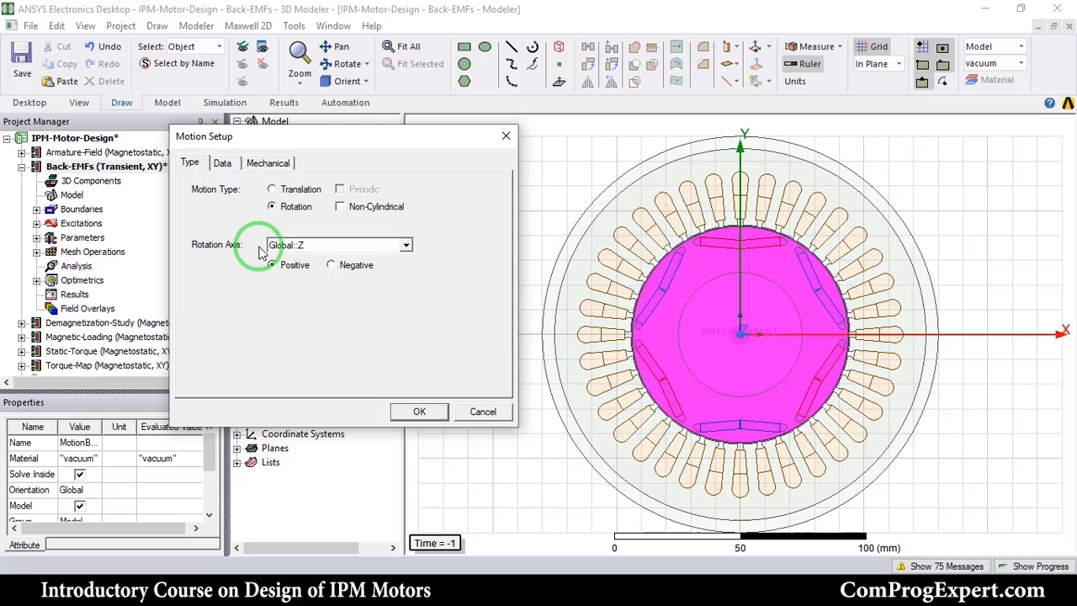
mouse_move(297, 278)
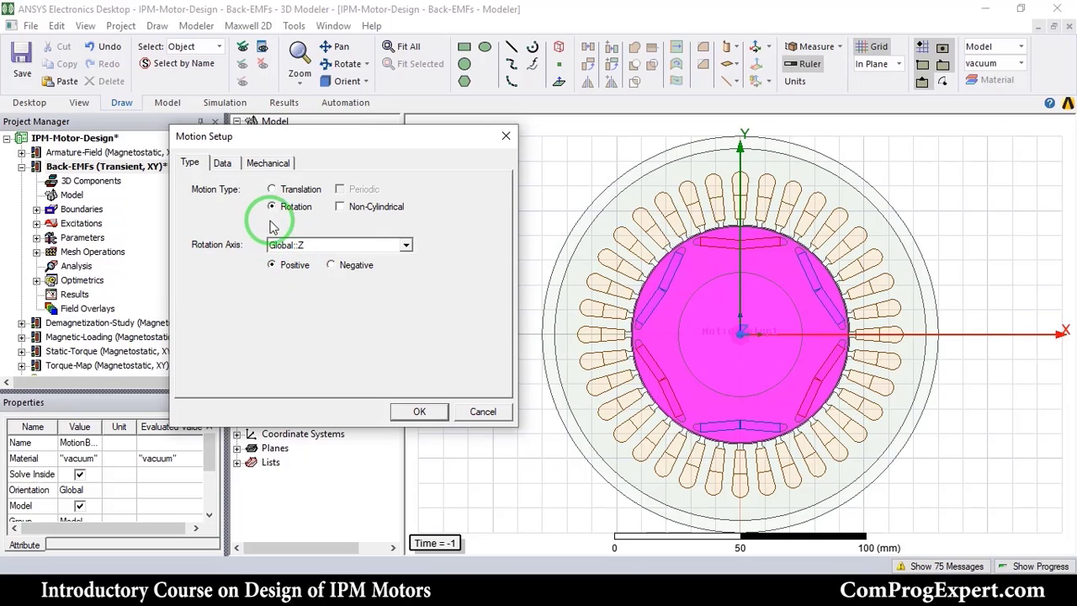
click(268, 161)
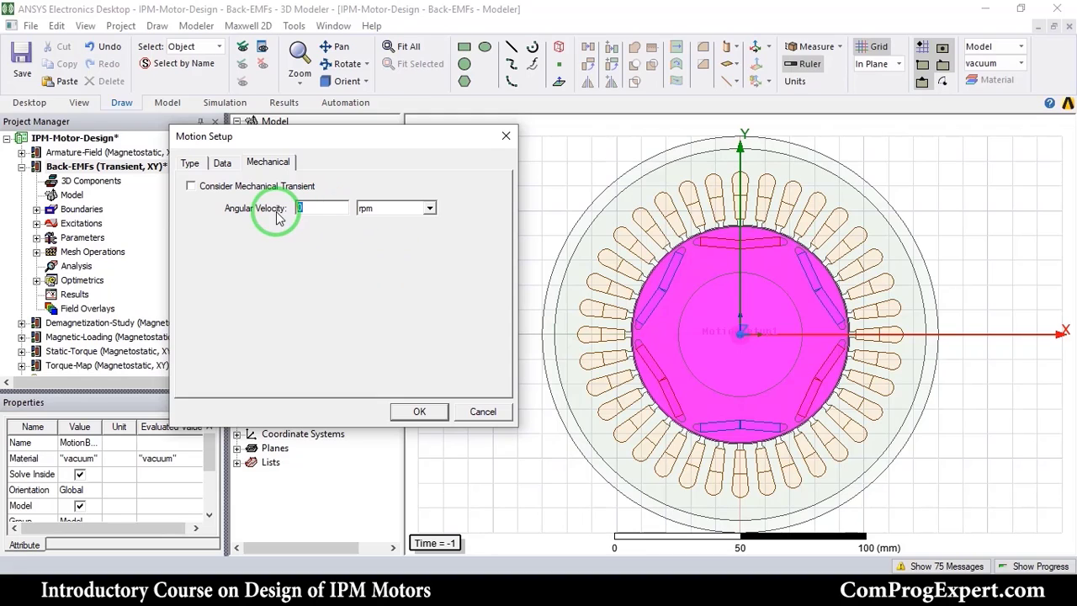
text(1980)
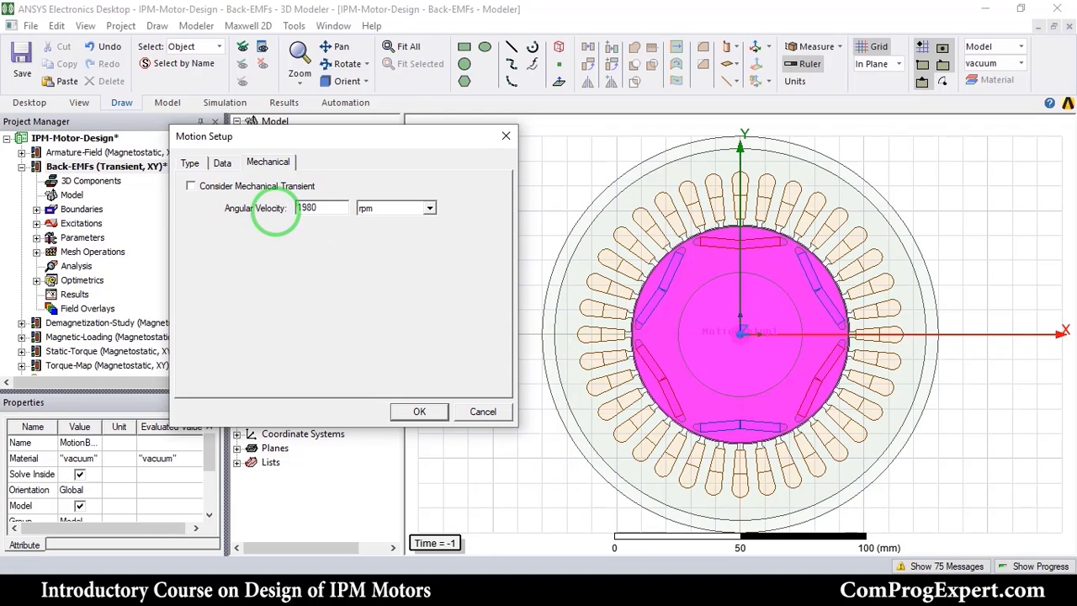
click(419, 411)
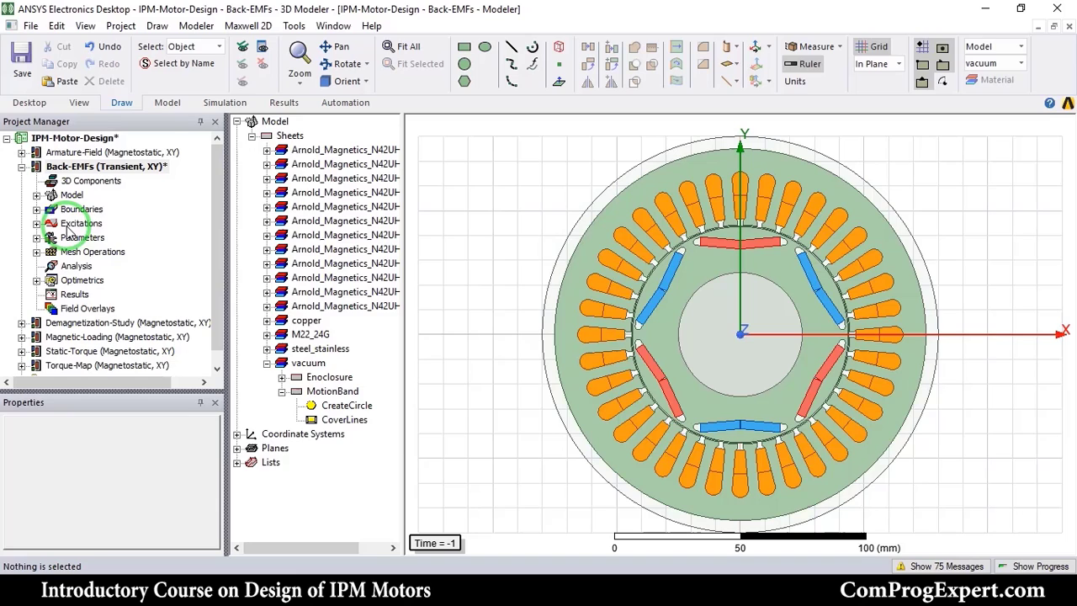
Step: Delete all existing excitations from the Back-EMFs design
click(80, 222)
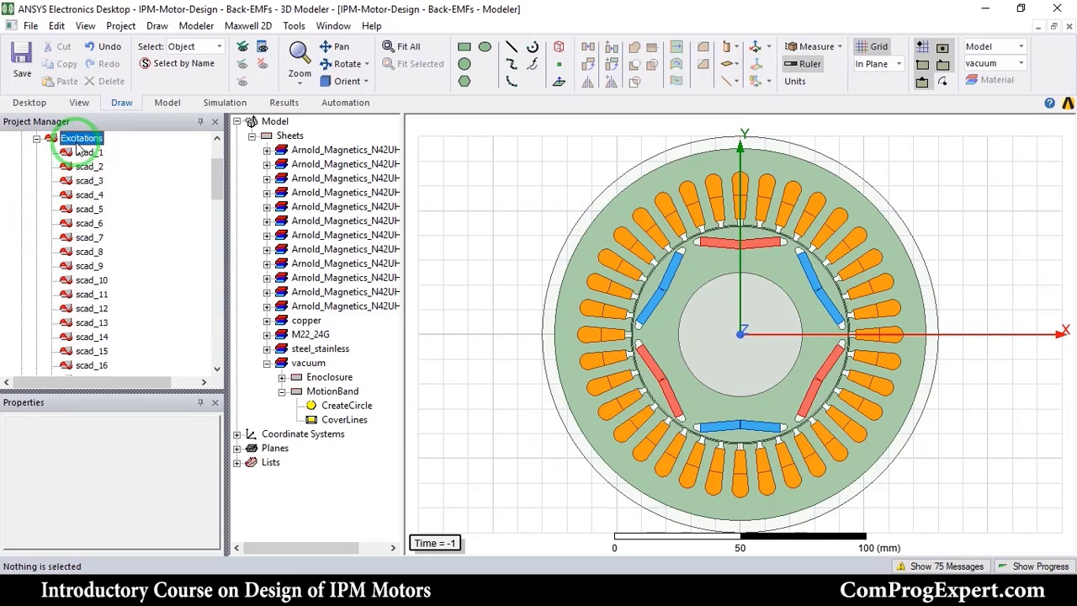
right_click(81, 138)
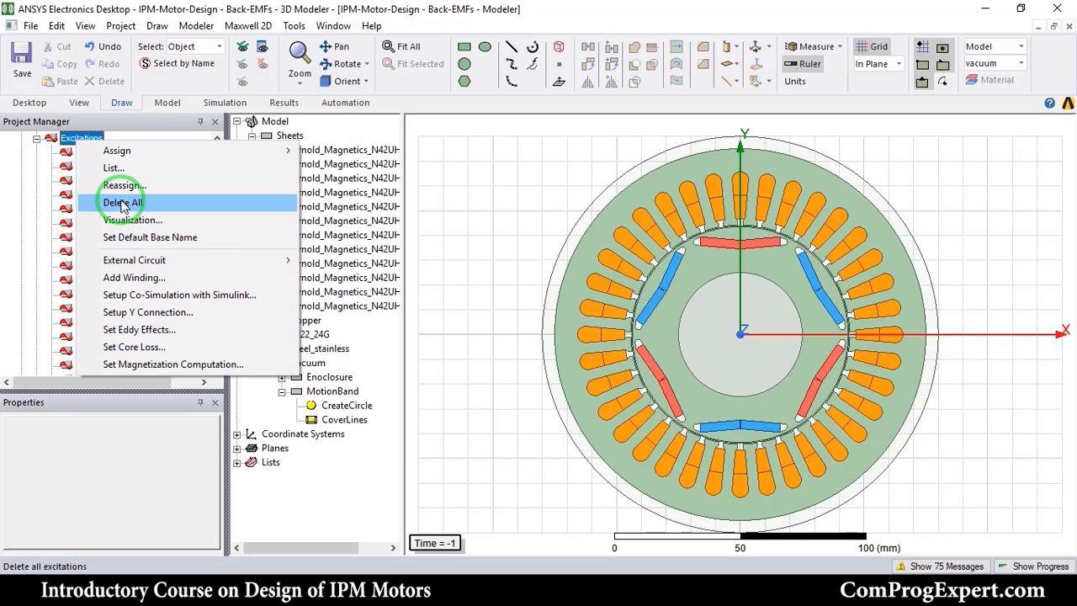
click(122, 202)
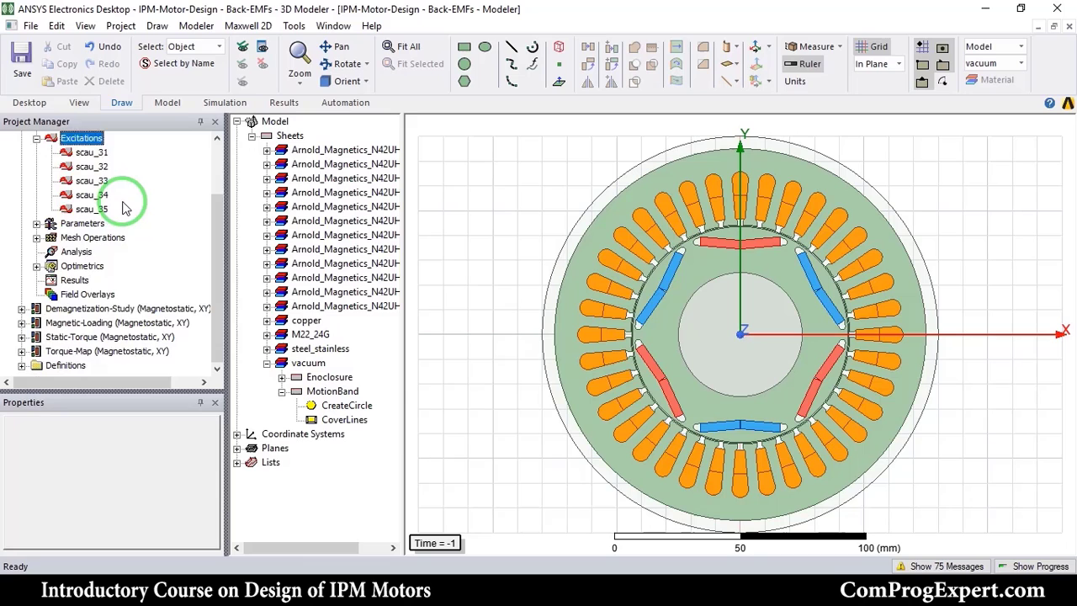
Step: Add a stranded current winding PhaseA with 6 parallel branches
right_click(81, 209)
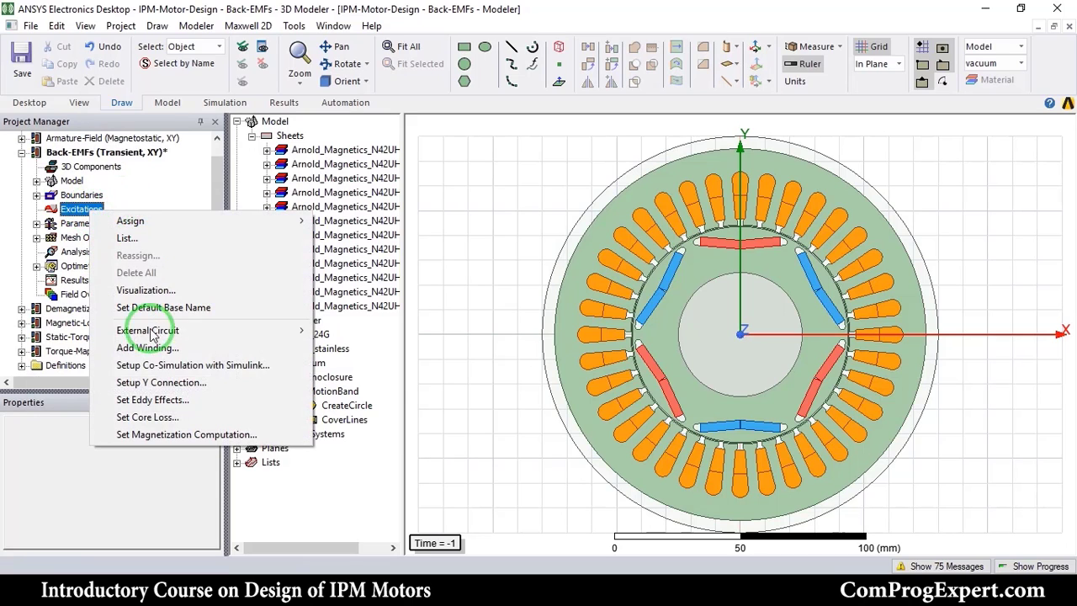
click(148, 347)
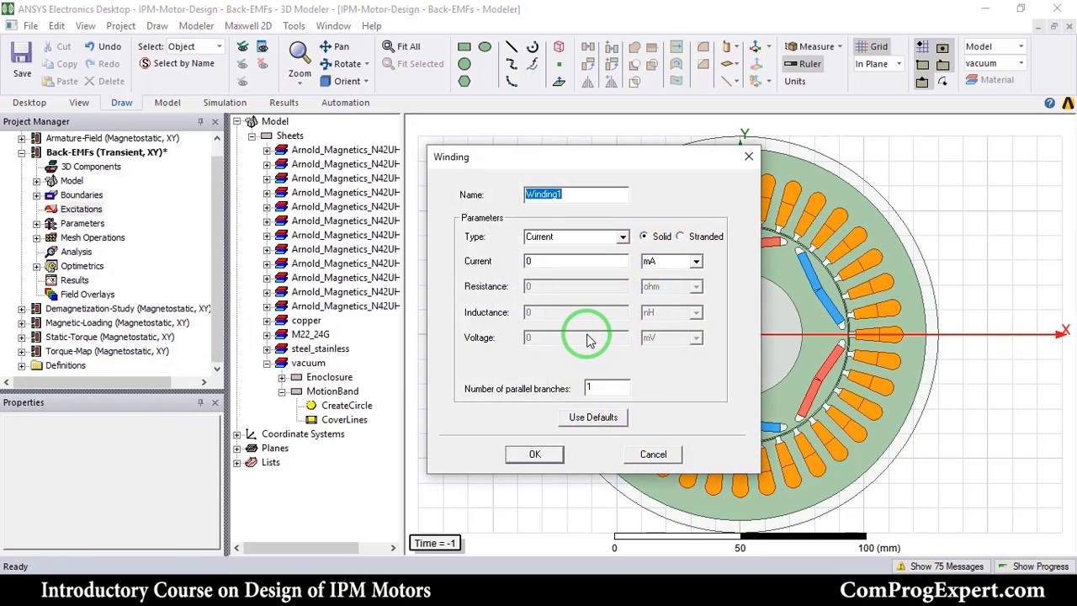
text(PhaseA)
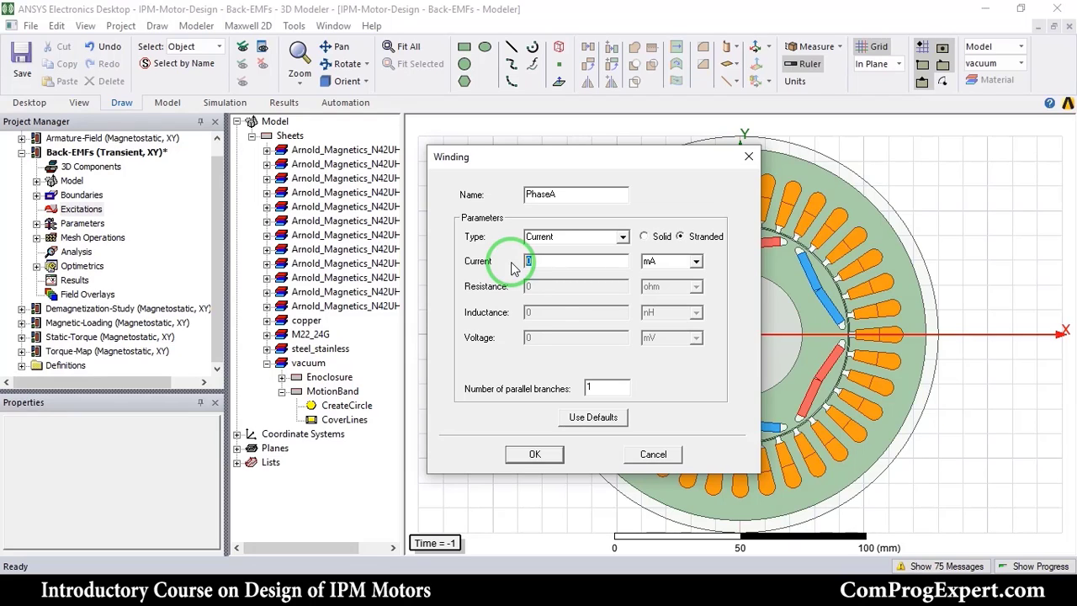
mouse_move(774, 418)
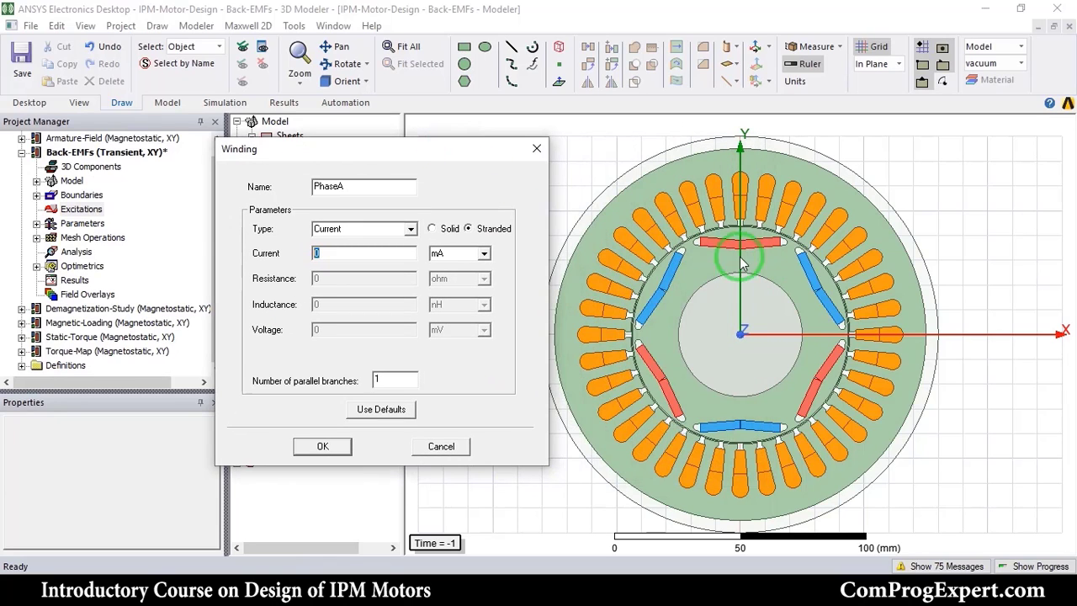
mouse_move(791, 340)
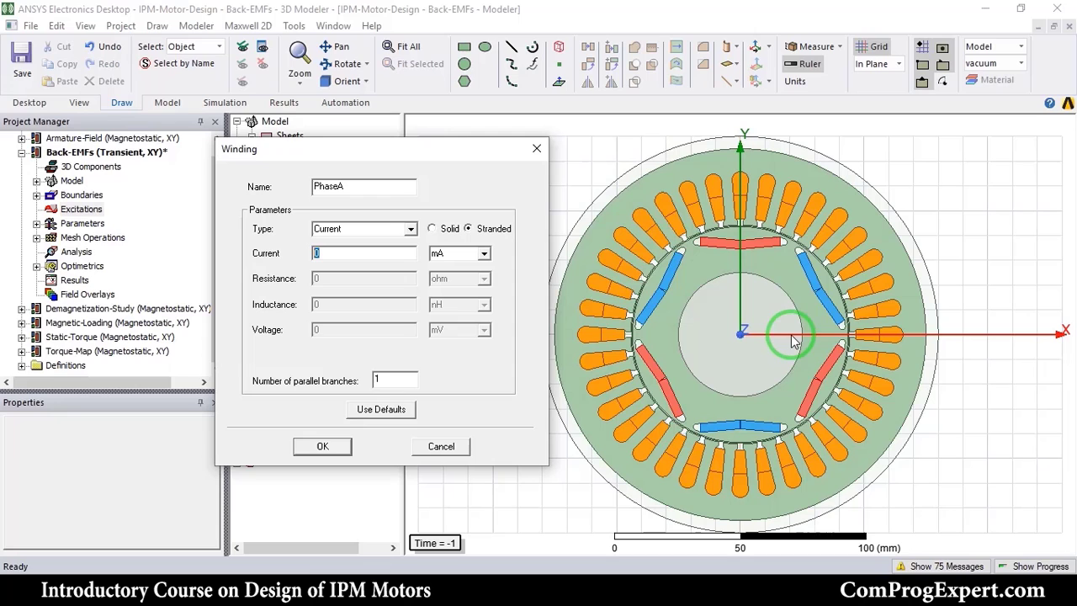
mouse_move(303, 385)
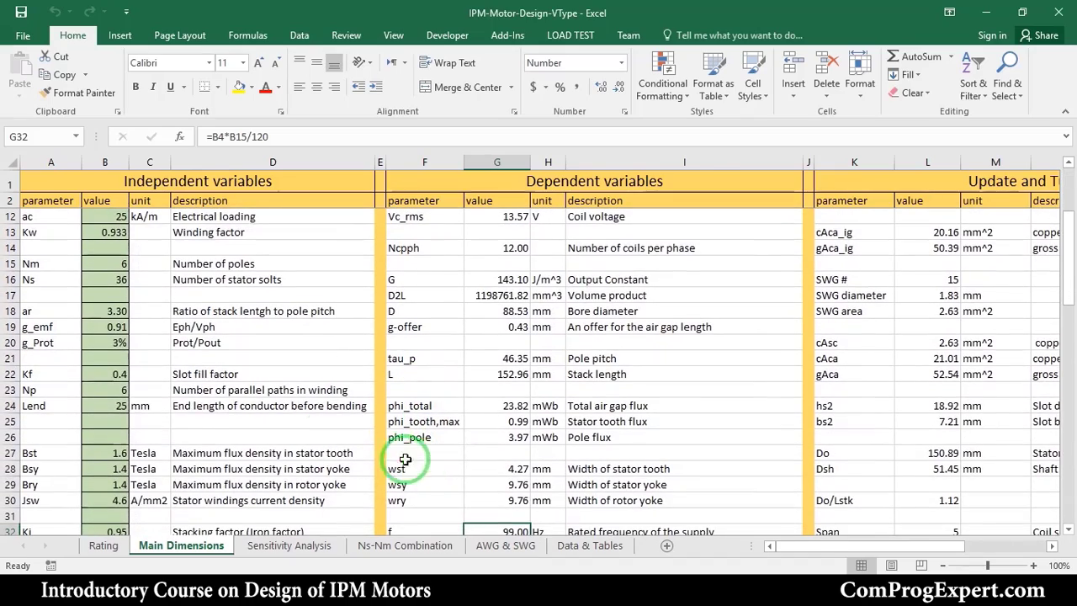
click(104, 390)
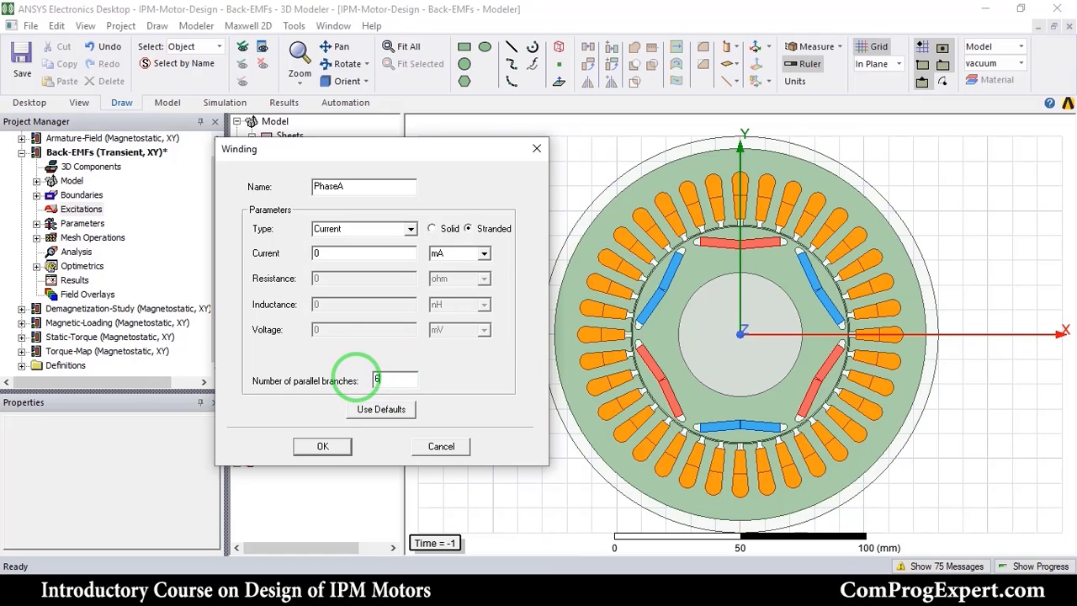
click(322, 446)
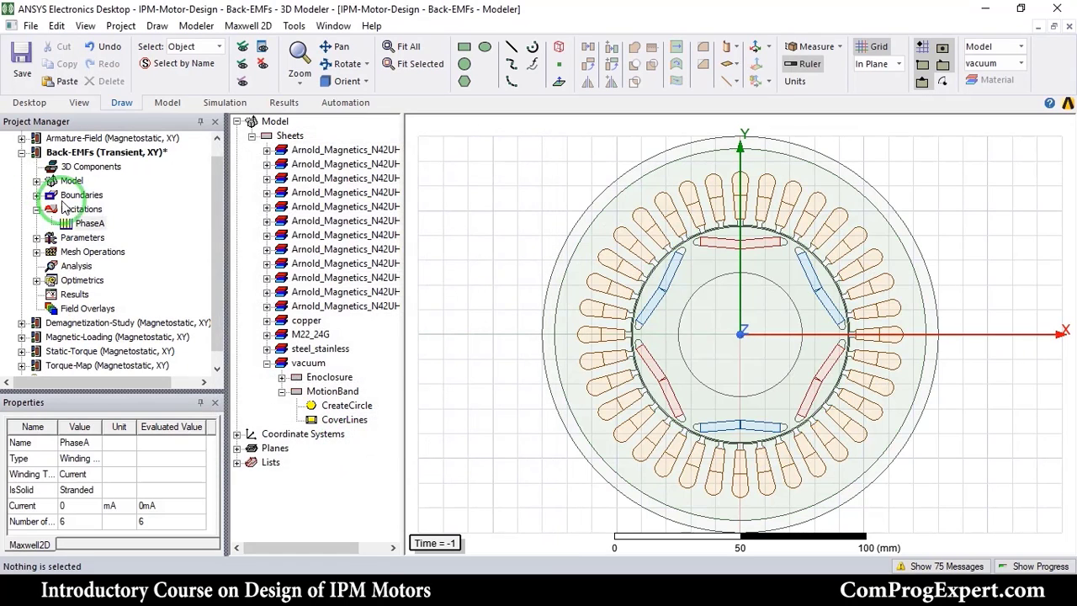
Step: Add stranded current windings PhaseB and PhaseC the same way
right_click(80, 209)
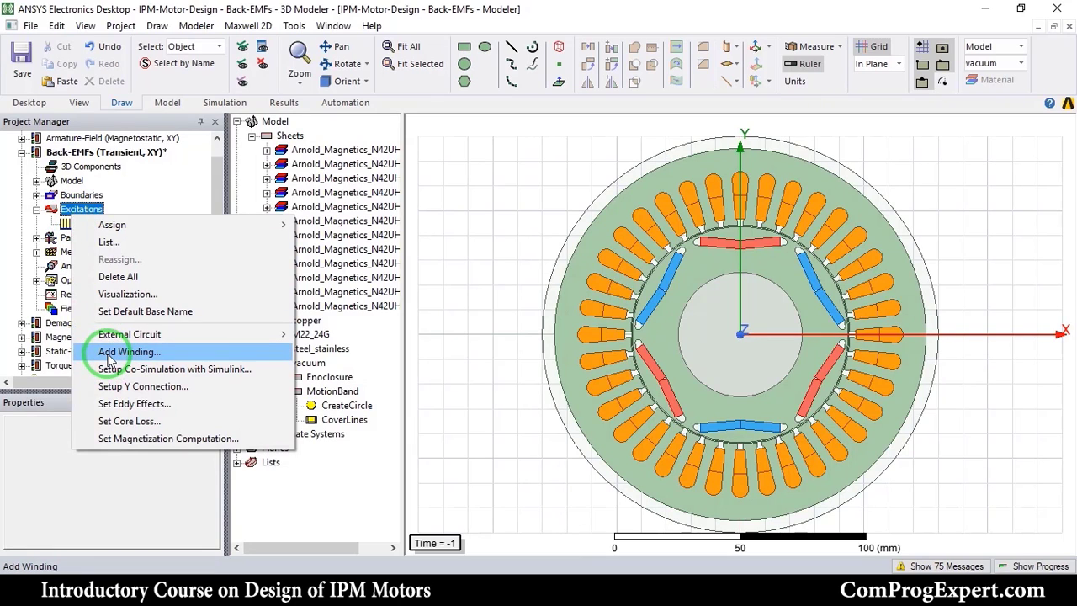
click(128, 351)
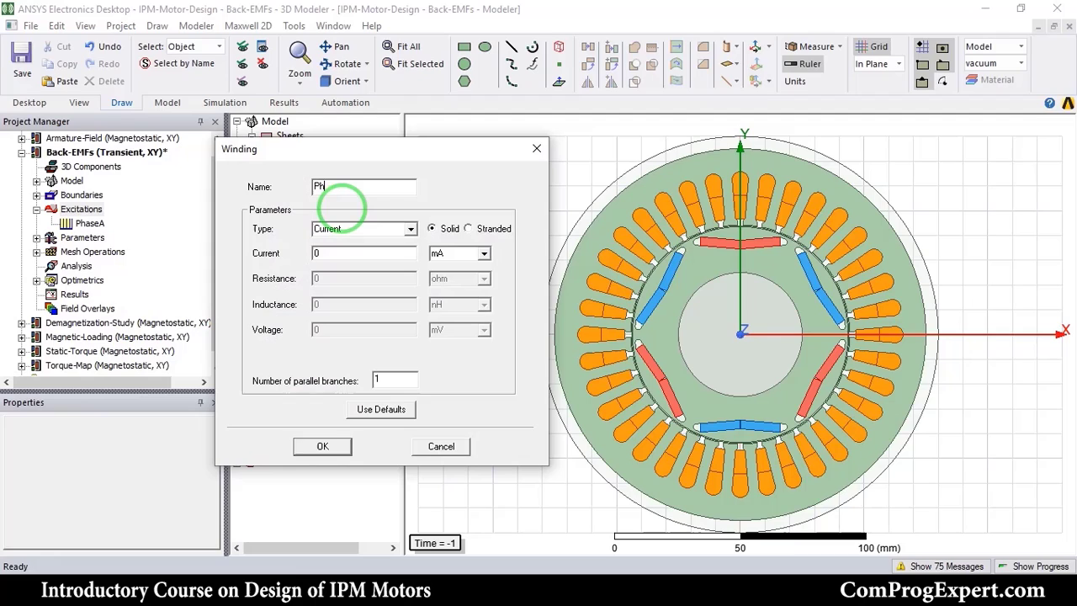
text(aseB)
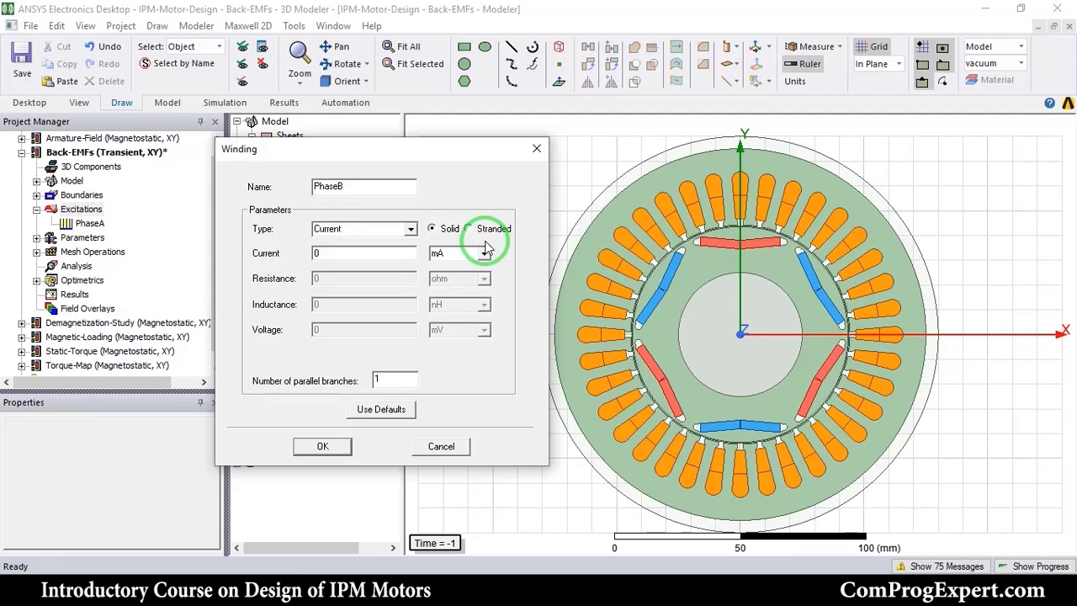
click(468, 229)
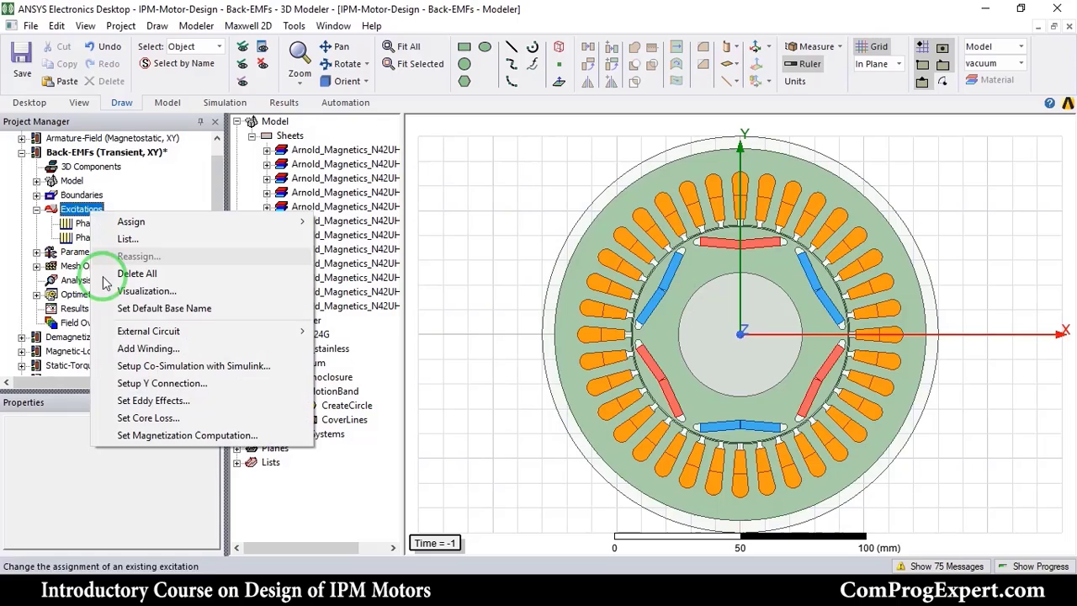
click(148, 348)
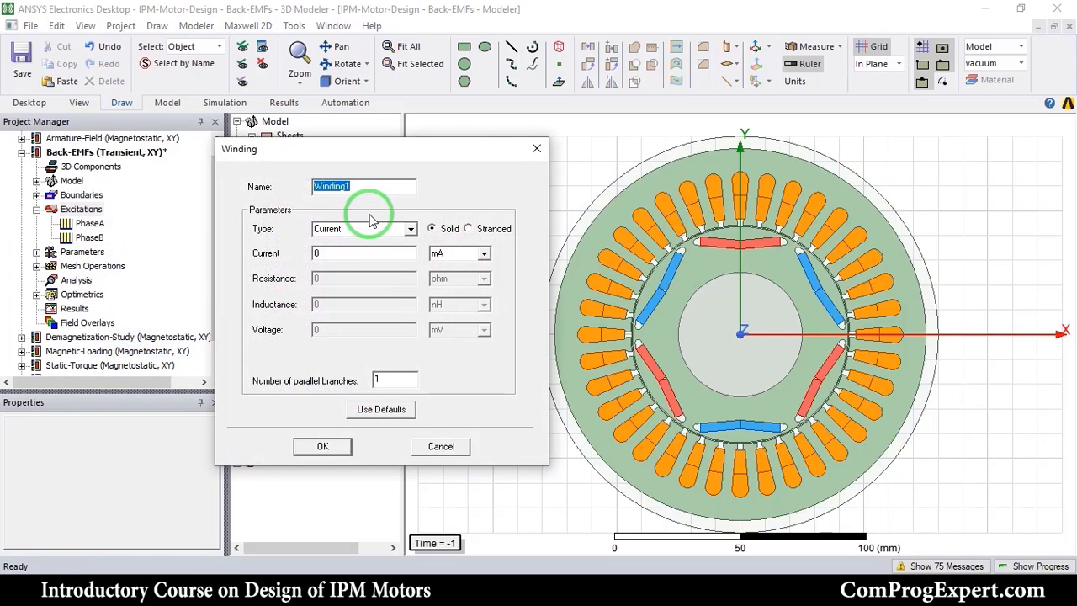
text(PhaseC)
click(396, 380)
text(8)
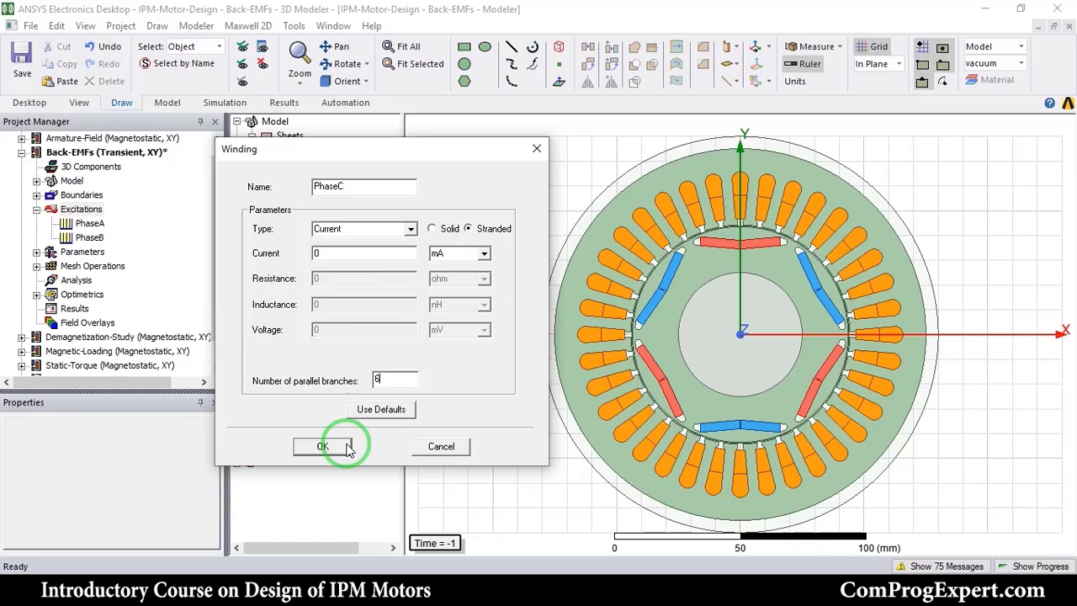
click(323, 446)
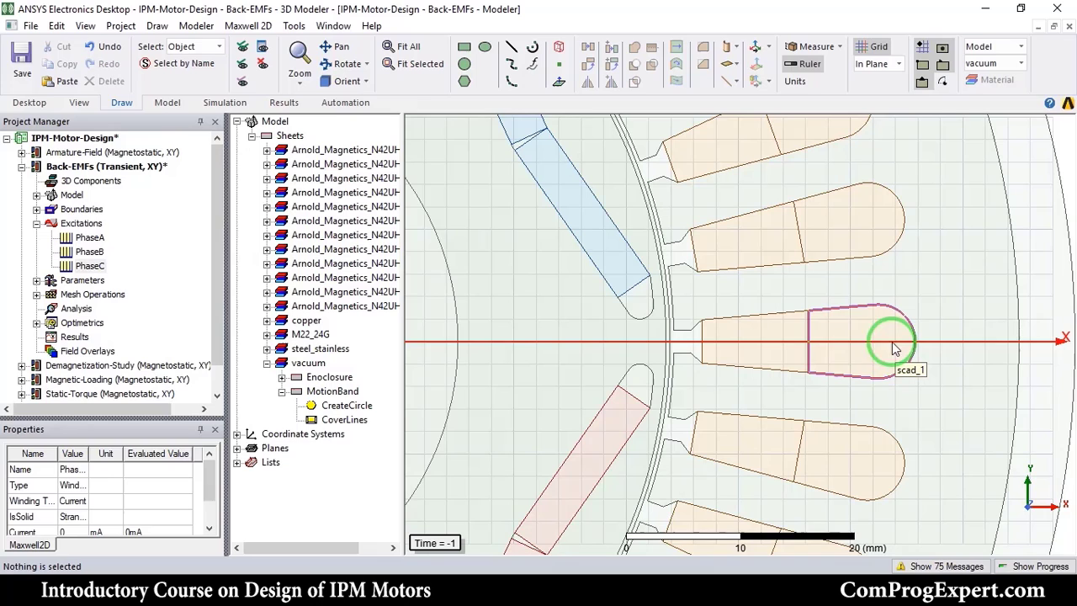
mouse_move(693, 343)
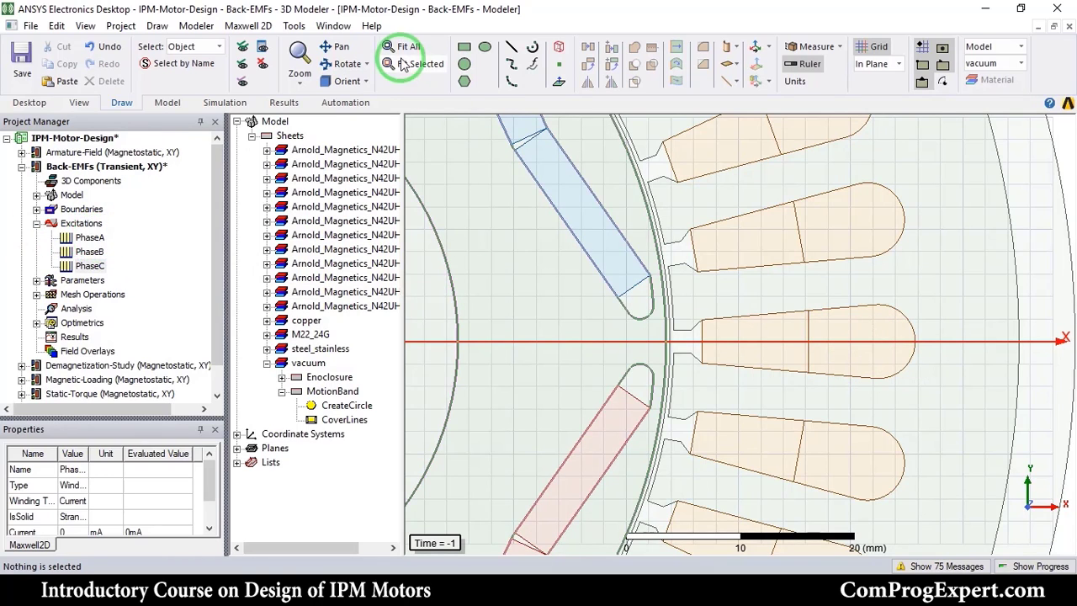
Step: Fit the whole motor in view and select a group of stator slot coils for excitation
click(406, 47)
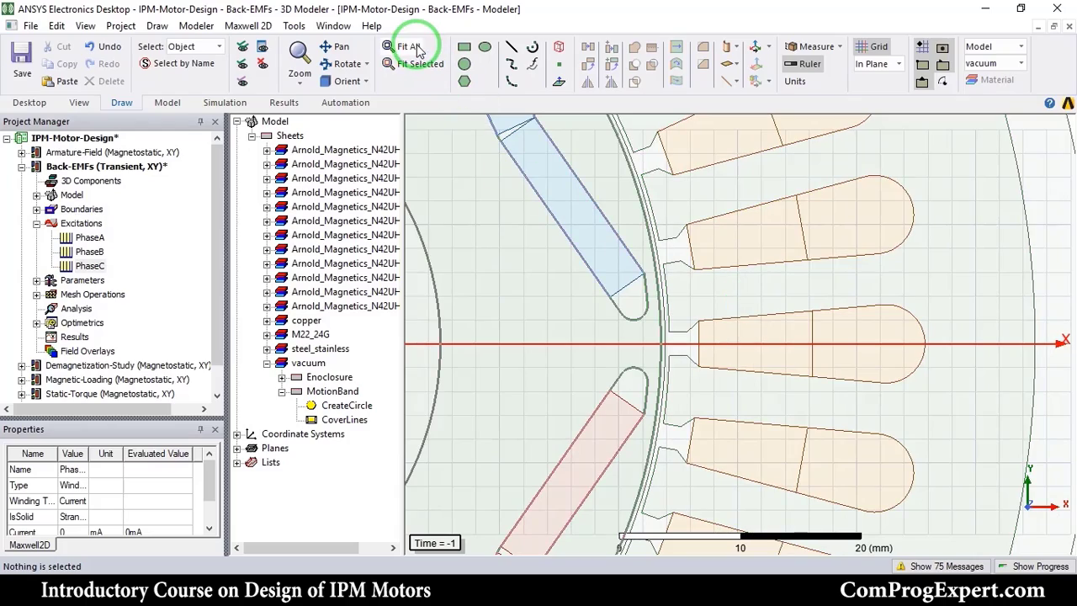
click(407, 48)
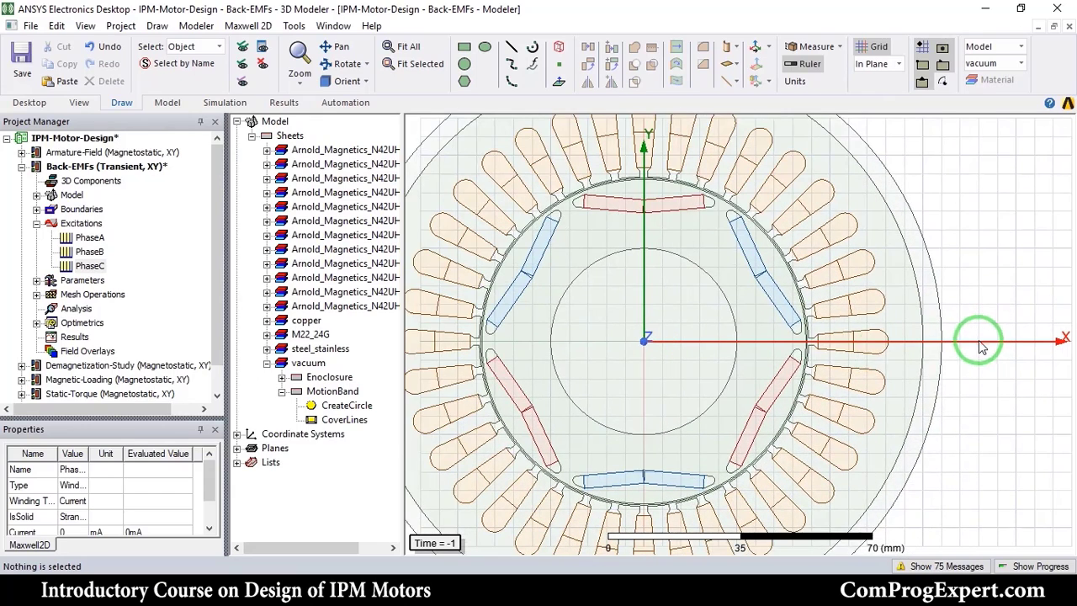
click(871, 340)
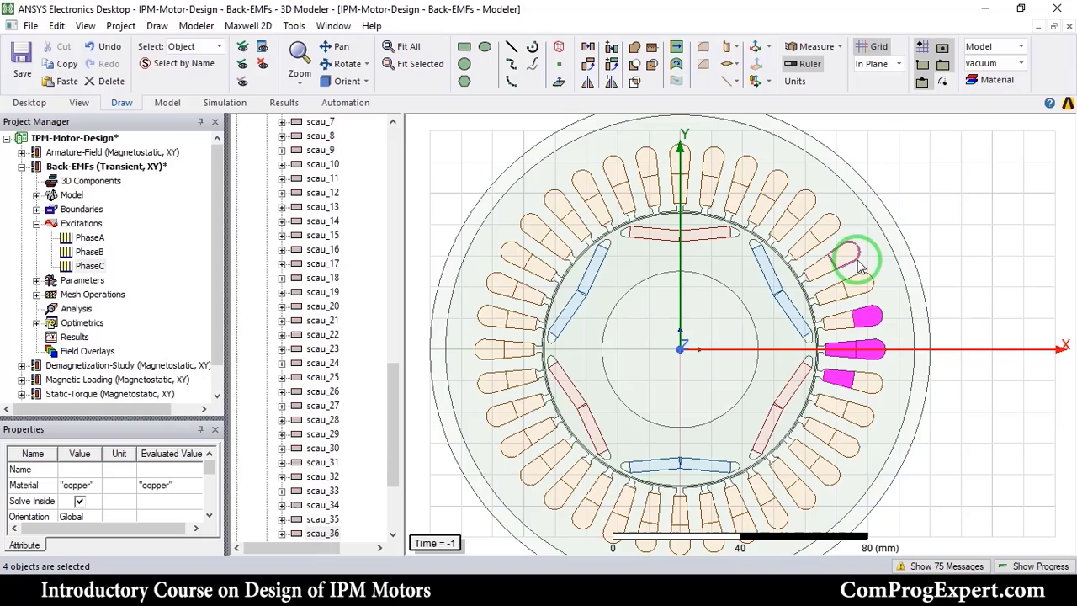
mouse_move(741, 168)
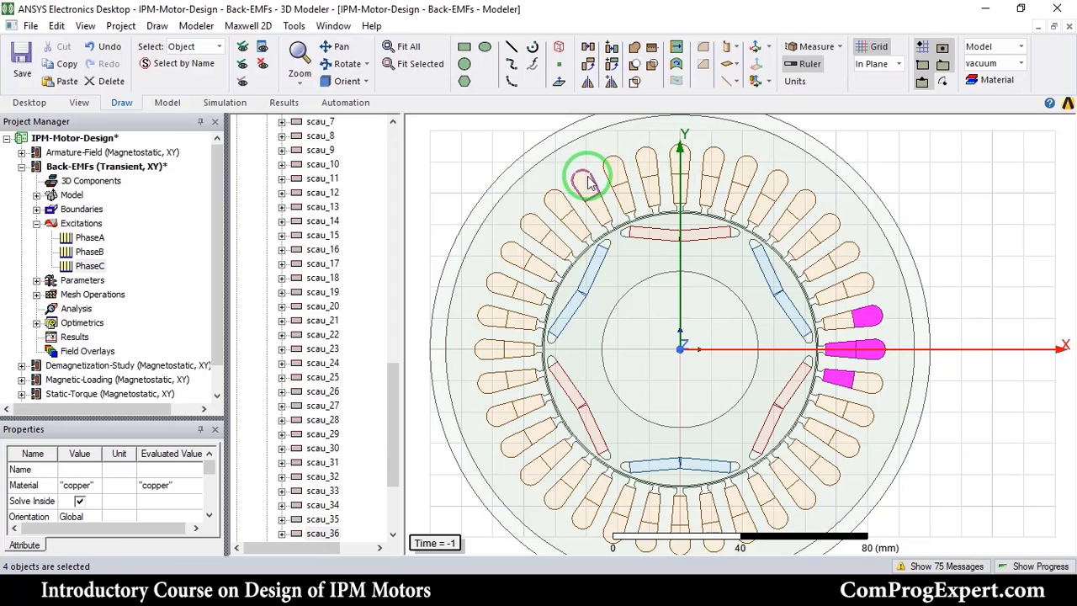
click(623, 198)
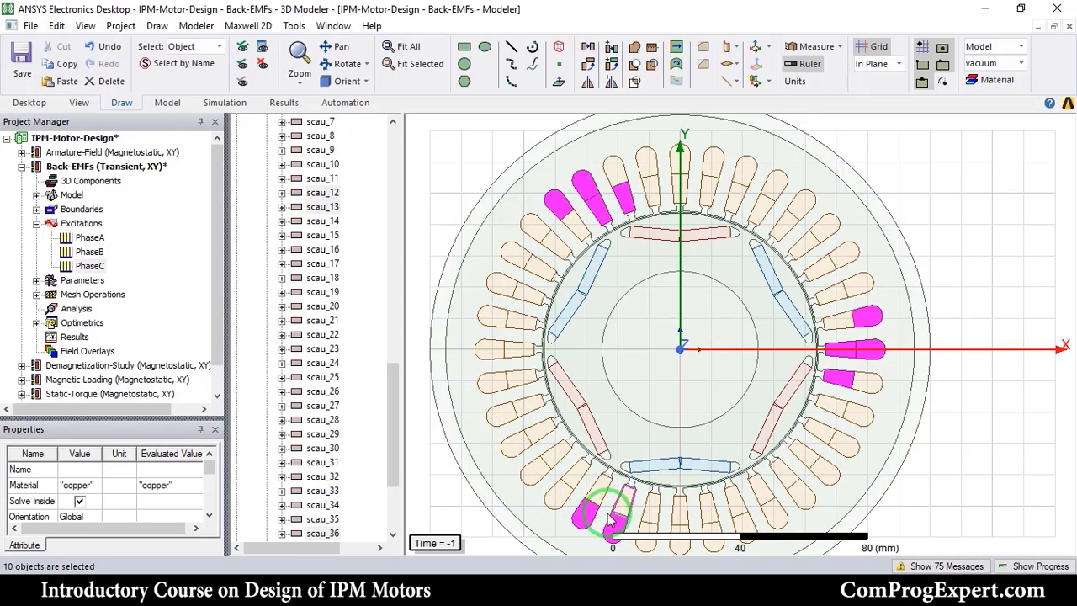
right_click(609, 519)
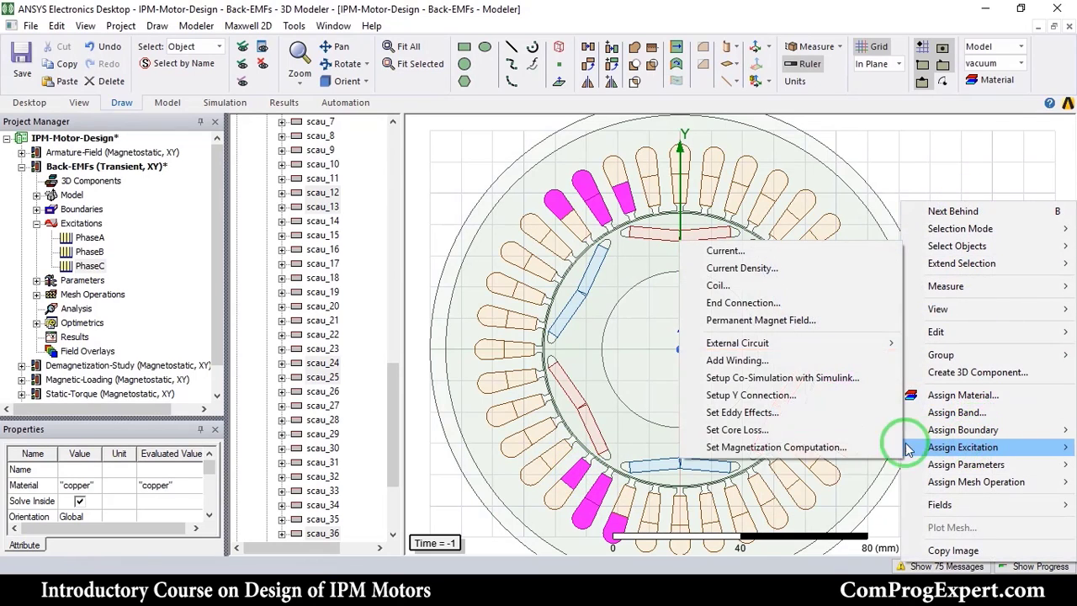
Step: Make the selected slots negative coil terminals with $ntc conductors and add them to PhaseA
click(717, 286)
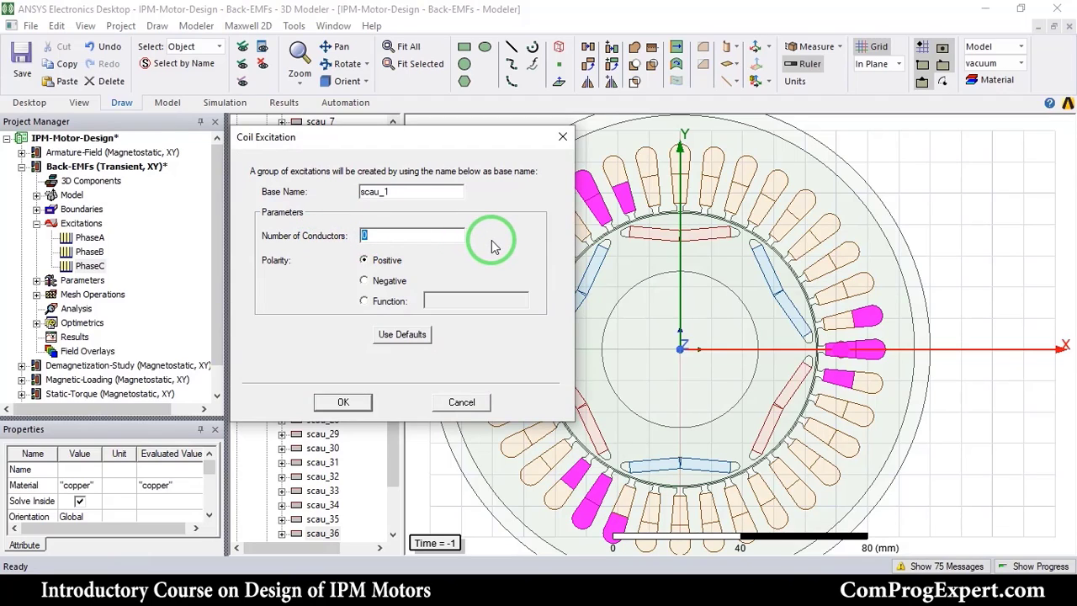
text($ntc)
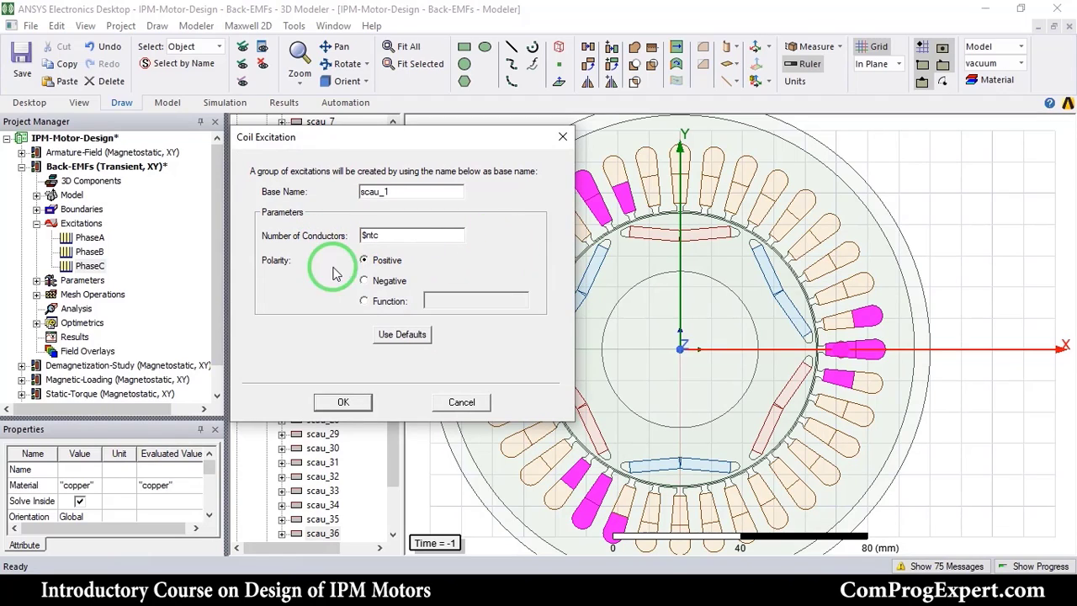
click(363, 280)
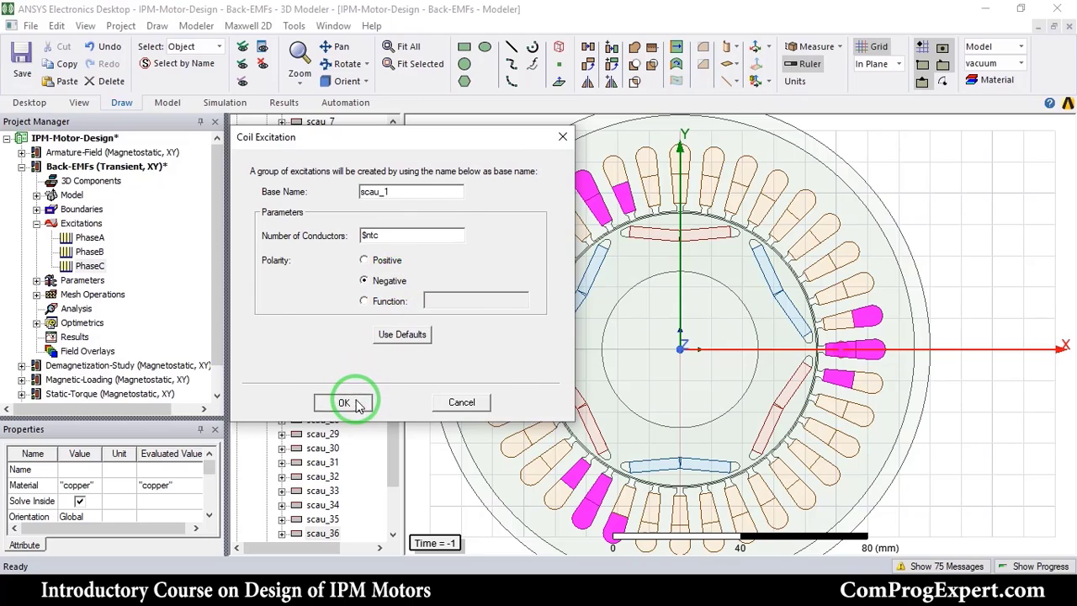
click(343, 402)
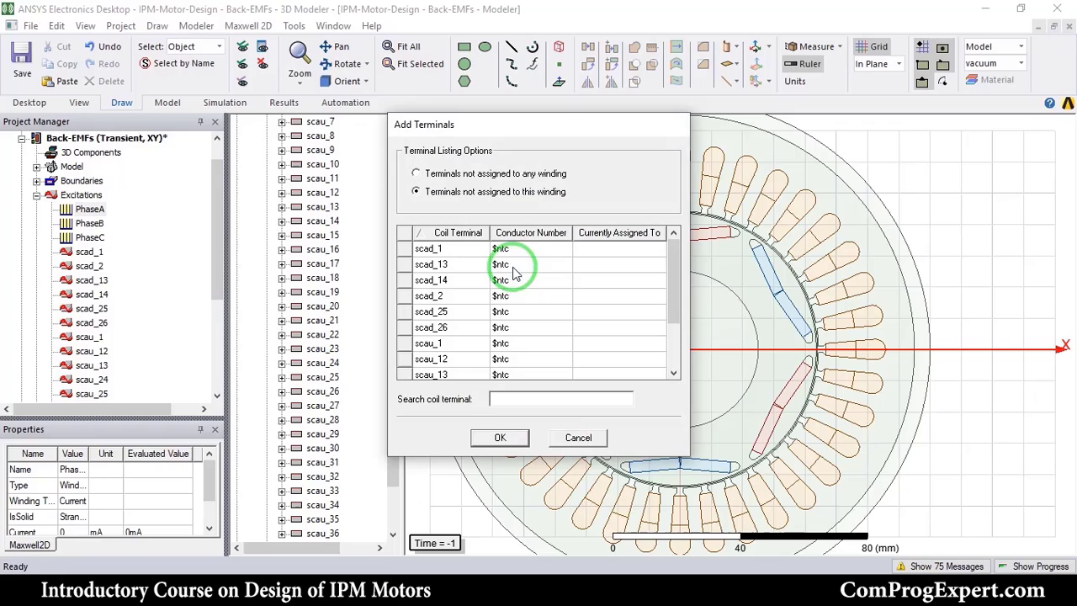
click(428, 296)
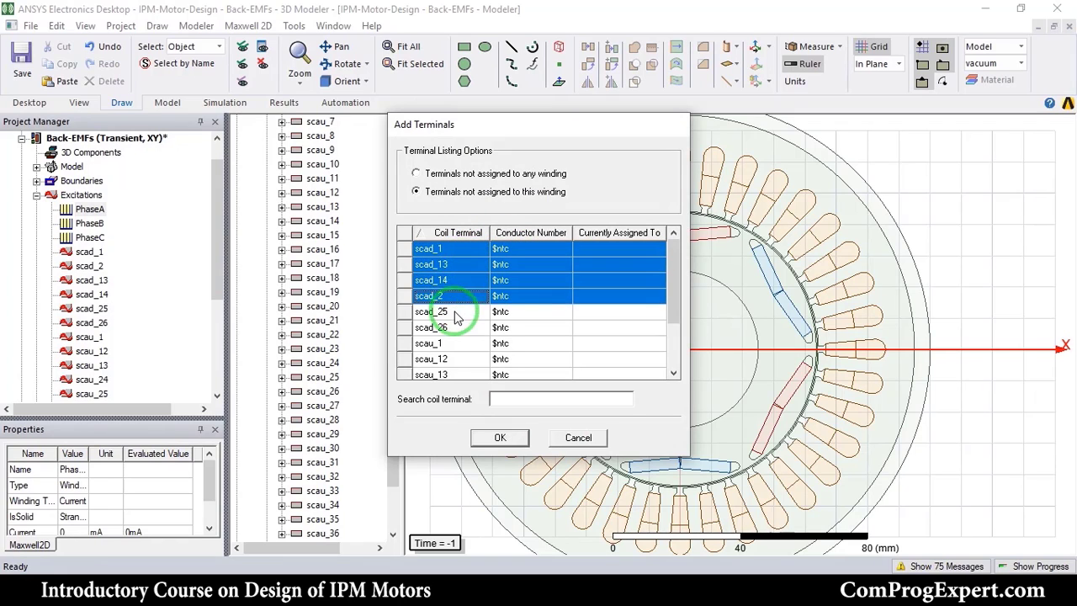
scroll(down, 3)
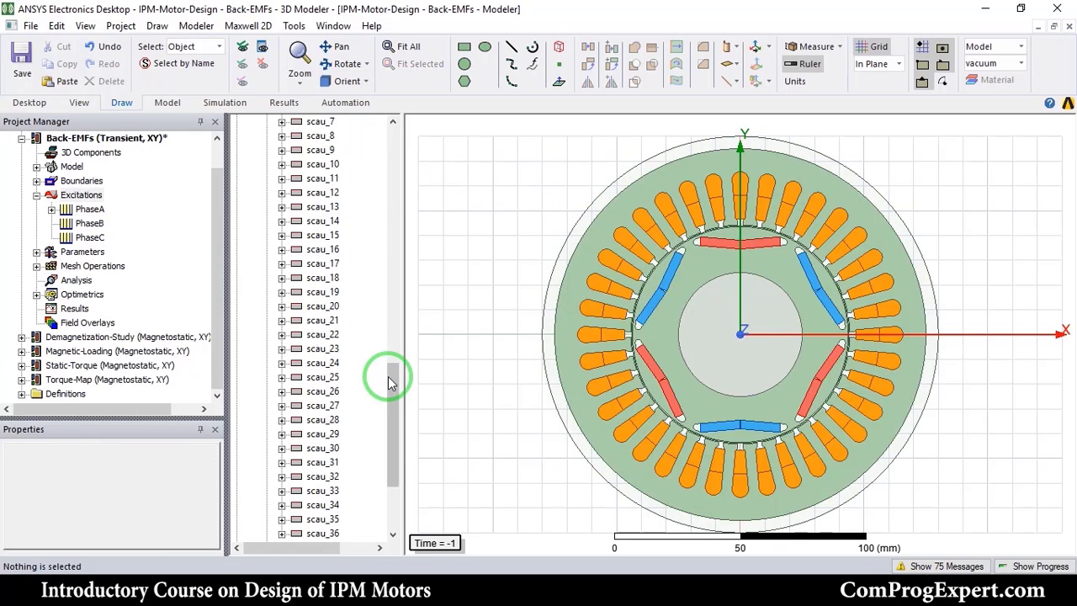
Step: Assign the next slot group as positive coil terminals with $ntc conductors
right_click(289, 135)
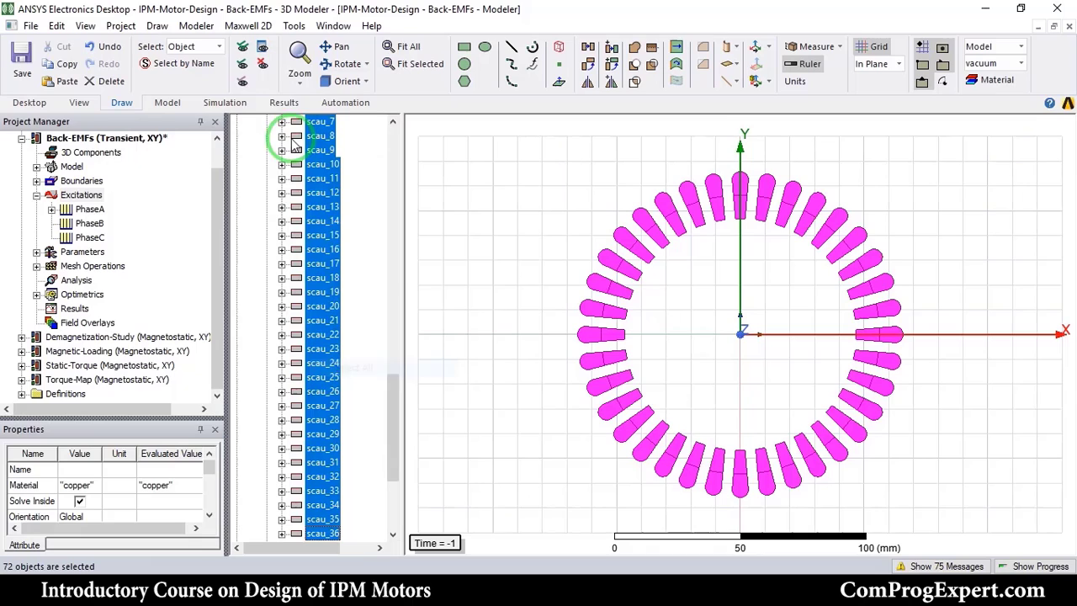
click(91, 209)
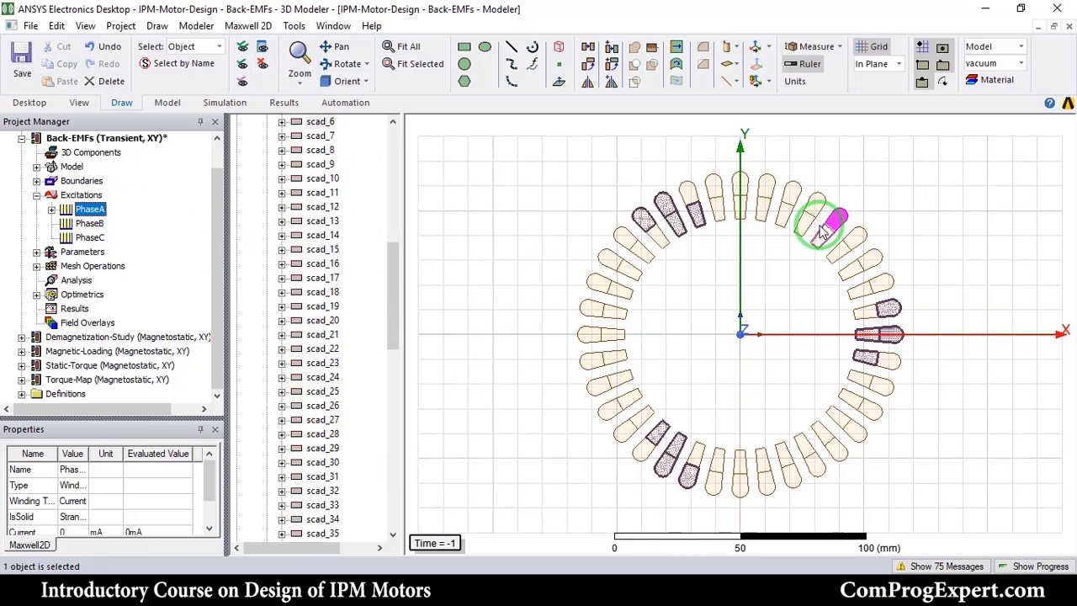
click(794, 199)
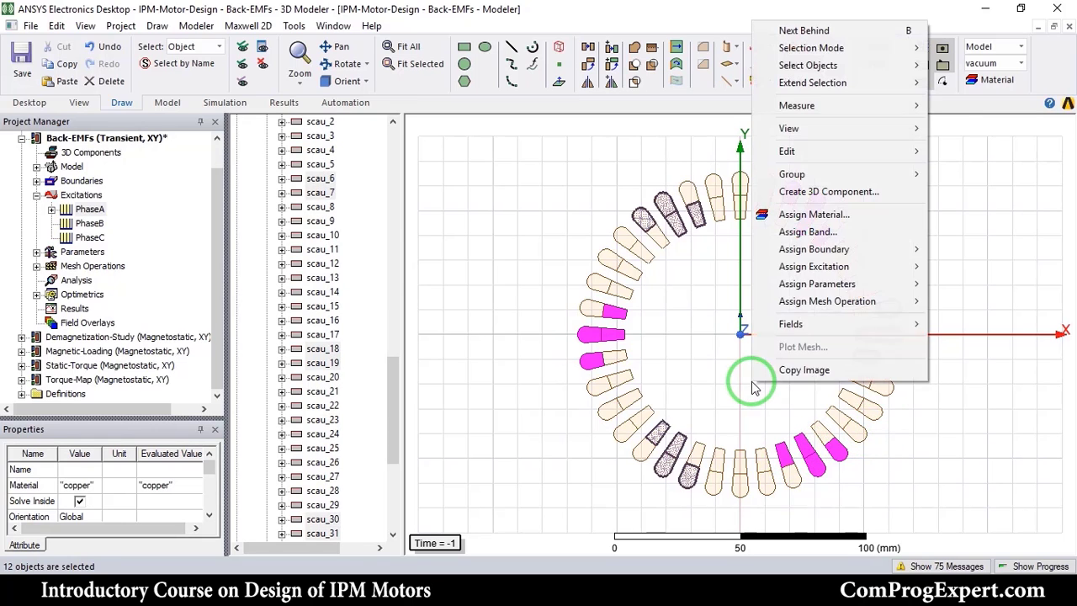
click(815, 266)
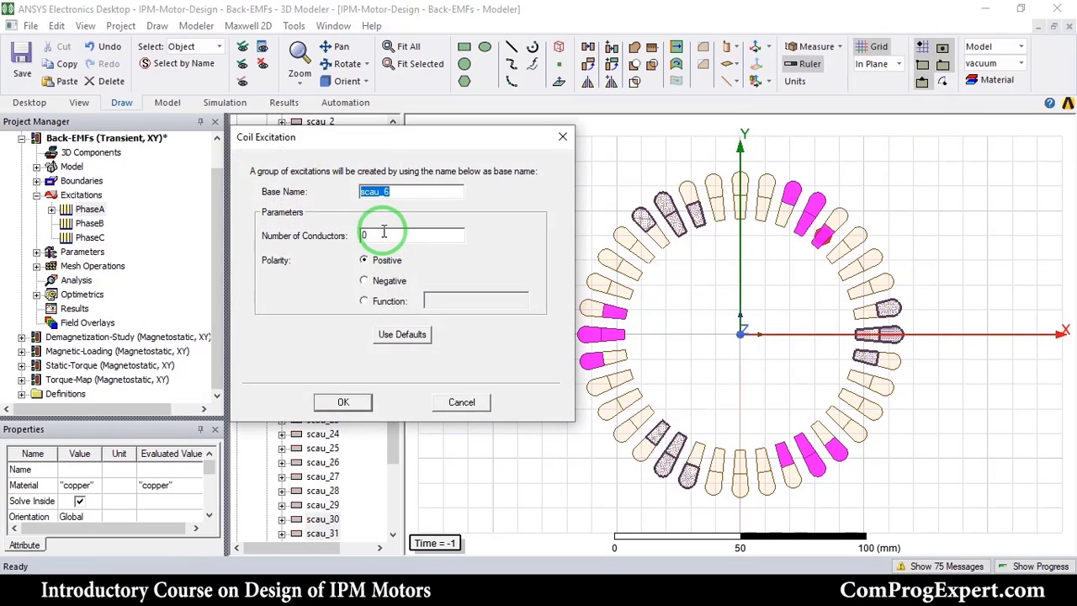
text($ntc)
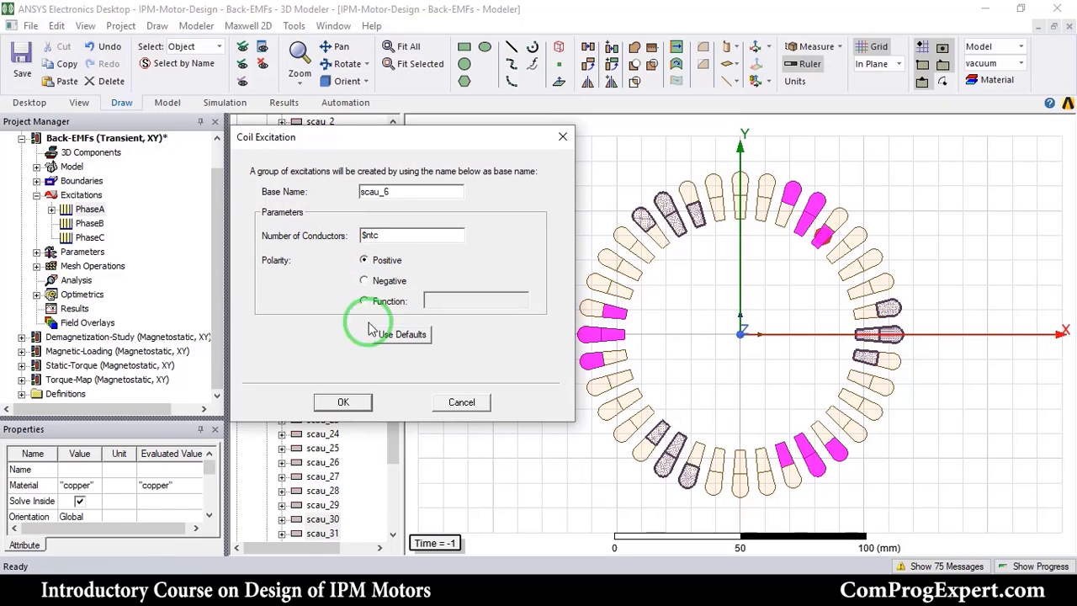
Step: Add the new coil terminals to the PhaseA winding via Add Coils
right_click(89, 195)
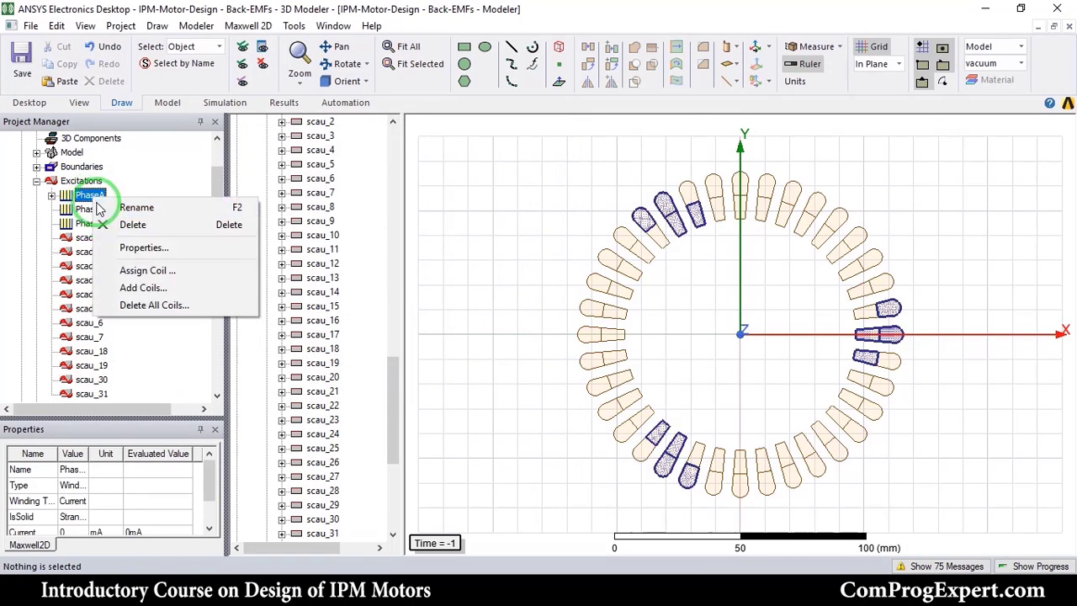
click(141, 288)
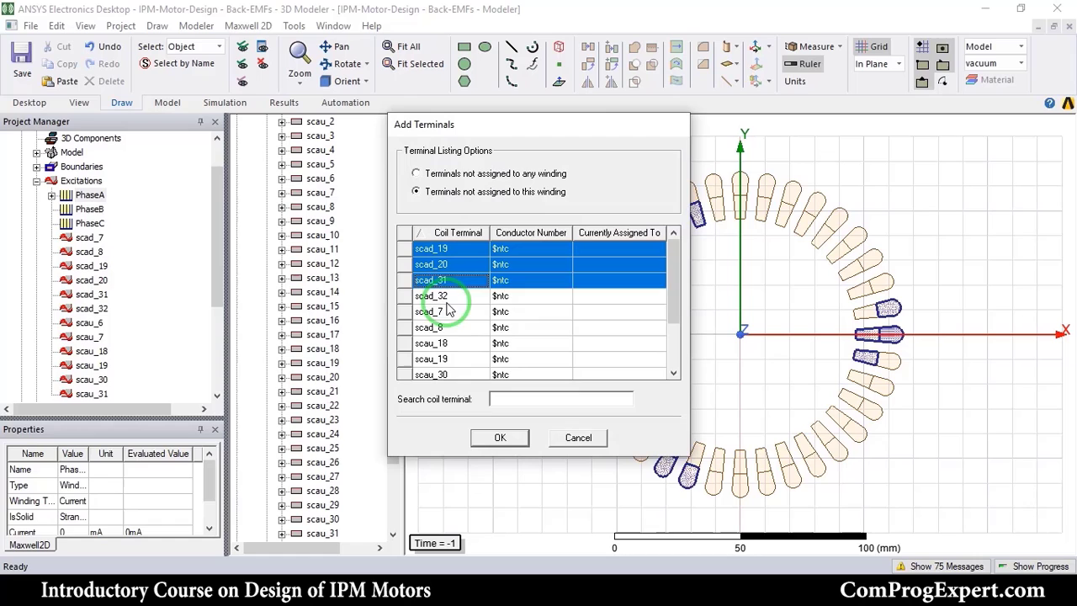
scroll(down, 3)
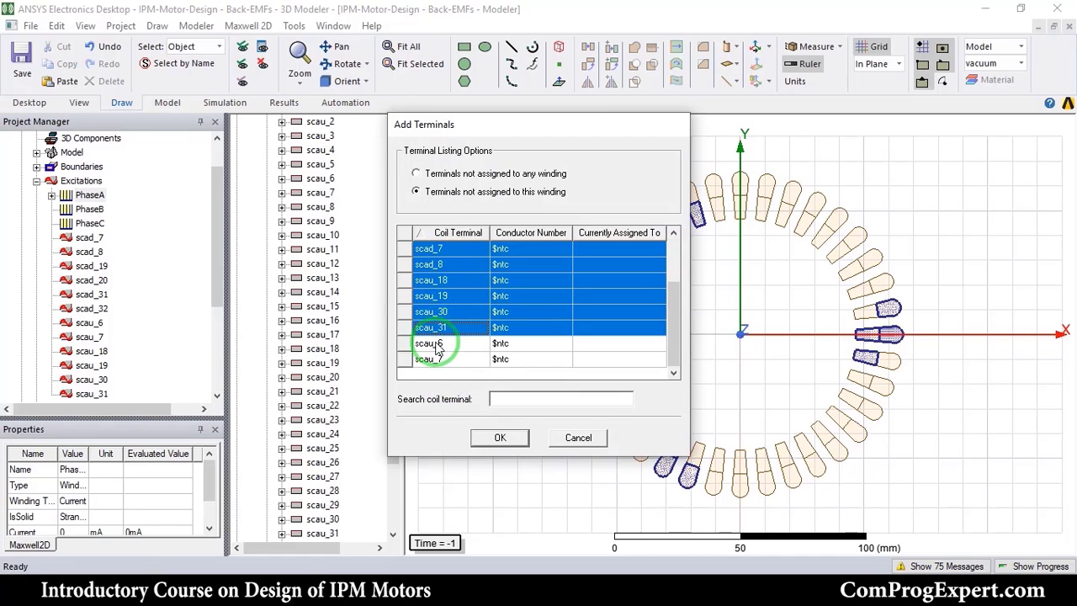
click(498, 437)
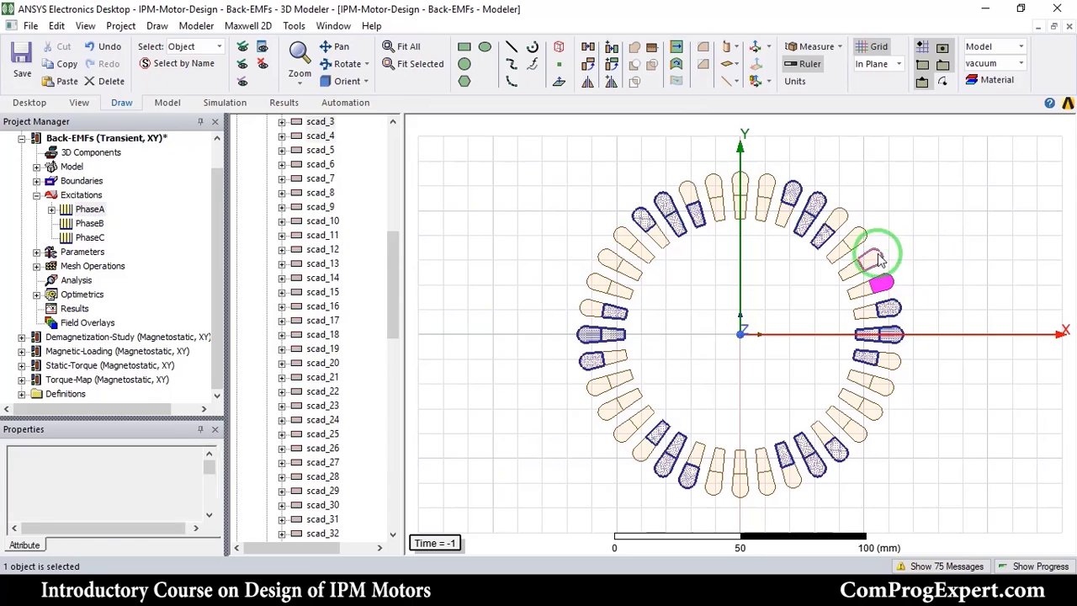
Step: Assign another slot group, including scau_2, as $ntc coil terminals
click(640, 244)
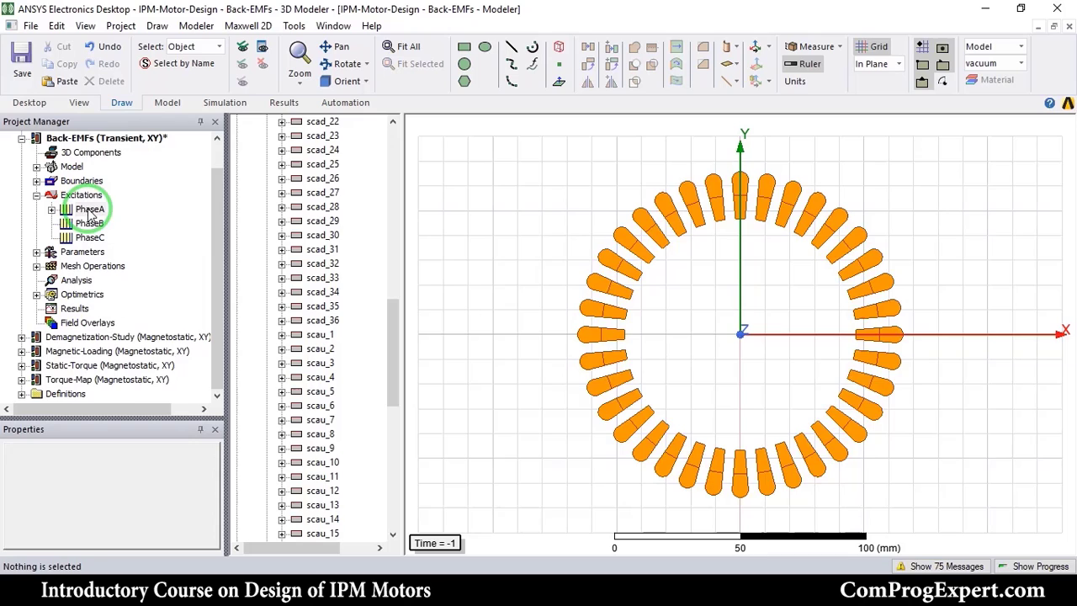
click(90, 209)
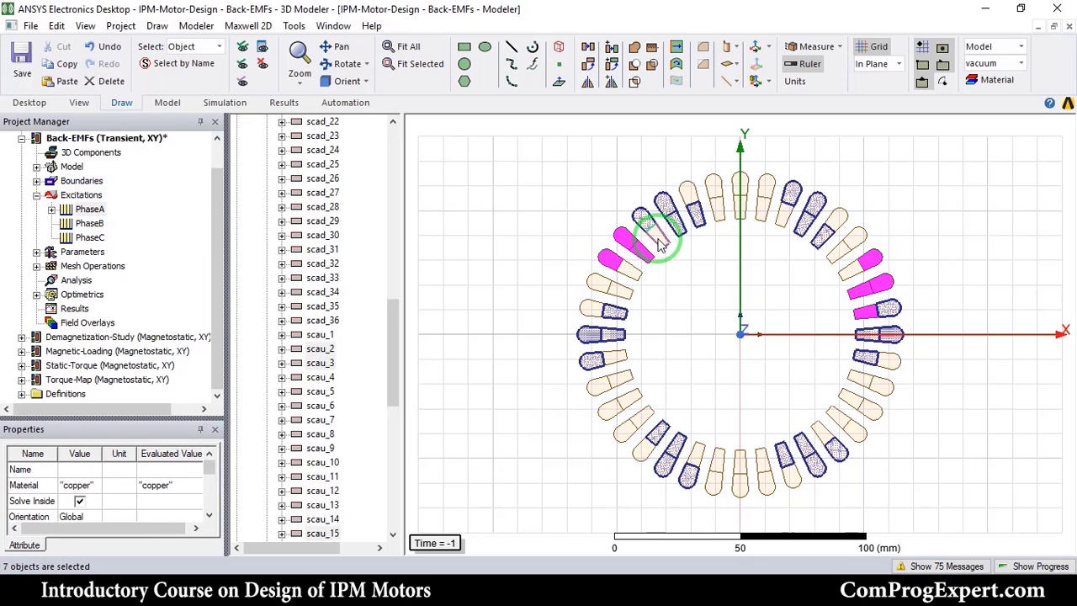
click(724, 468)
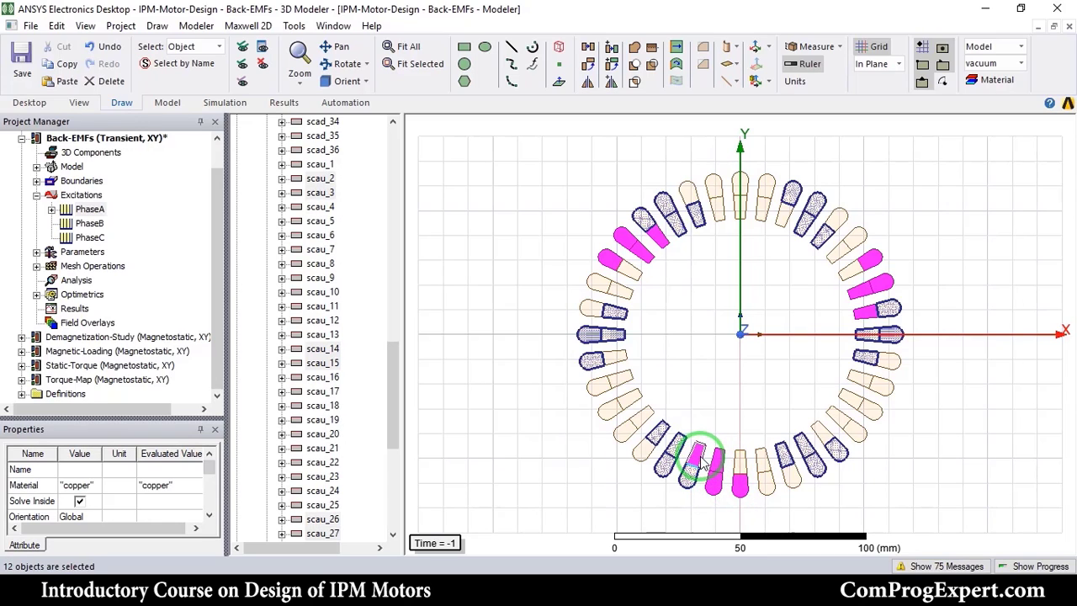
right_click(703, 457)
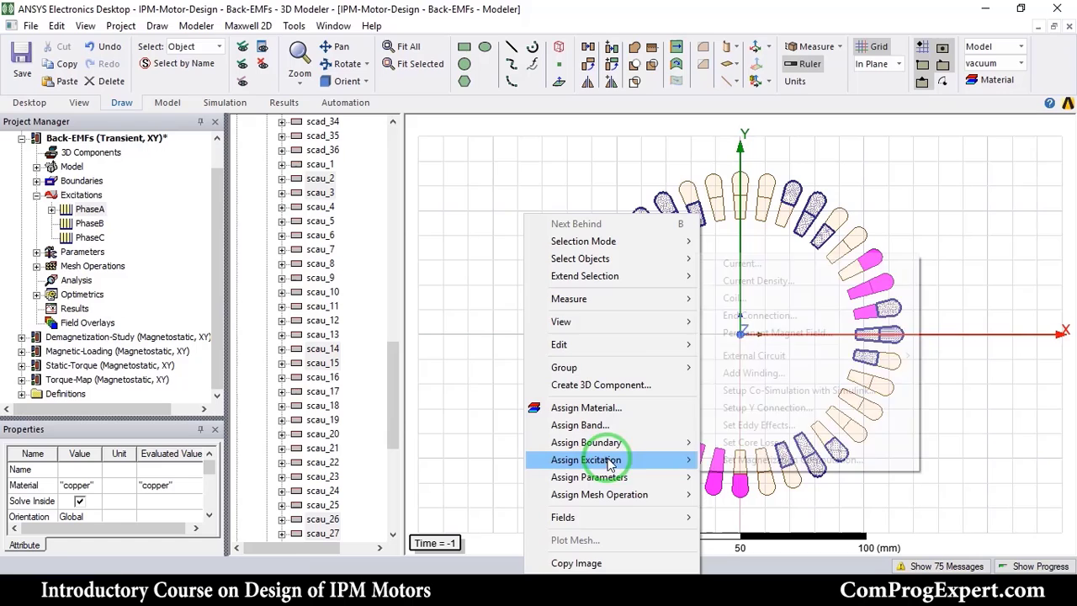
click(734, 298)
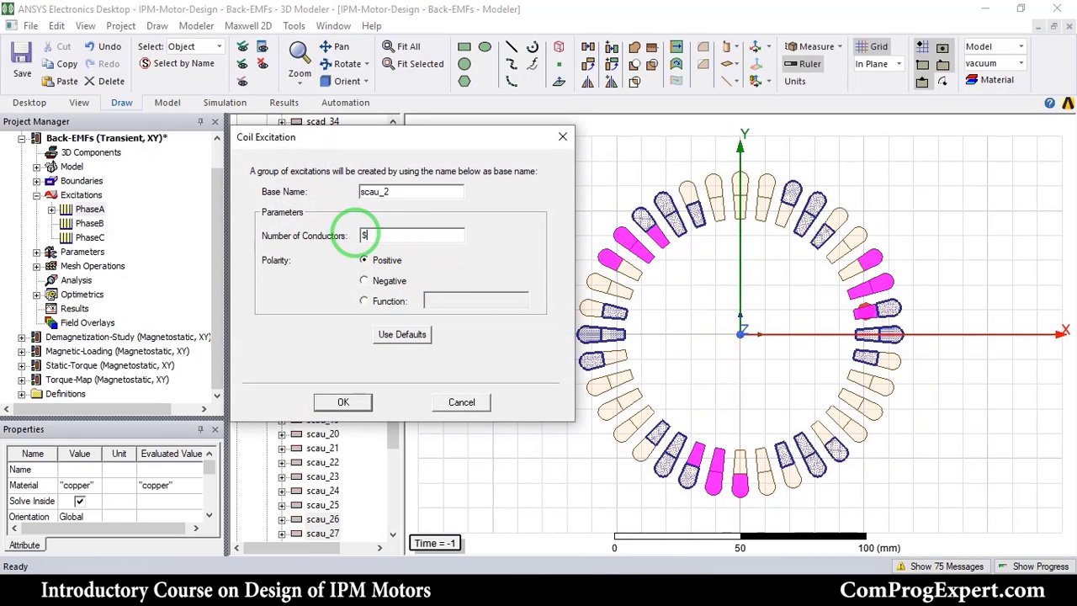
click(343, 401)
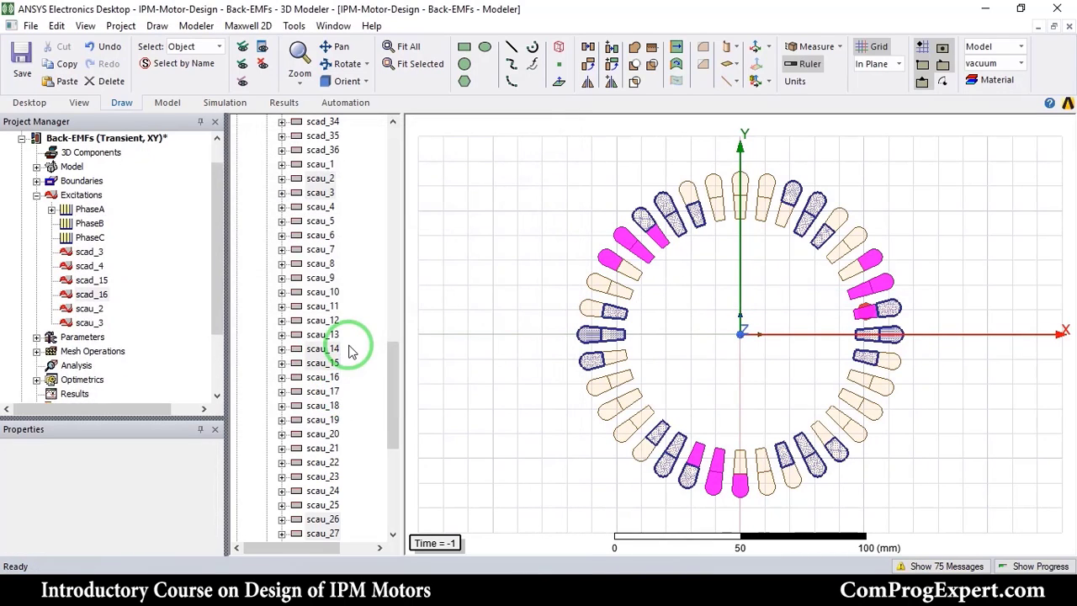
Step: Assign a further slot group, including scau_8, as $ntc coil terminals for PhaseC
click(89, 195)
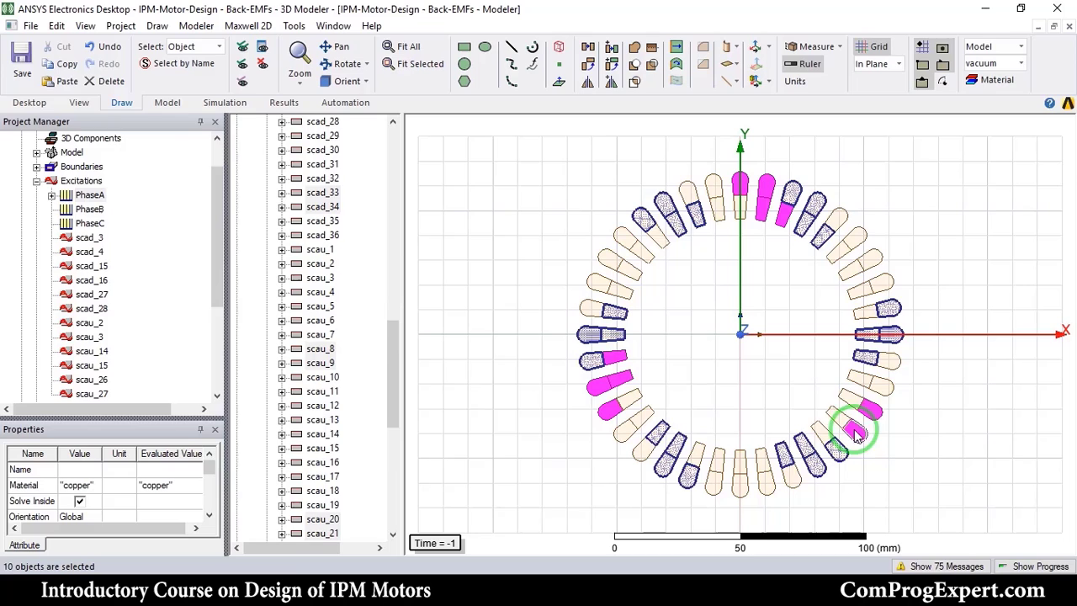
right_click(855, 435)
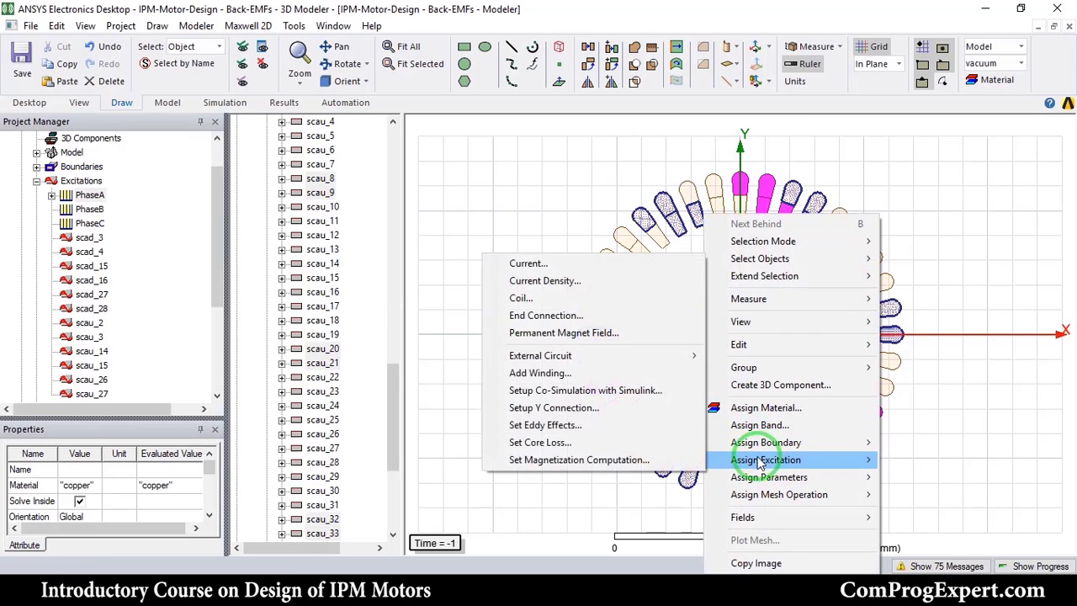
click(521, 298)
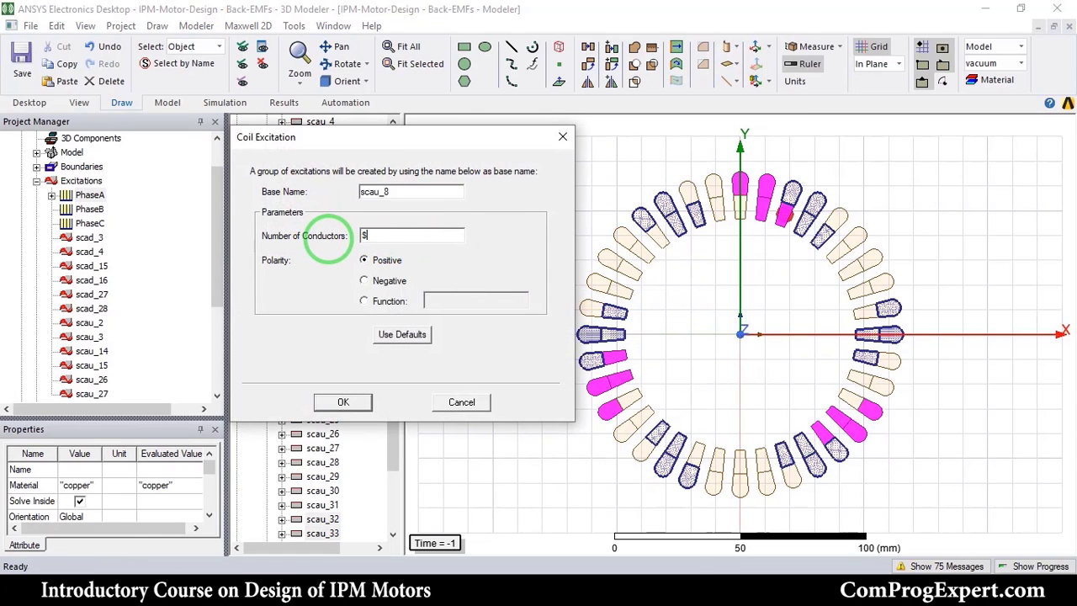
click(344, 400)
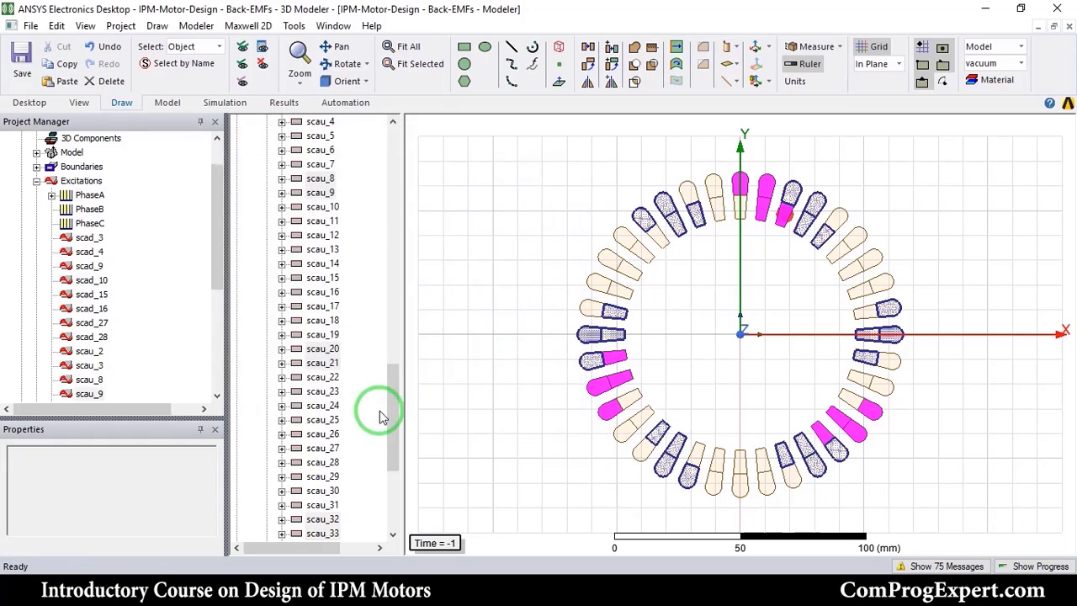
right_click(90, 180)
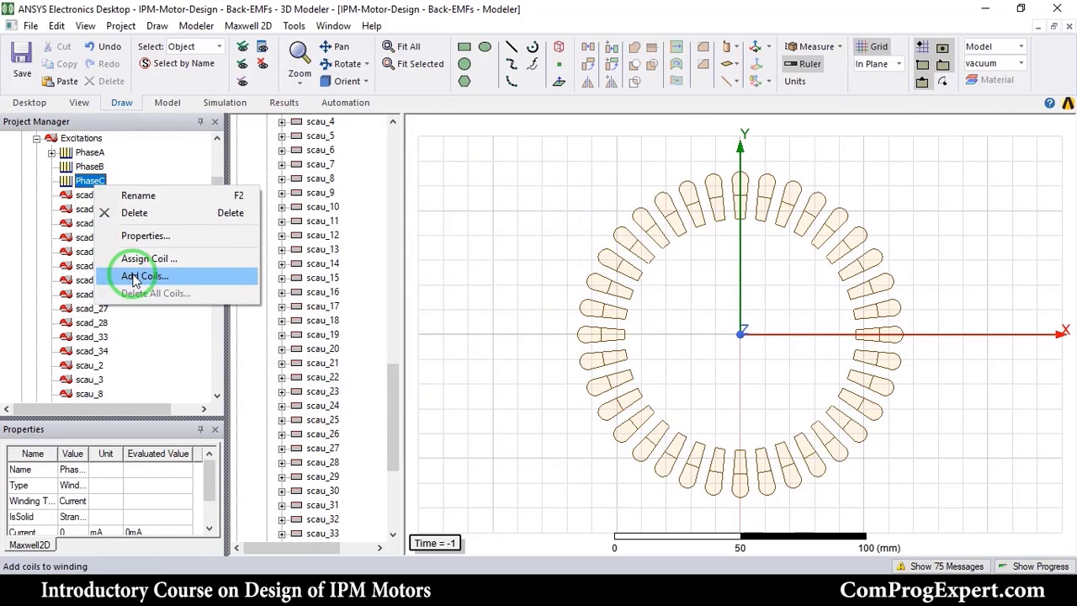
Step: Assign the selected coil sides as coil excitations with negative polarity
click(145, 276)
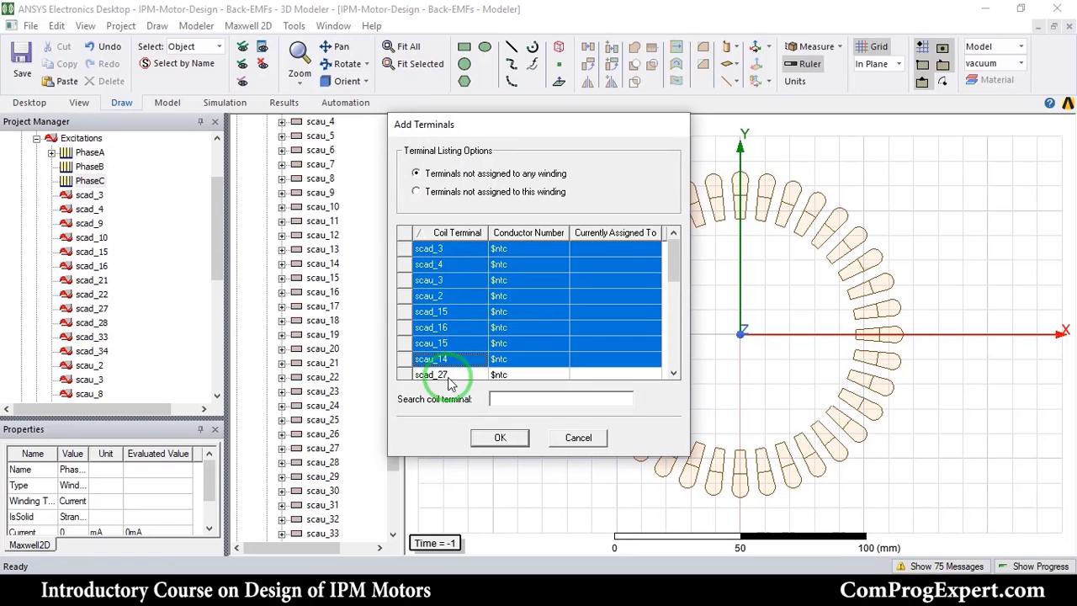
scroll(down, 3)
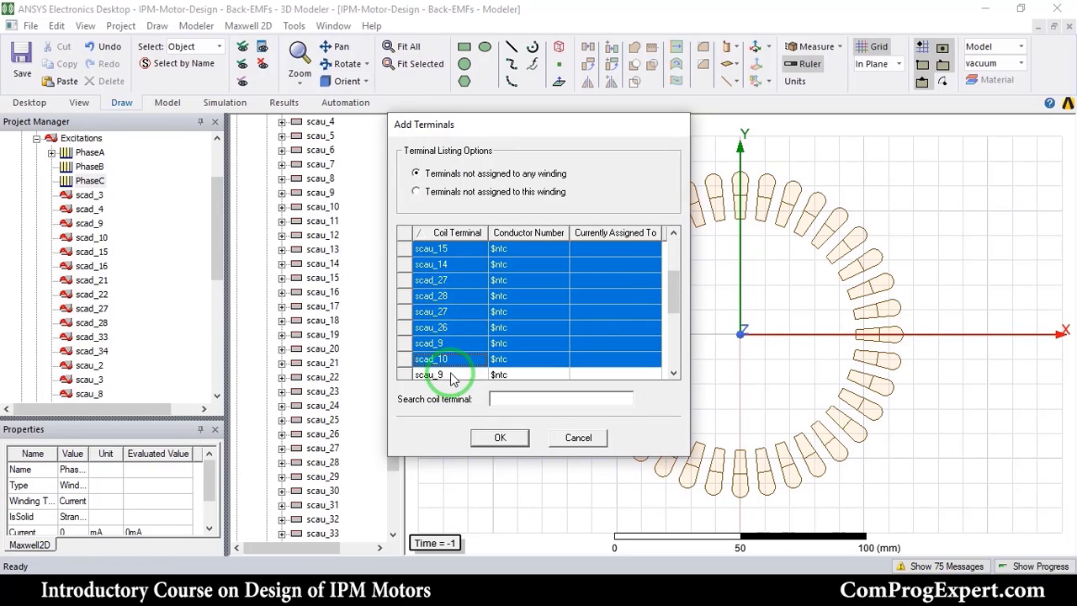
scroll(down, 3)
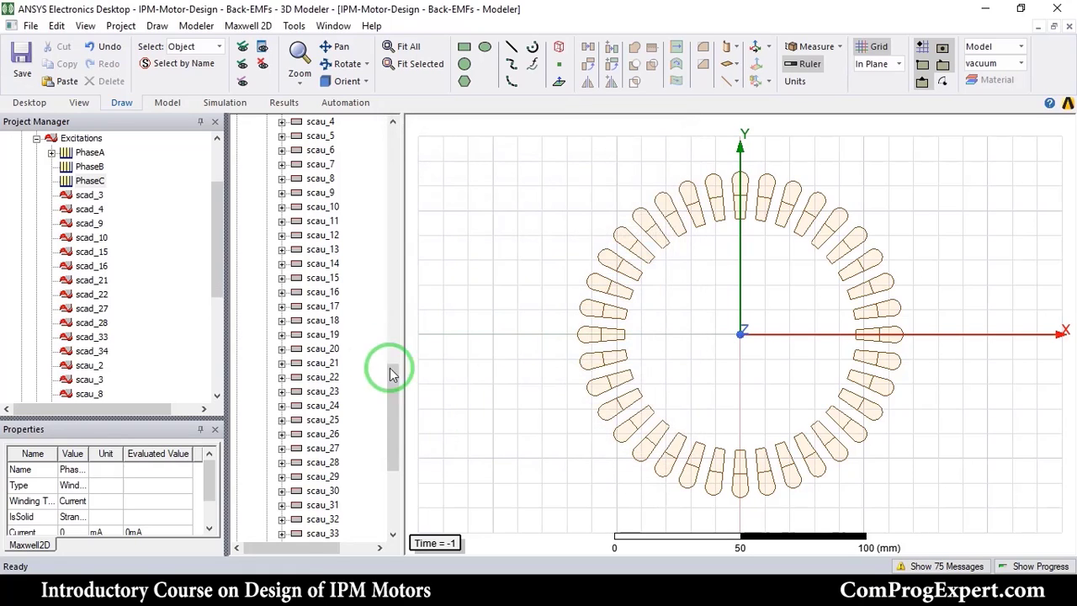
click(91, 238)
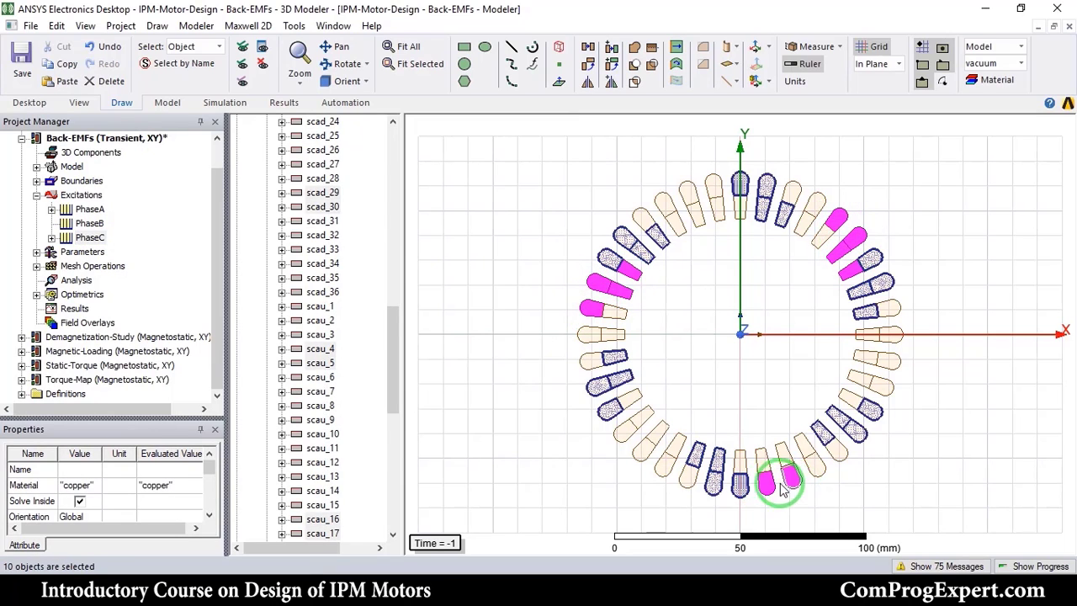
right_click(778, 485)
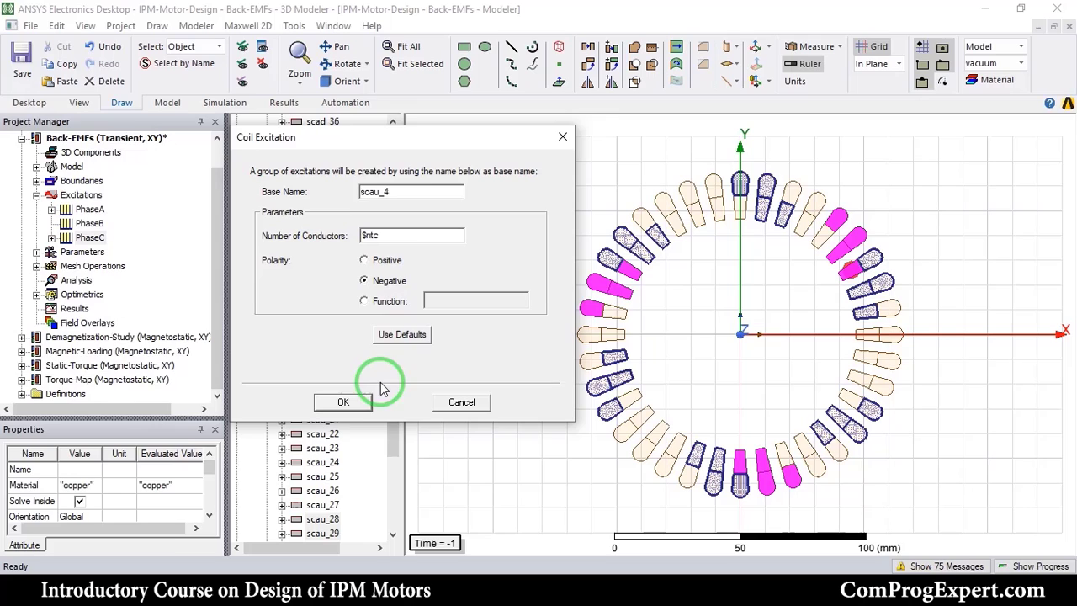
click(343, 401)
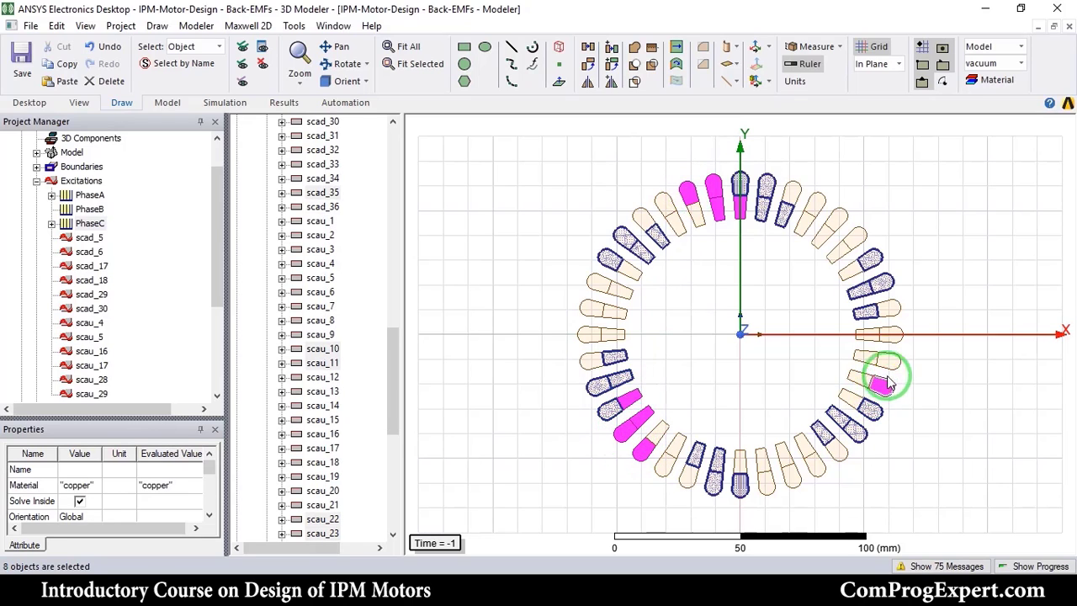
Step: Add every terminal not yet assigned to any winding to the phase winding
right_click(884, 379)
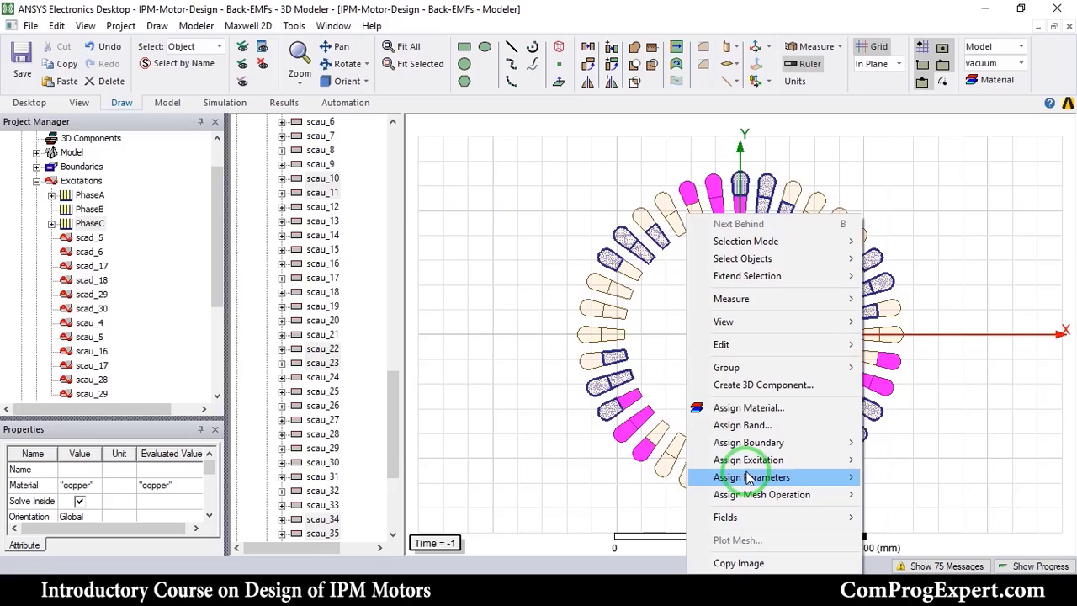
click(747, 459)
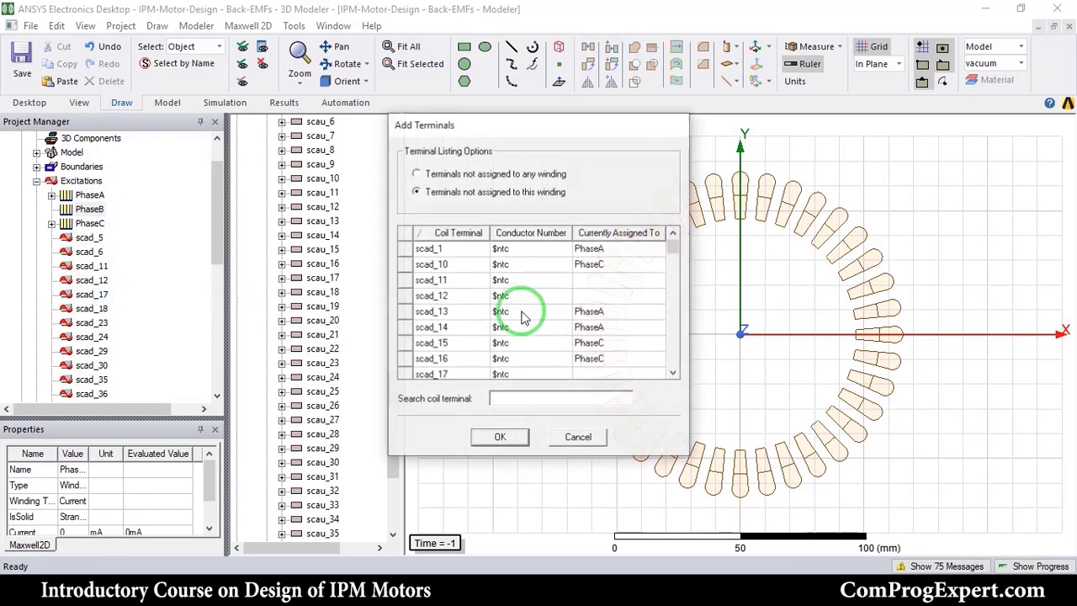
click(416, 173)
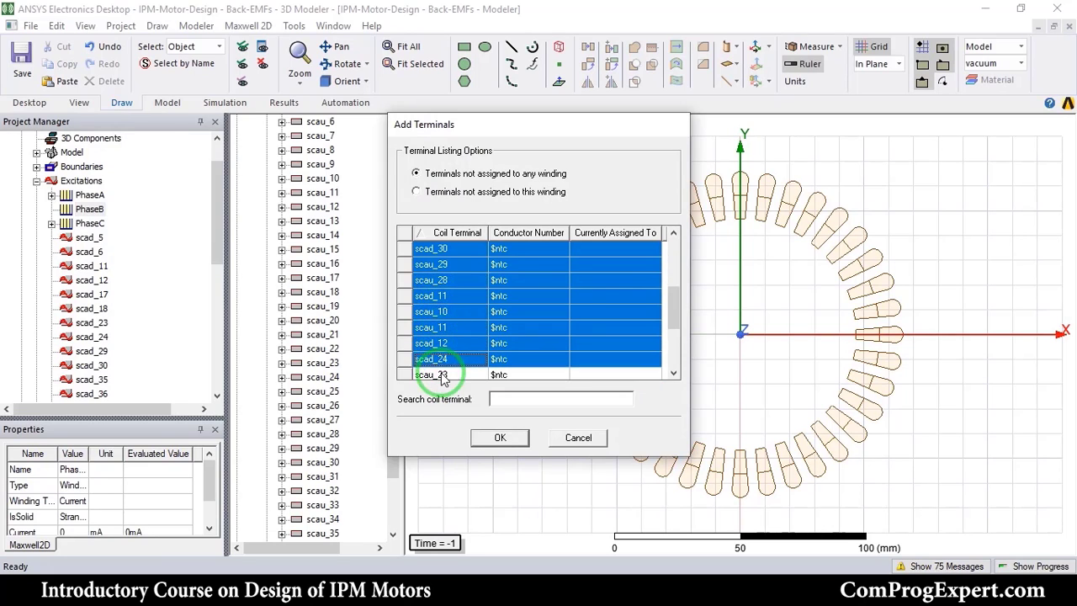
scroll(down, 3)
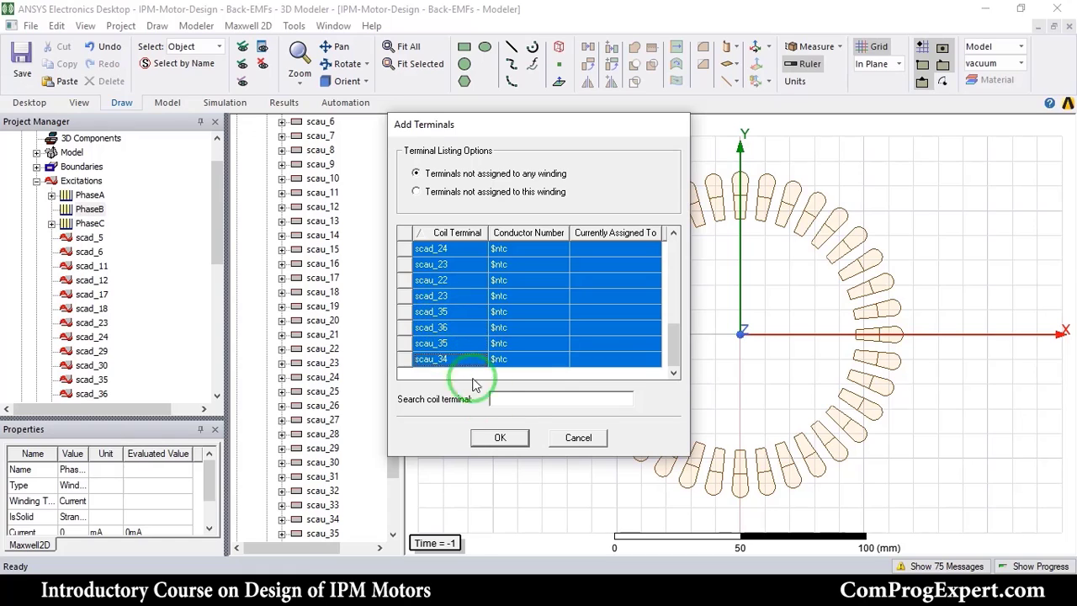
click(499, 438)
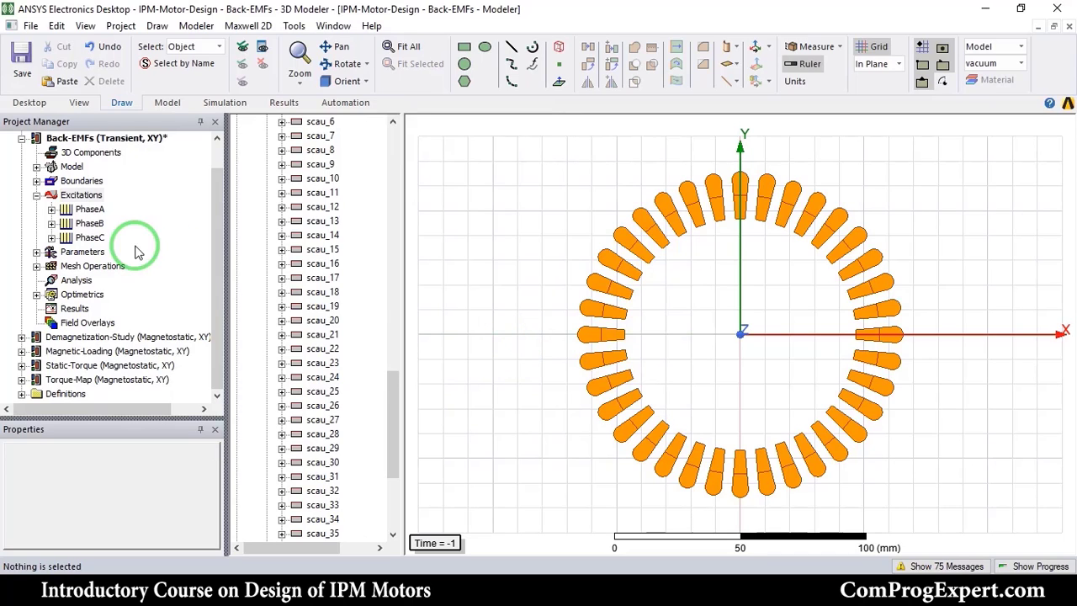
Step: Review the coils assigned to PhaseB and PhaseC, then bring up the analysis setup options
click(91, 222)
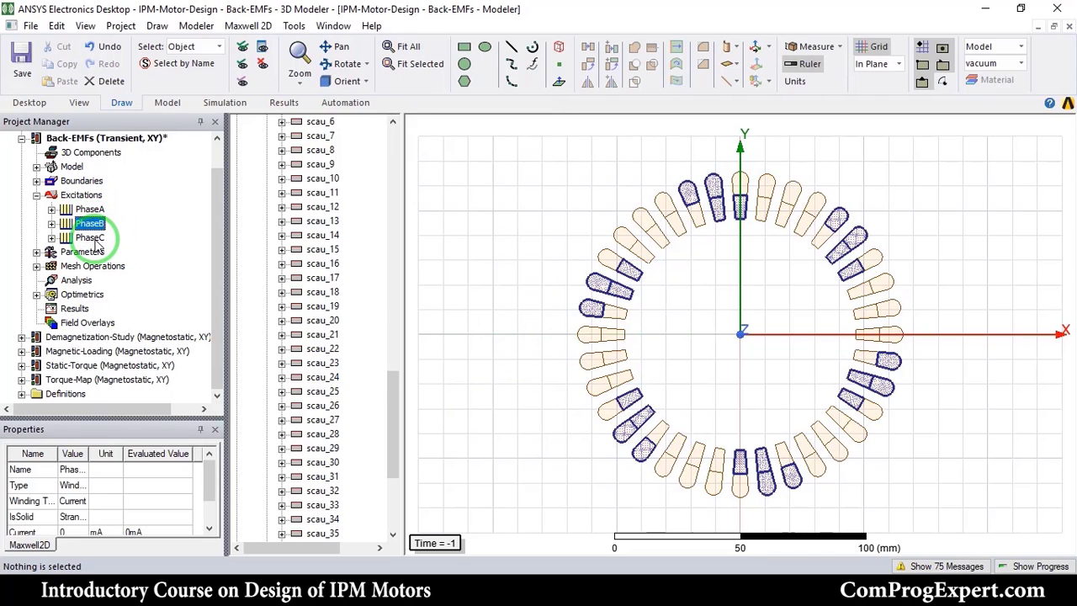
click(89, 237)
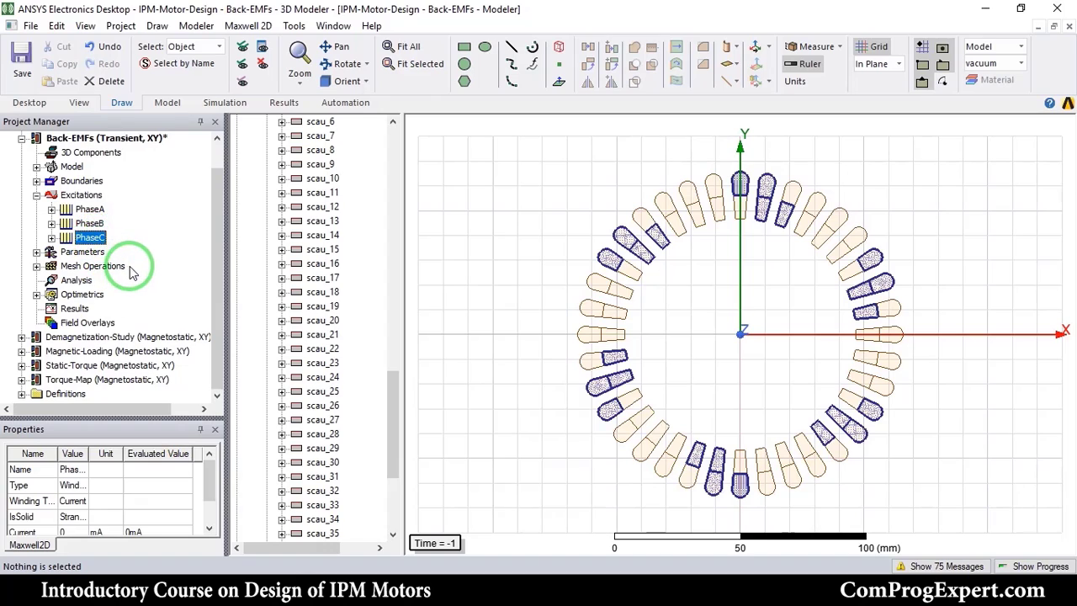
click(89, 222)
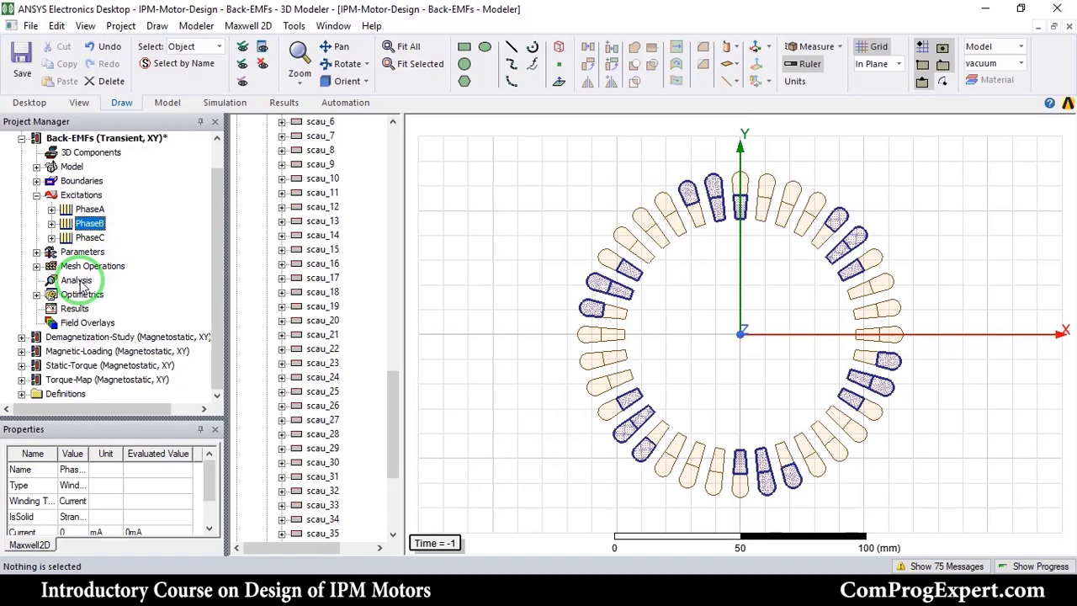
right_click(77, 280)
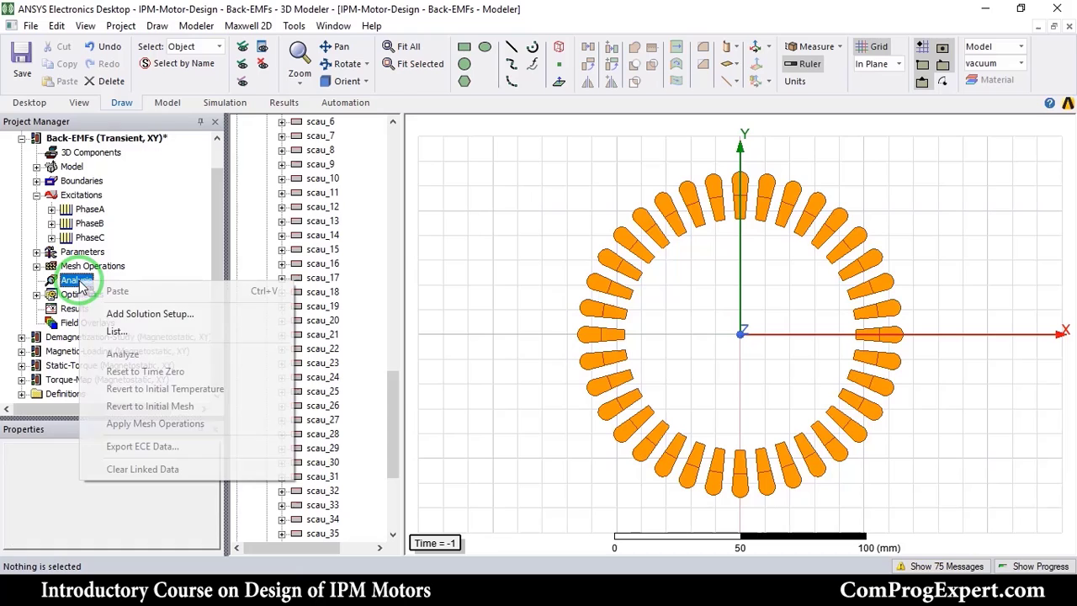
Step: Add a new solution setup and check the slide on back-EMF simulation time
click(150, 313)
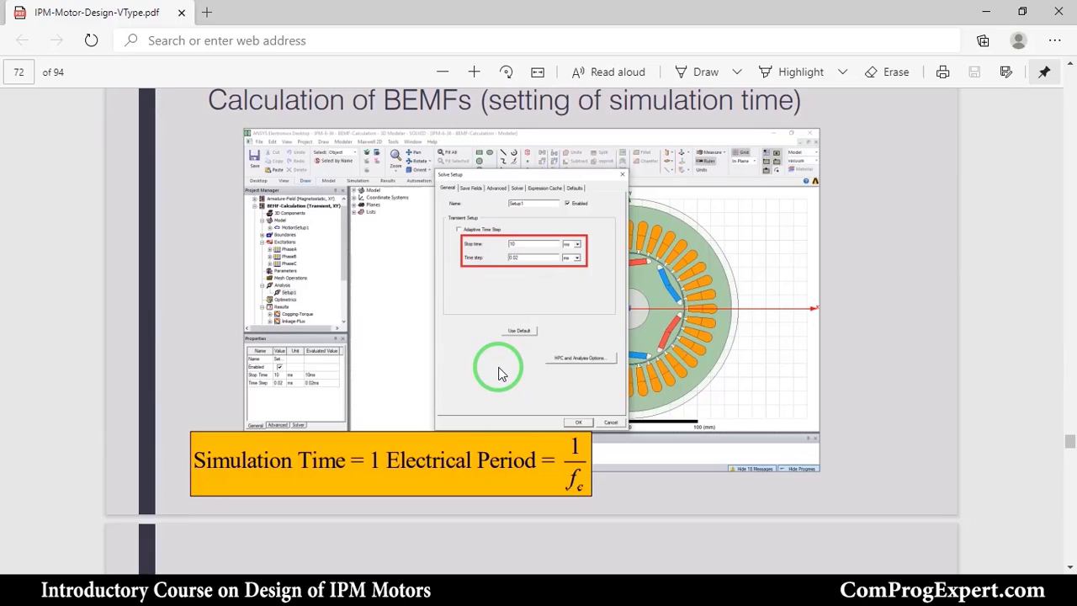
scroll(down, 3)
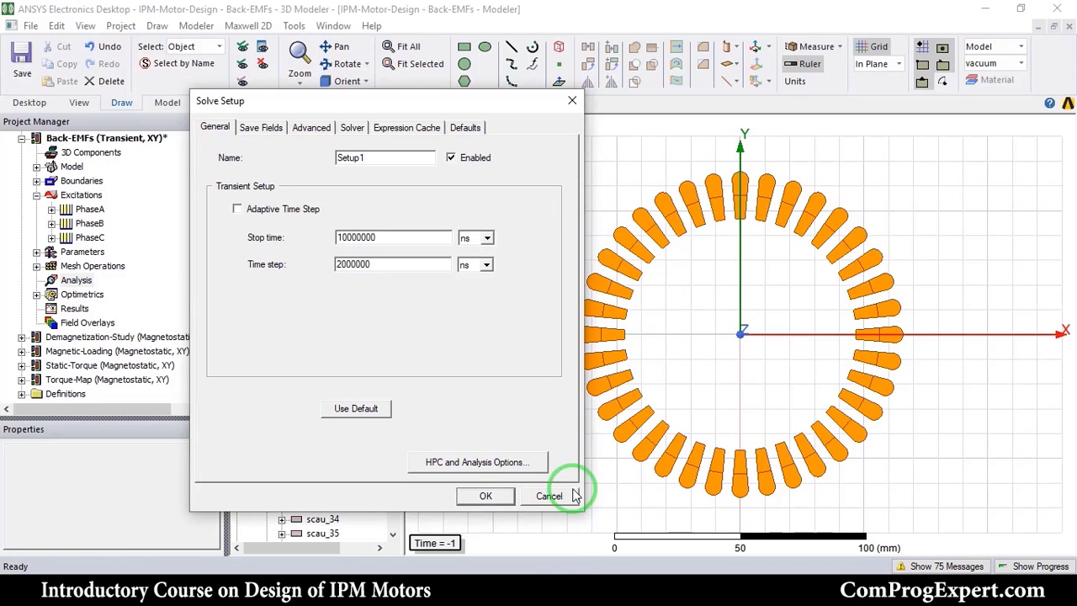
Step: Define transient Setup1 with stop time 1s/99 and time step (1s/99)/30
text(1)
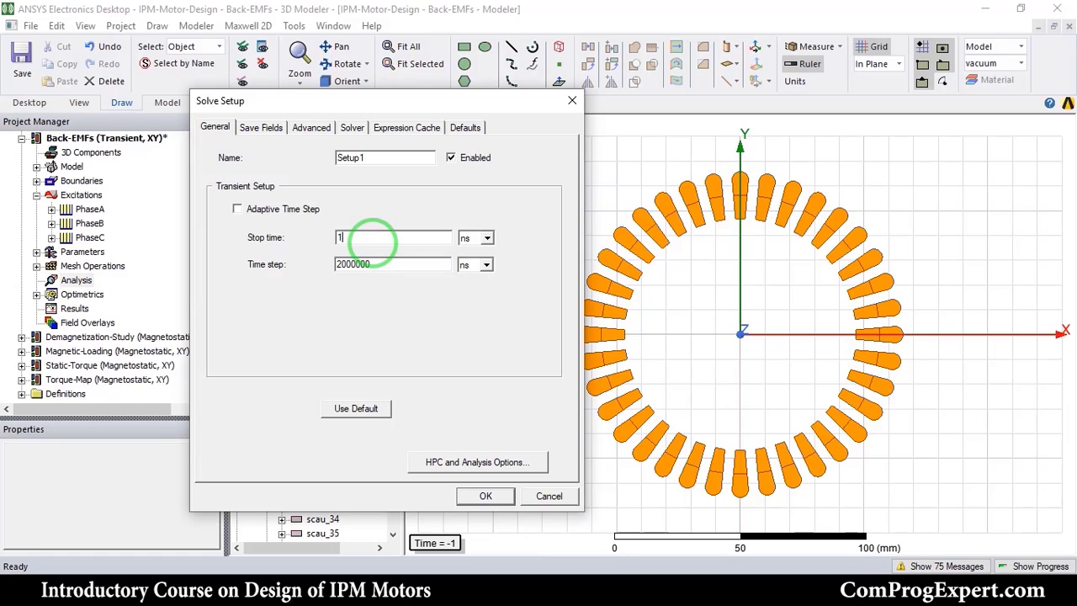
text(s/99)
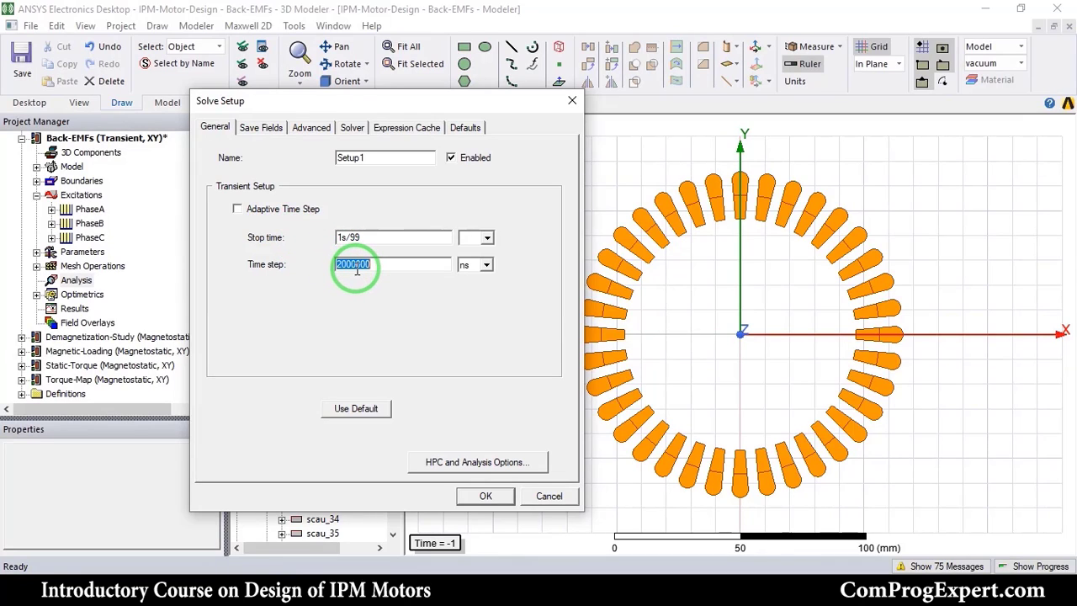
text((1s/99)
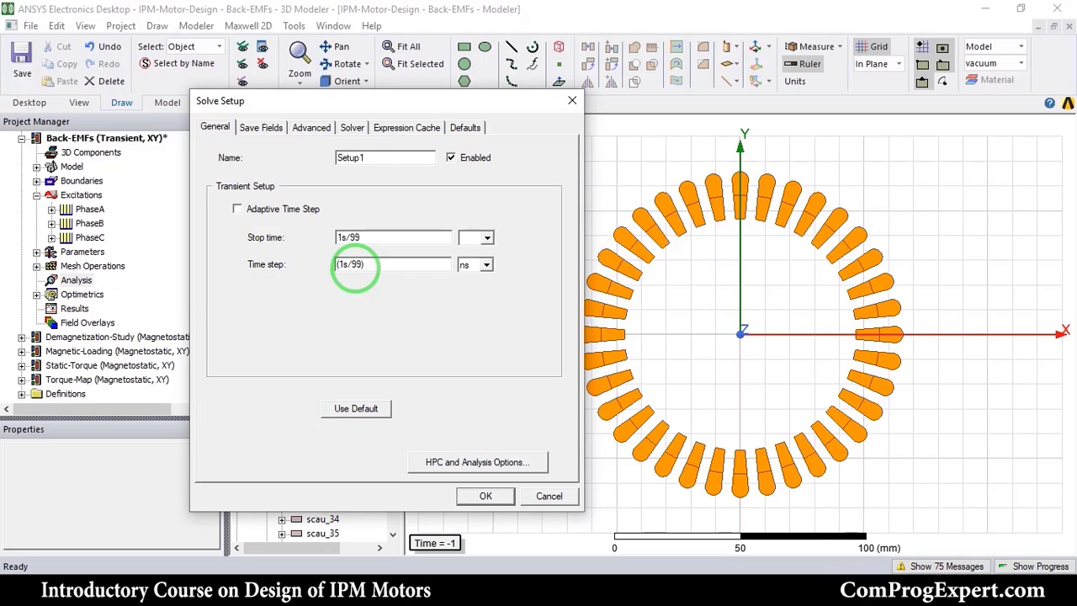
text(/30)
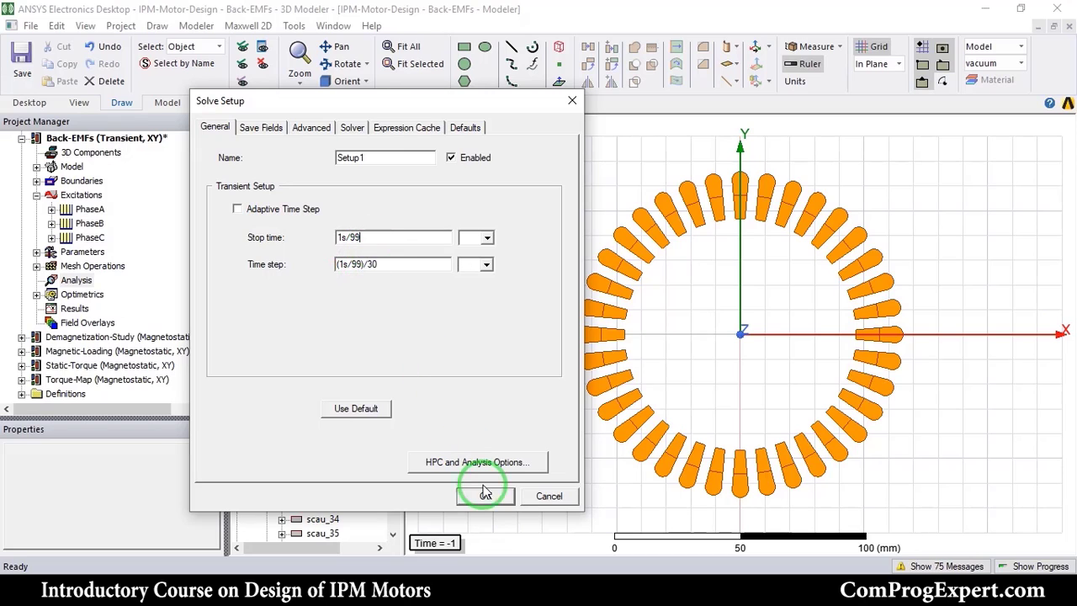
click(484, 495)
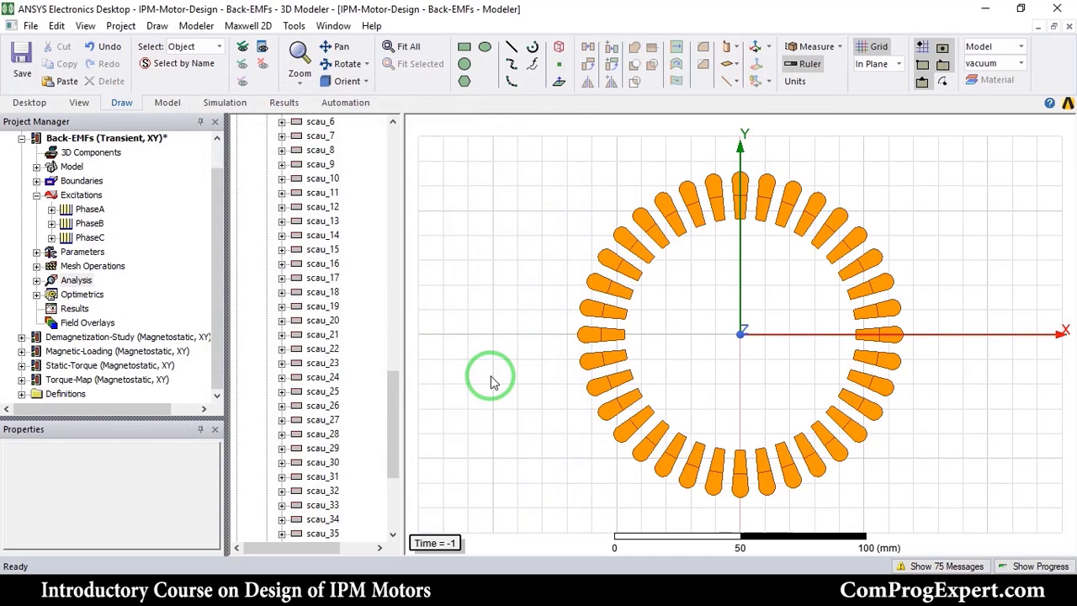
Step: Check the Torque parameter's shaft selection and collapse the parameters list
click(77, 279)
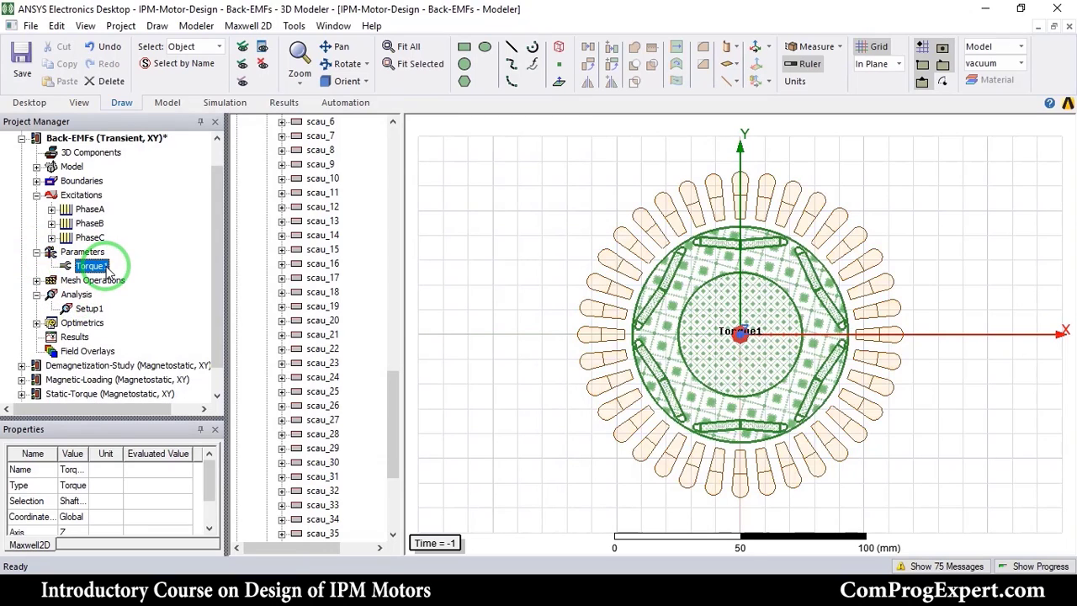
click(82, 253)
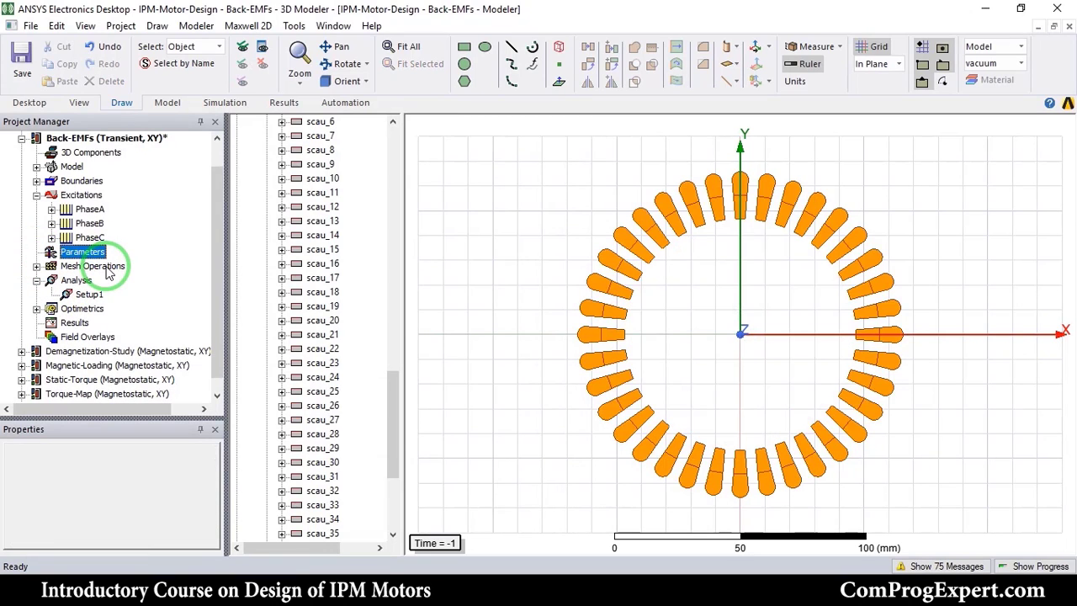
click(82, 252)
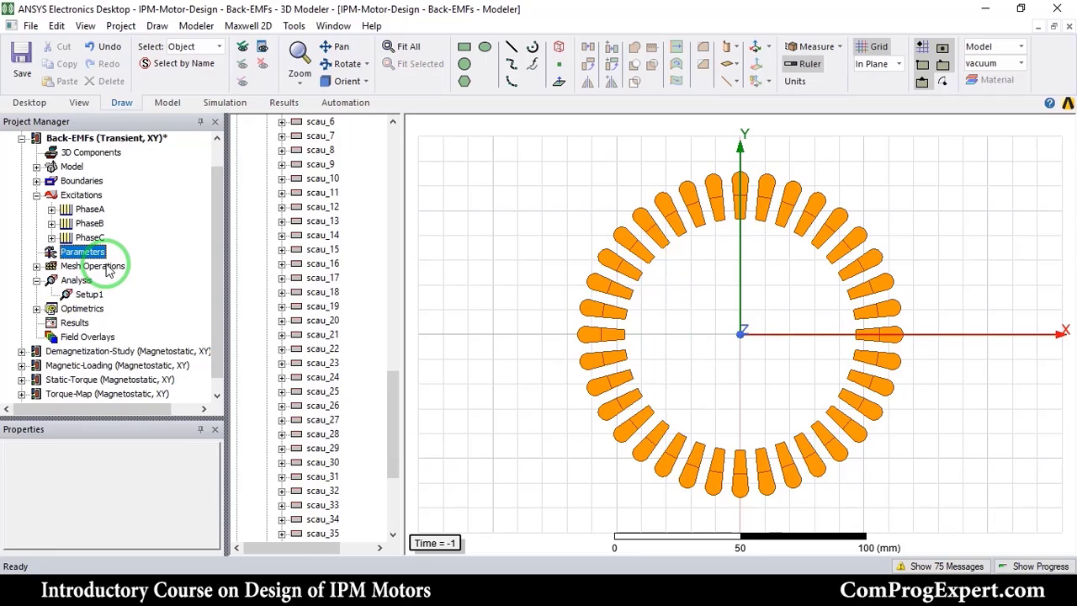
click(37, 166)
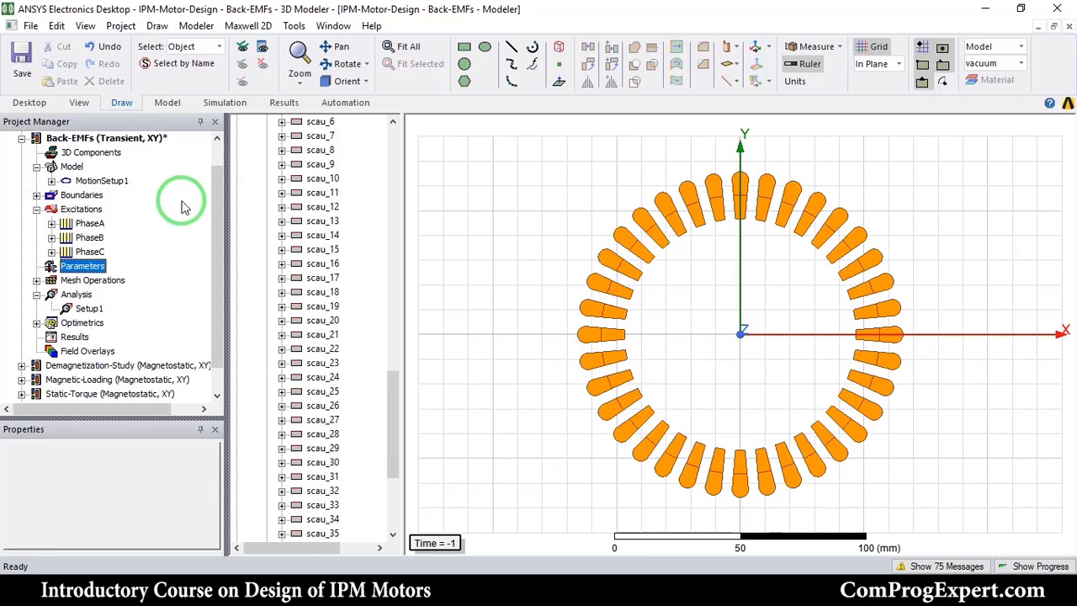
Step: Review MotionSetup1's rotating band motion around the rotor
click(101, 180)
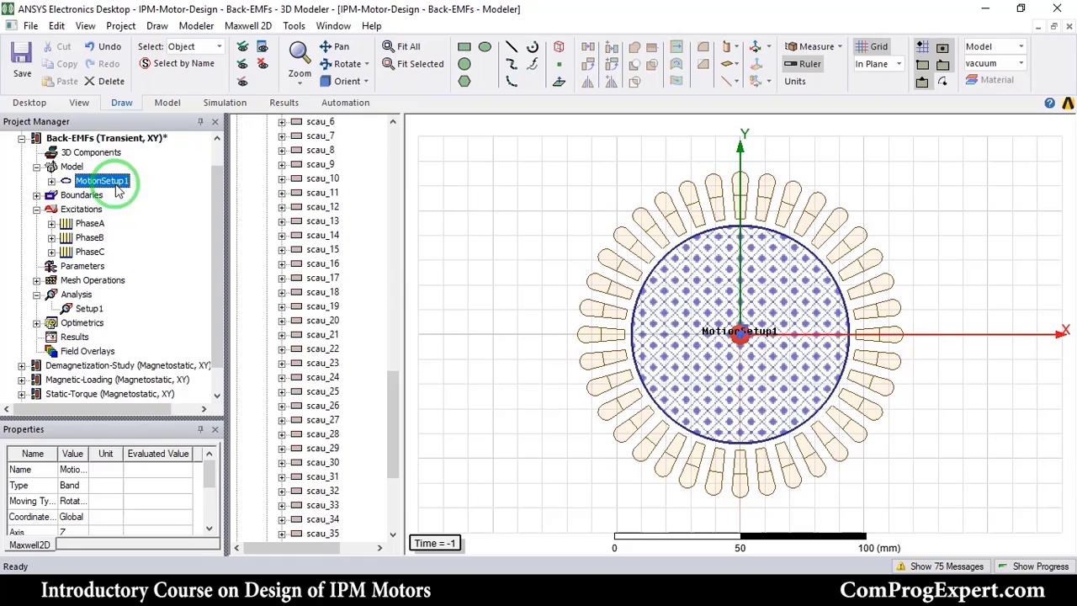
click(101, 185)
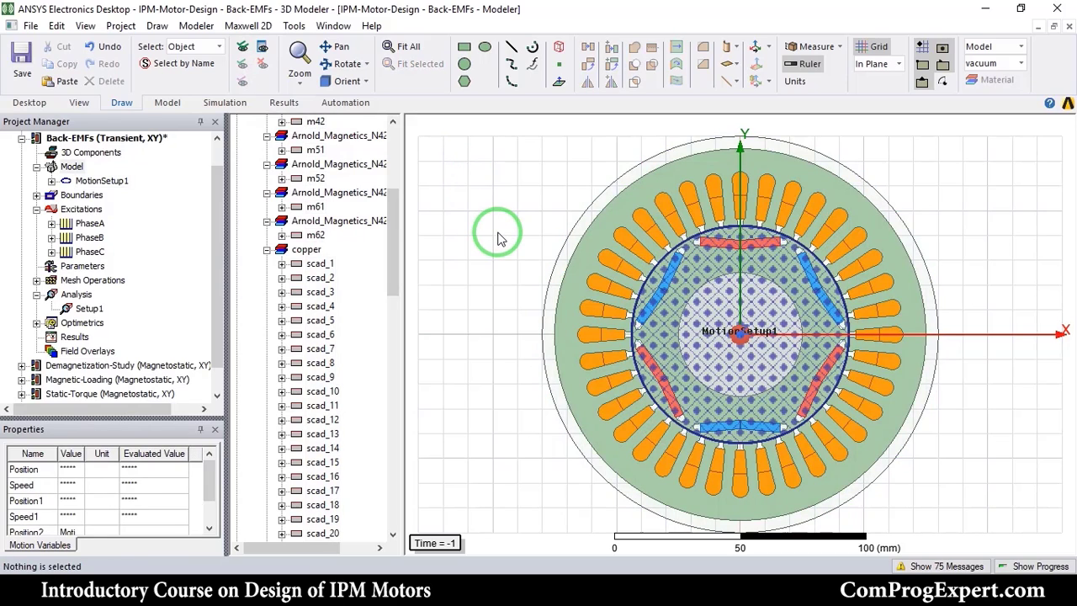
click(70, 167)
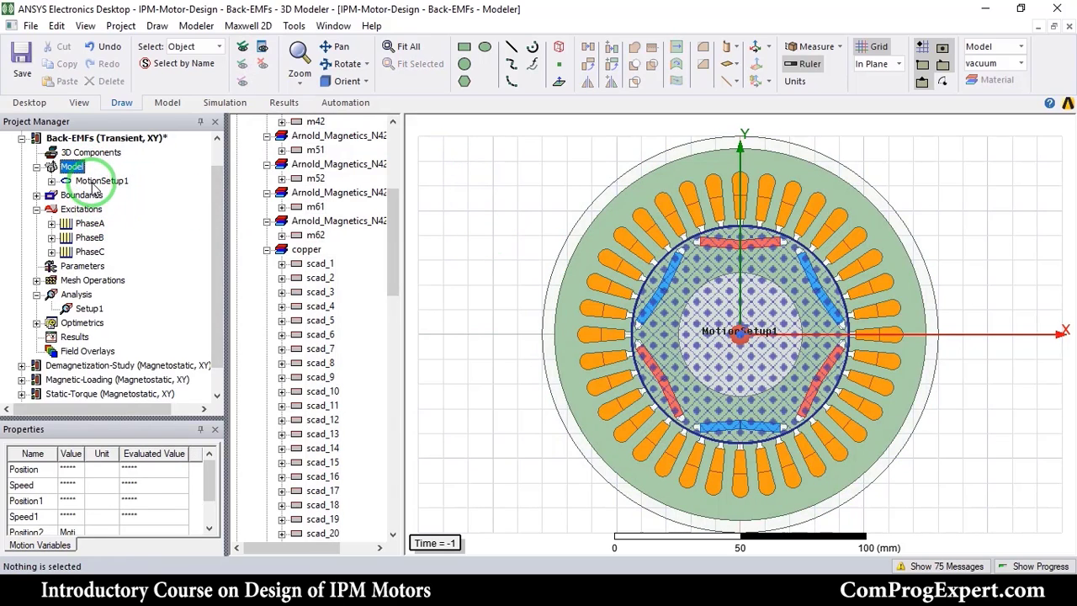
click(101, 180)
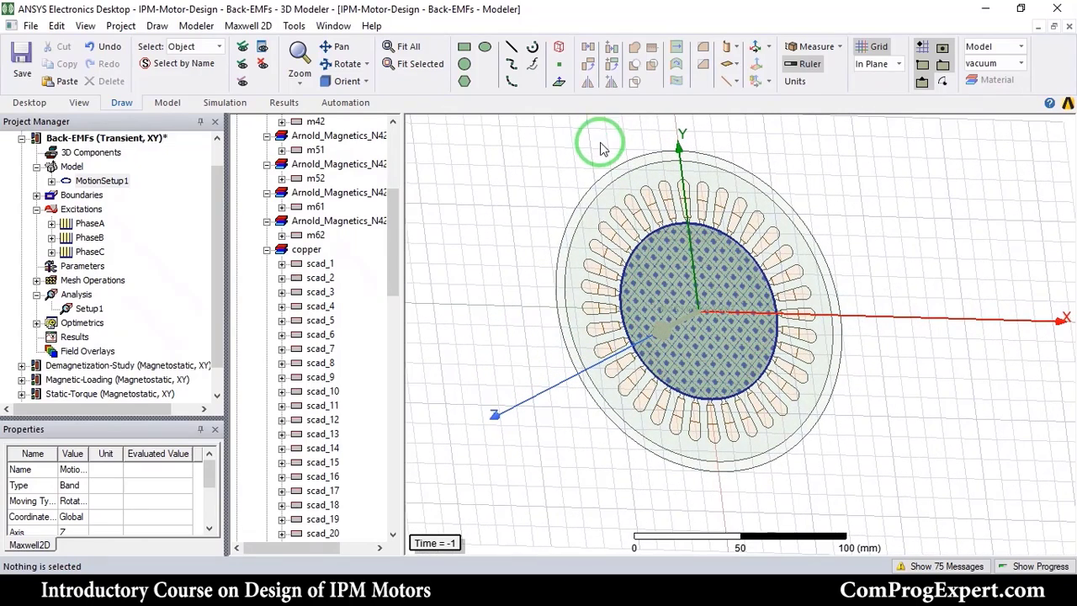
mouse_move(554, 232)
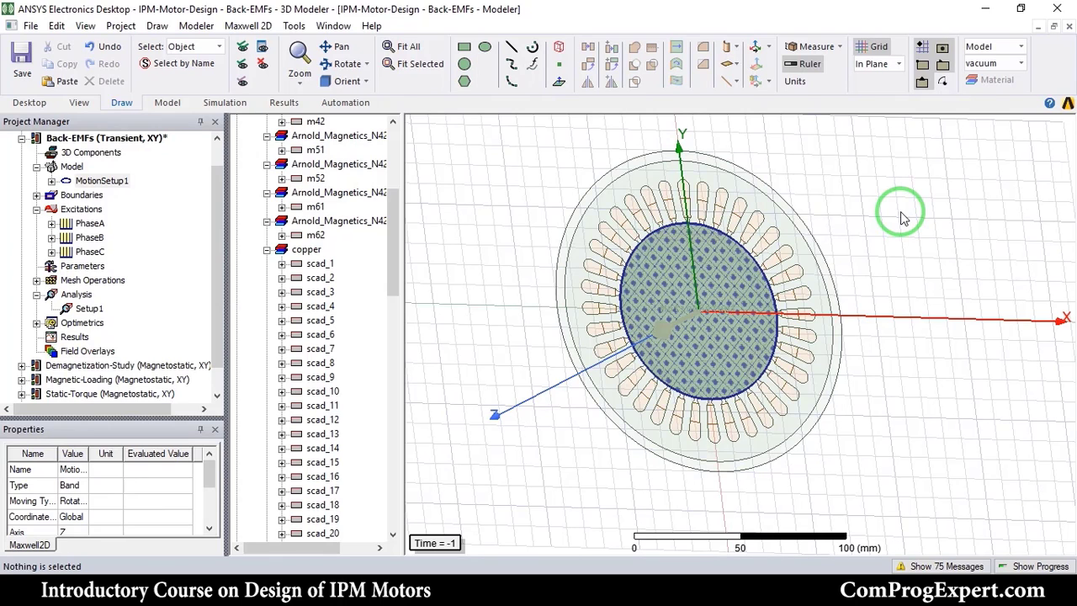
Step: Set the Back-EMFs design's model depth to the stack-length project variable
click(248, 25)
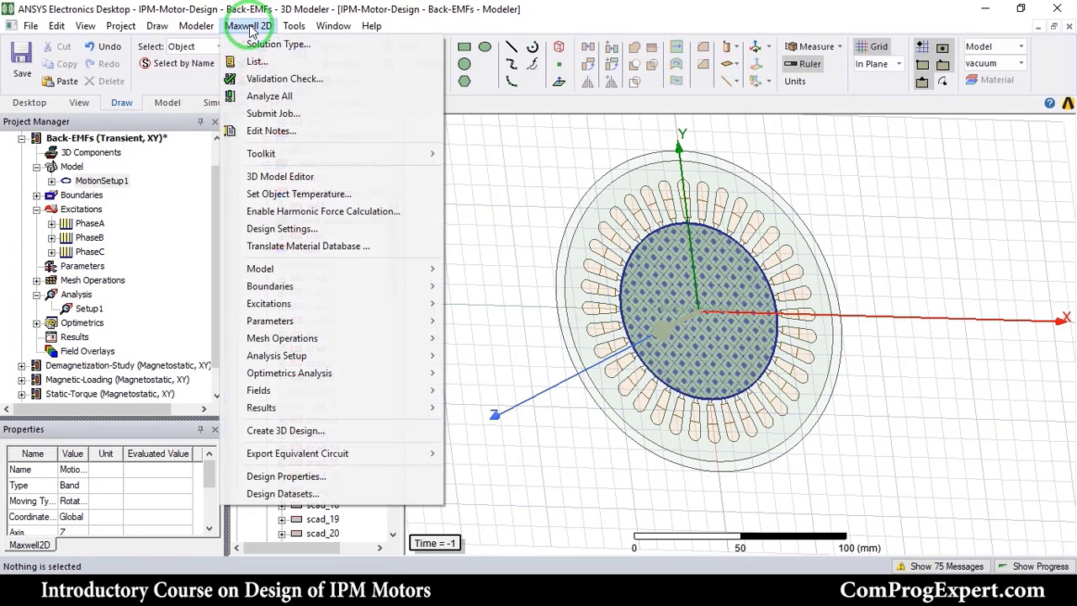
mouse_move(299, 229)
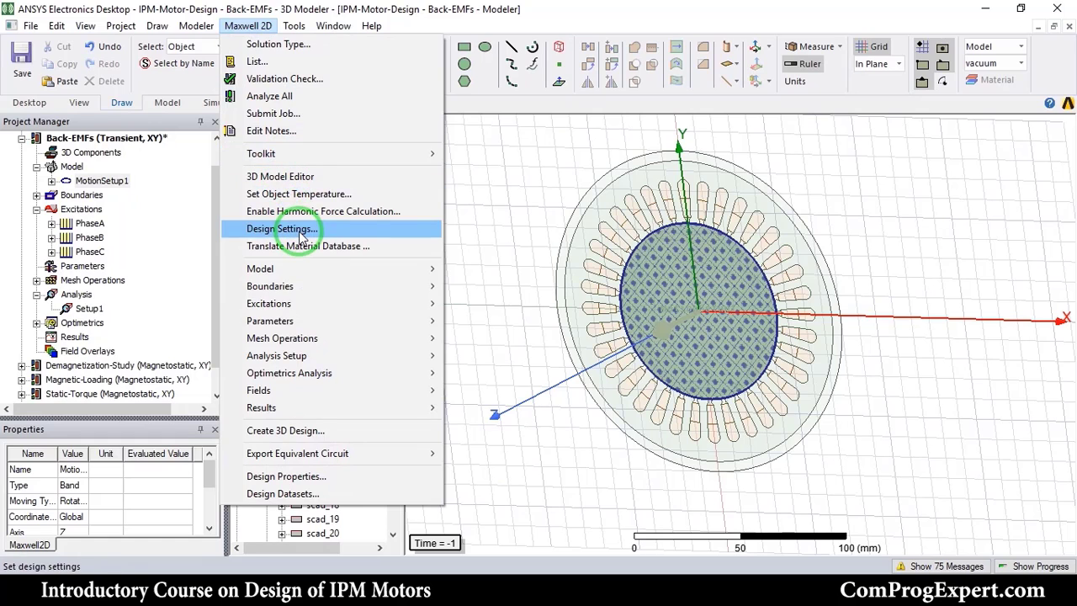
click(283, 229)
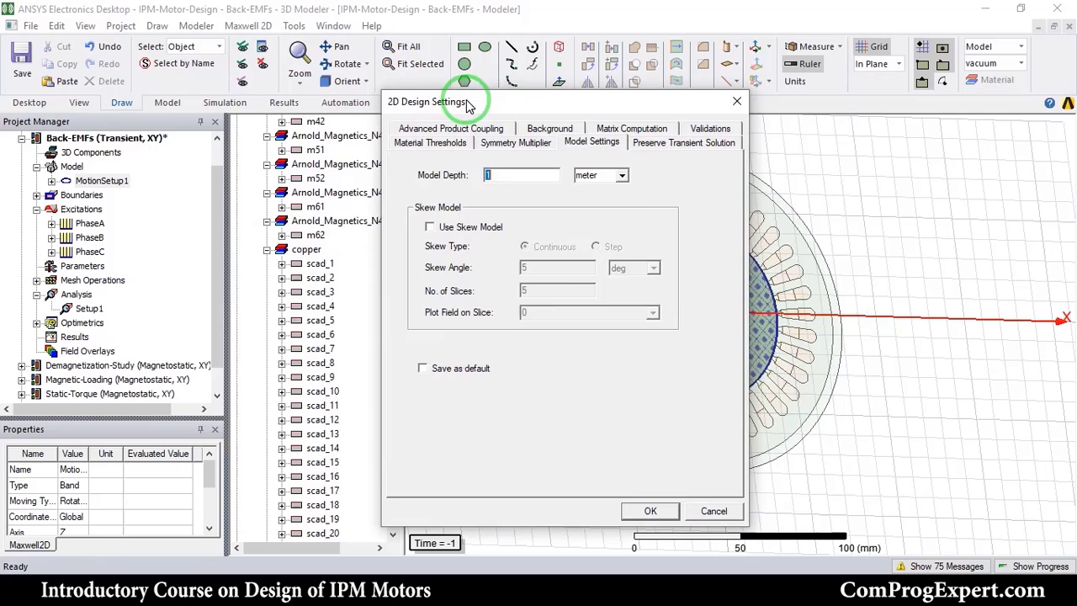
text($lst)
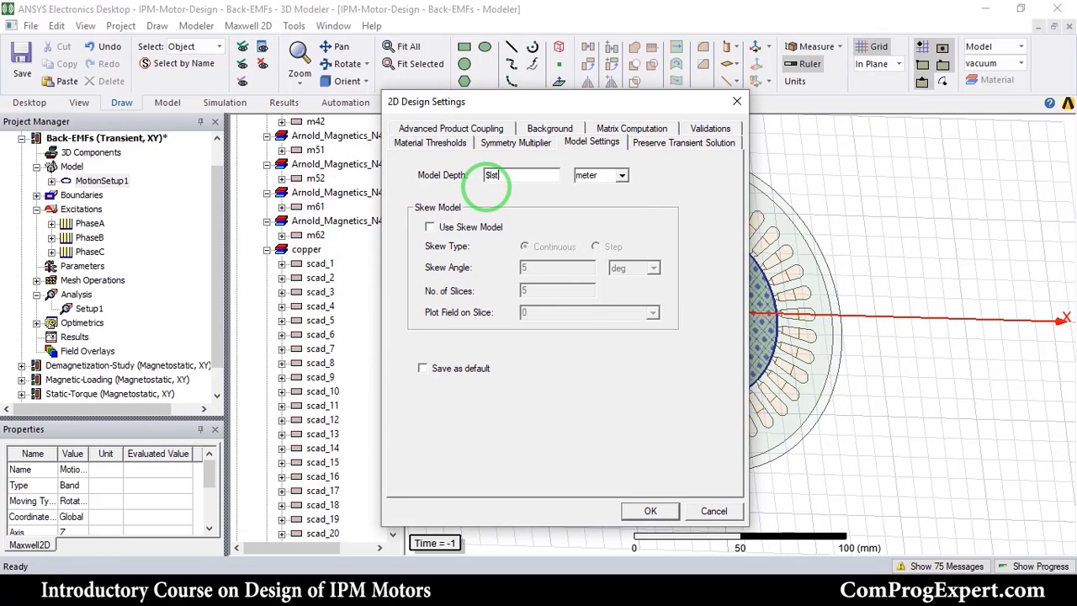
click(515, 141)
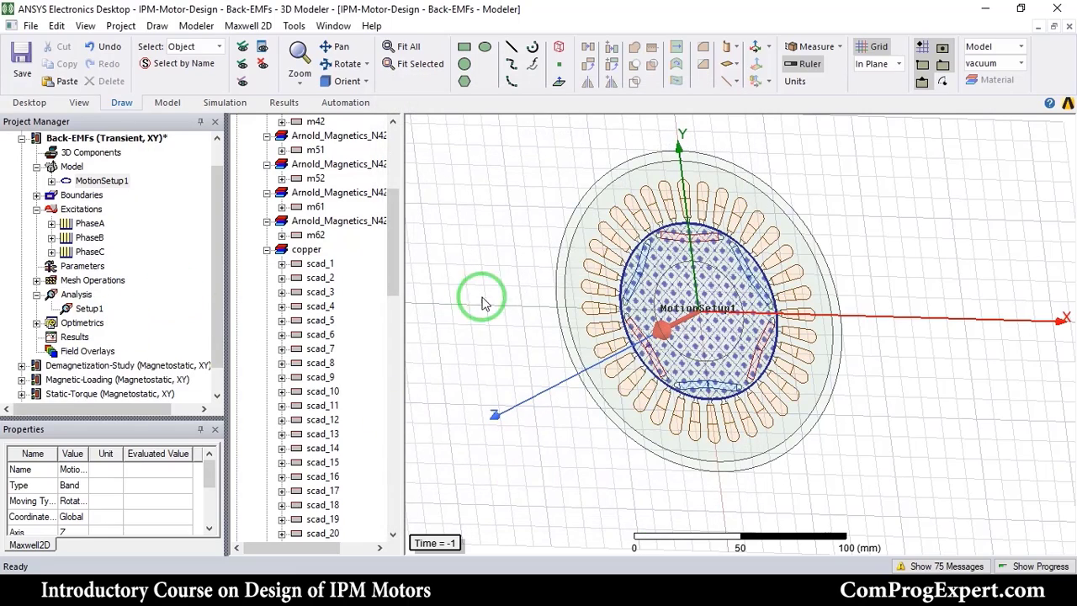
click(407, 47)
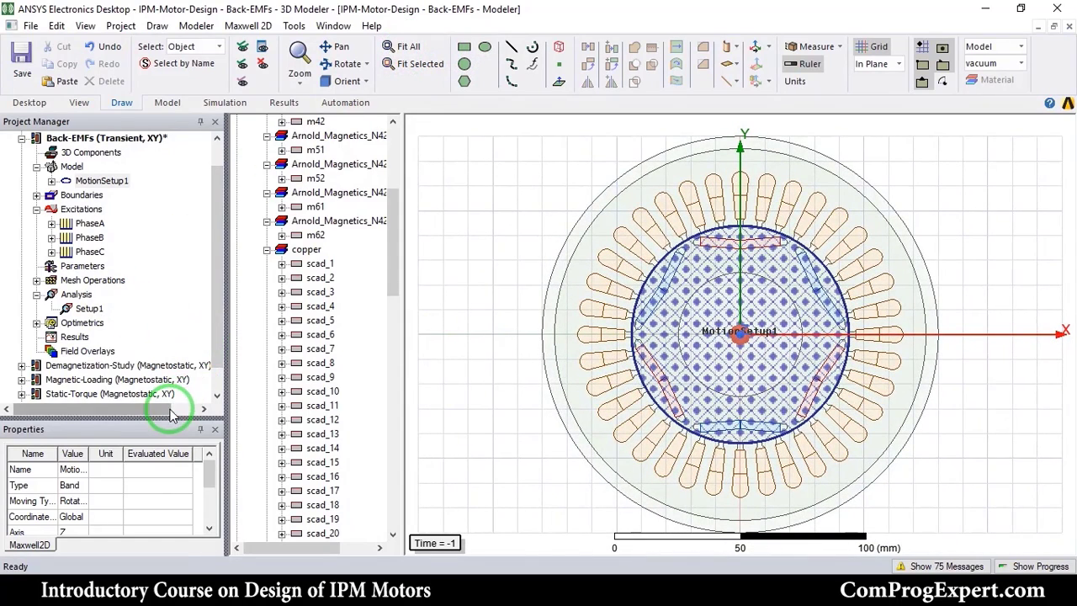
click(225, 103)
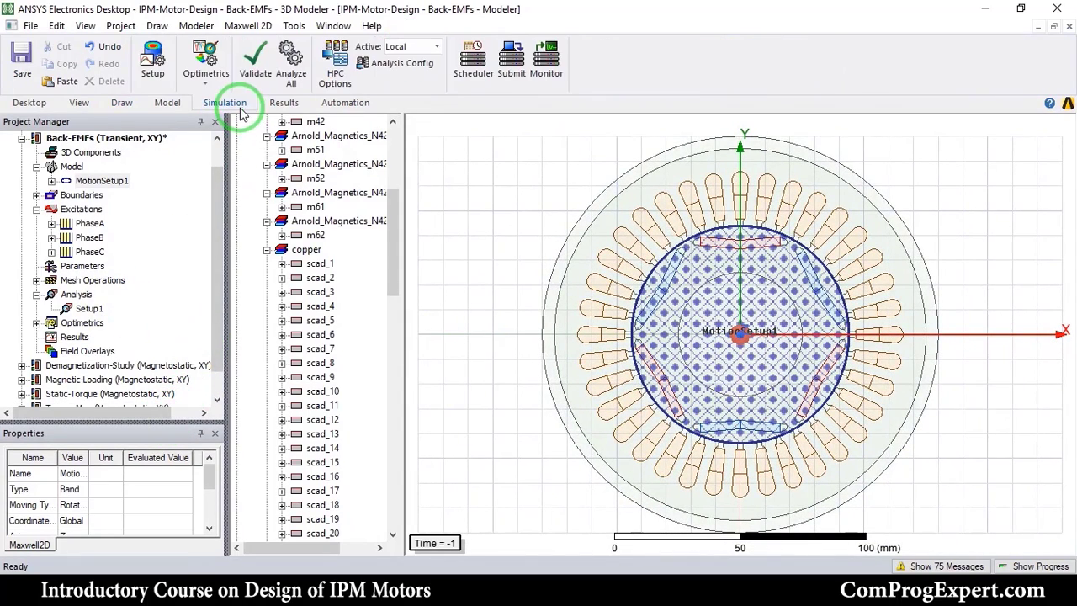
Step: Validate the Back-EMFs design, solve it with Analyze All, and bring up the results report options
click(254, 59)
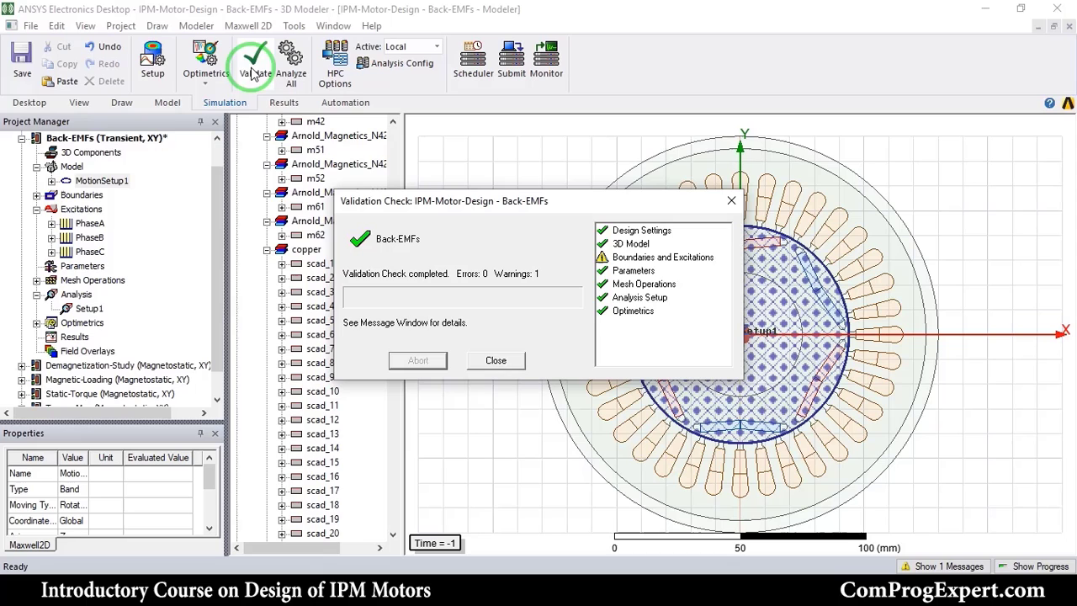
click(494, 360)
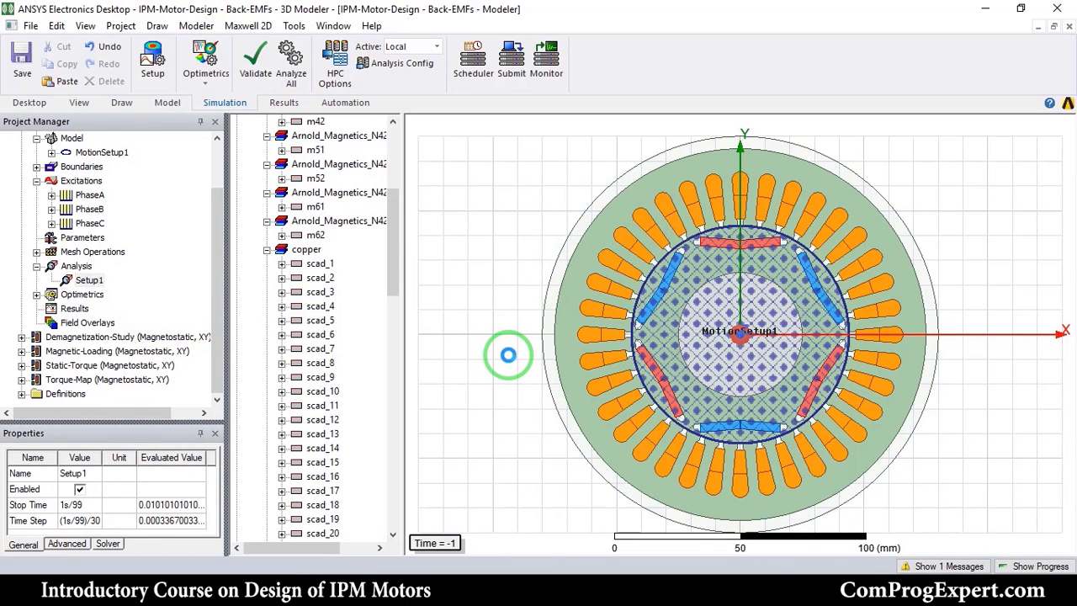
mouse_move(508, 360)
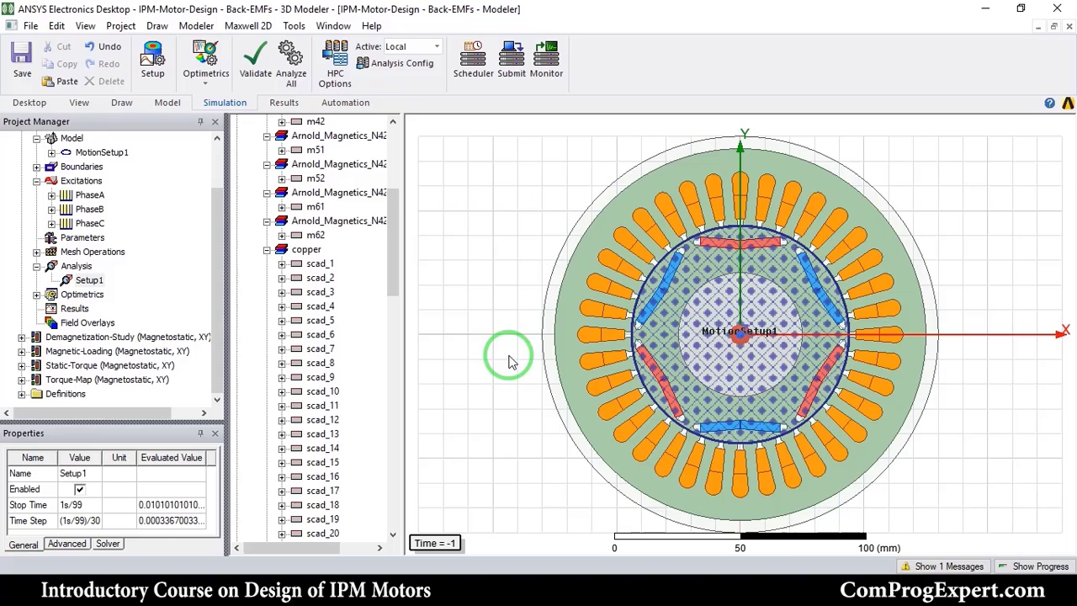
mouse_move(951, 446)
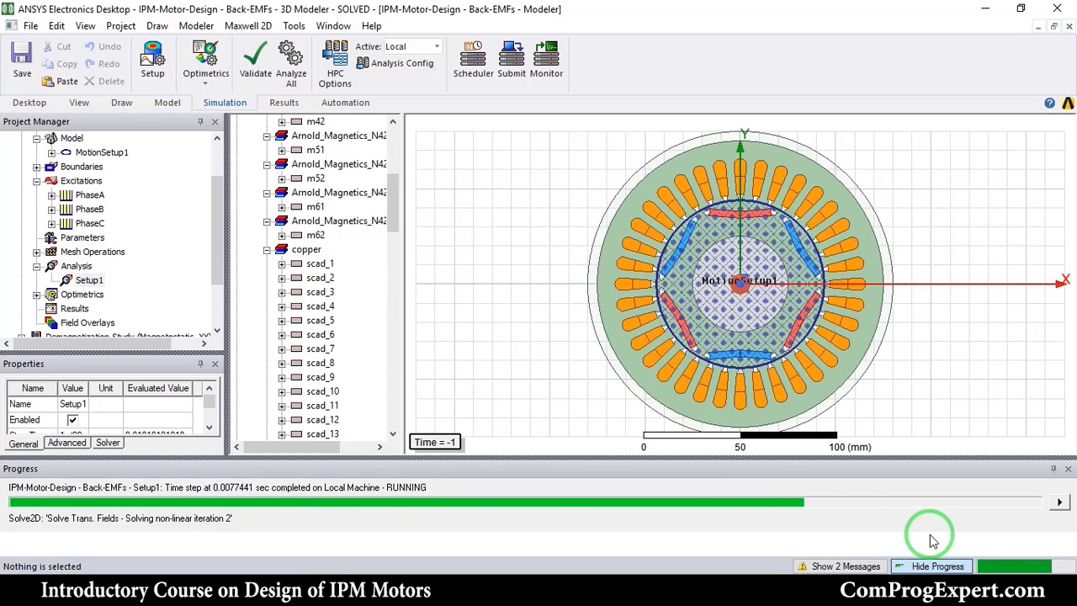
click(937, 565)
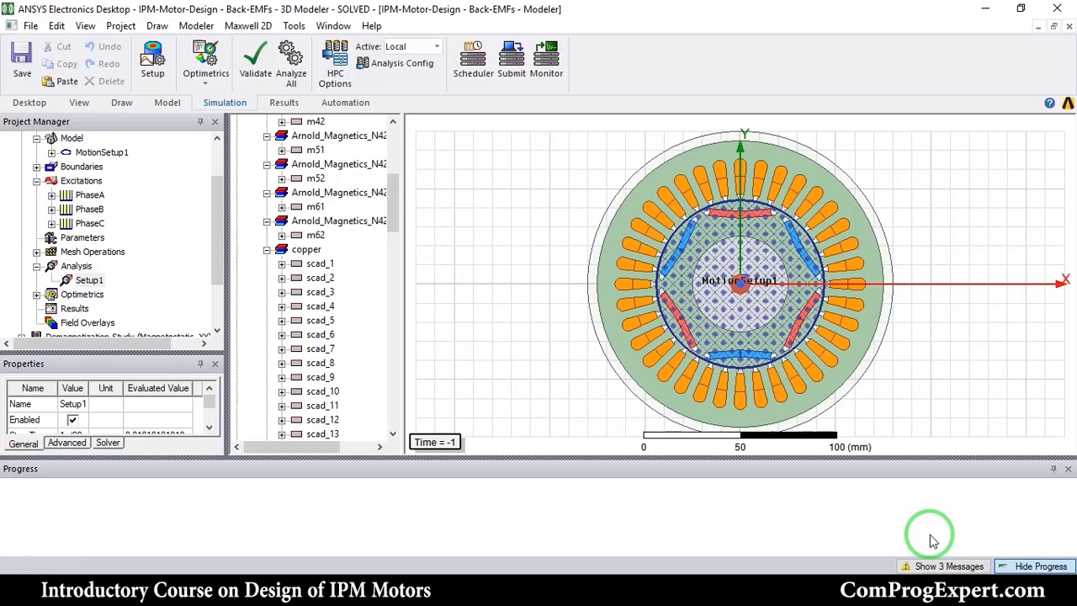
mouse_move(932, 502)
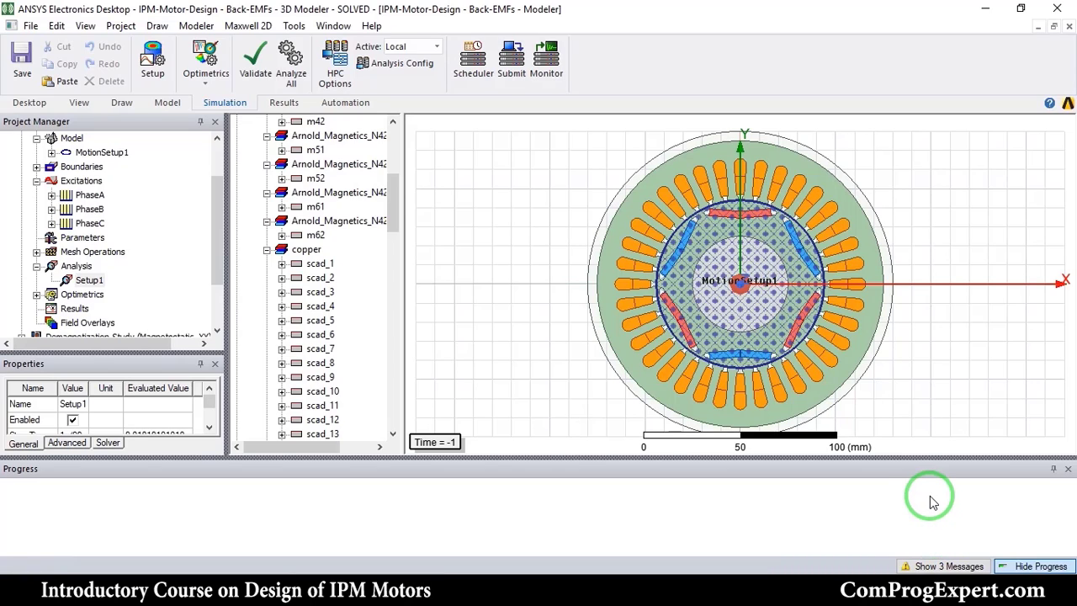
mouse_move(934, 512)
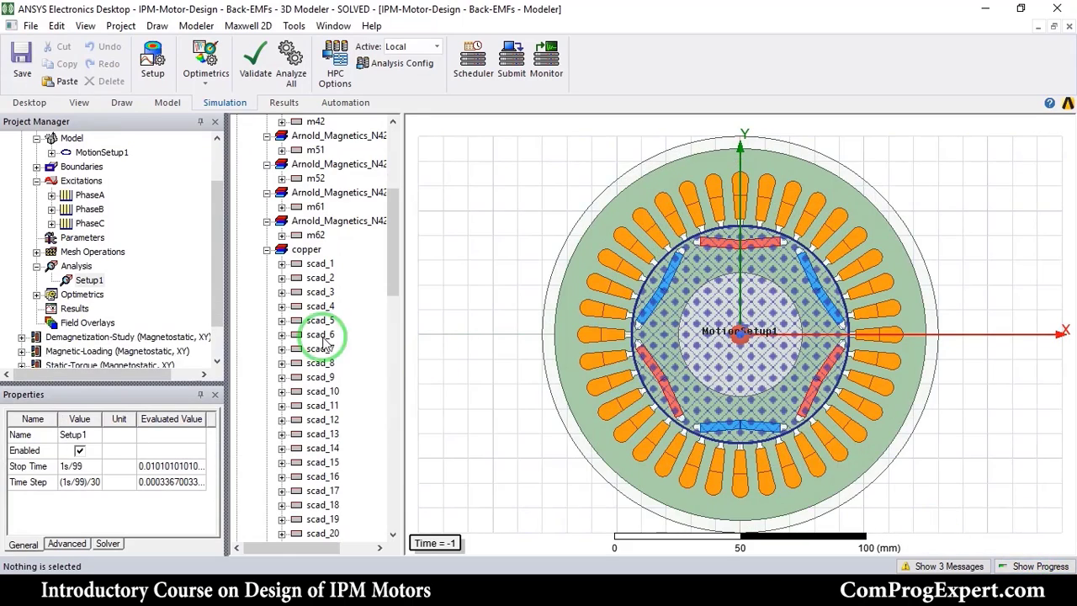
right_click(68, 273)
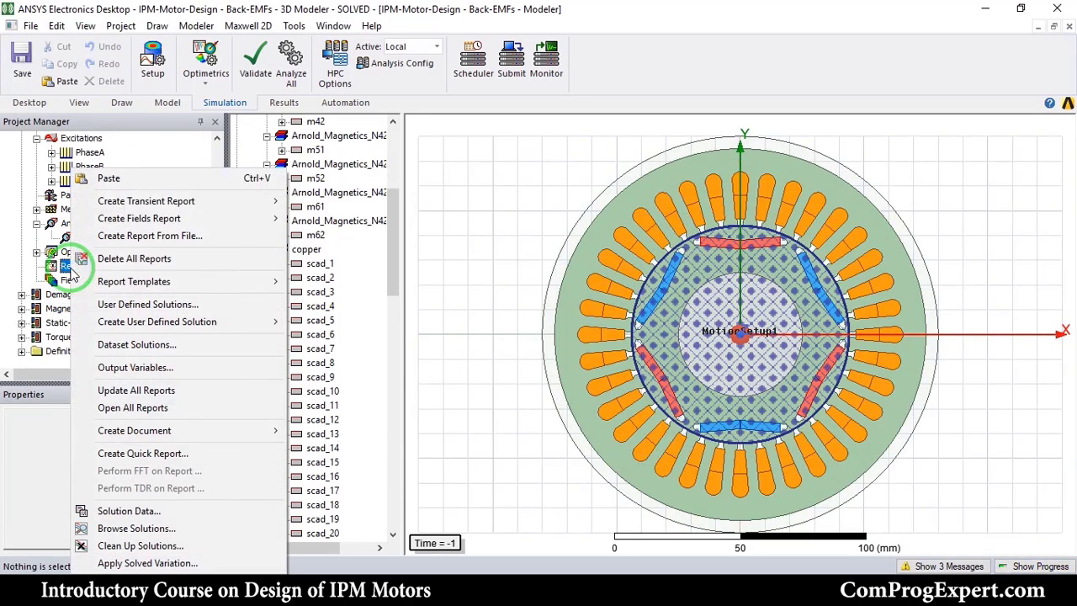
mouse_move(145, 200)
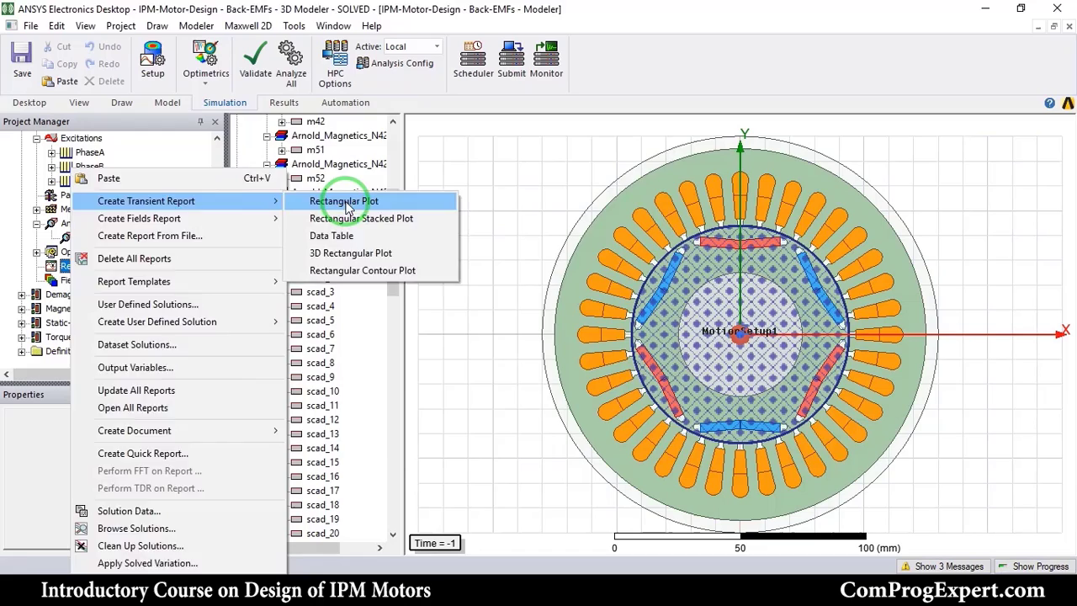
Step: Create Torque Plot 1 of Moving1.Torque versus time as a transient rectangular plot
click(344, 201)
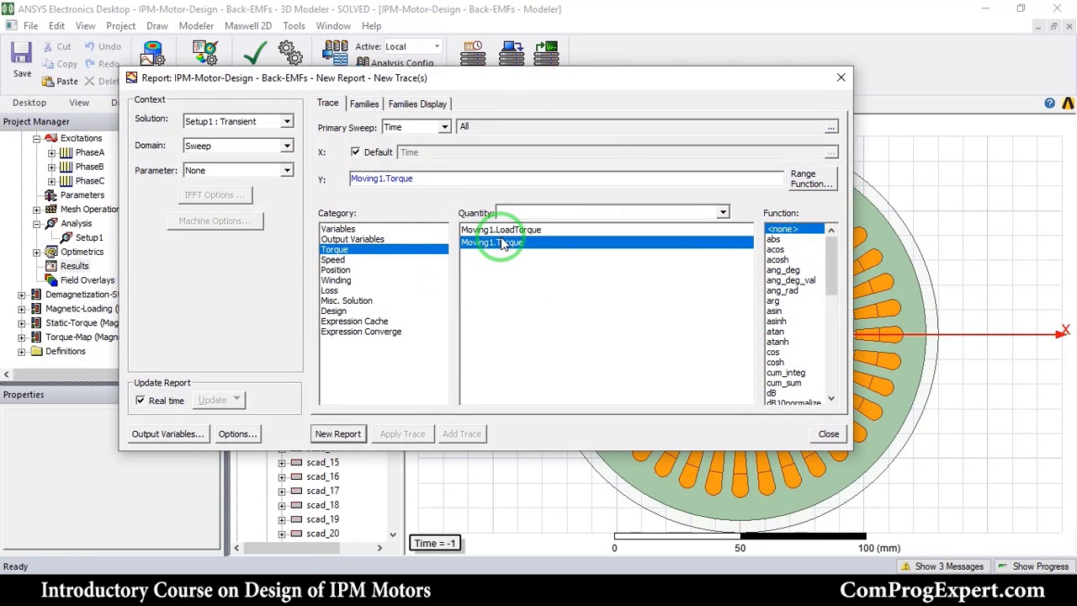
mouse_move(509, 270)
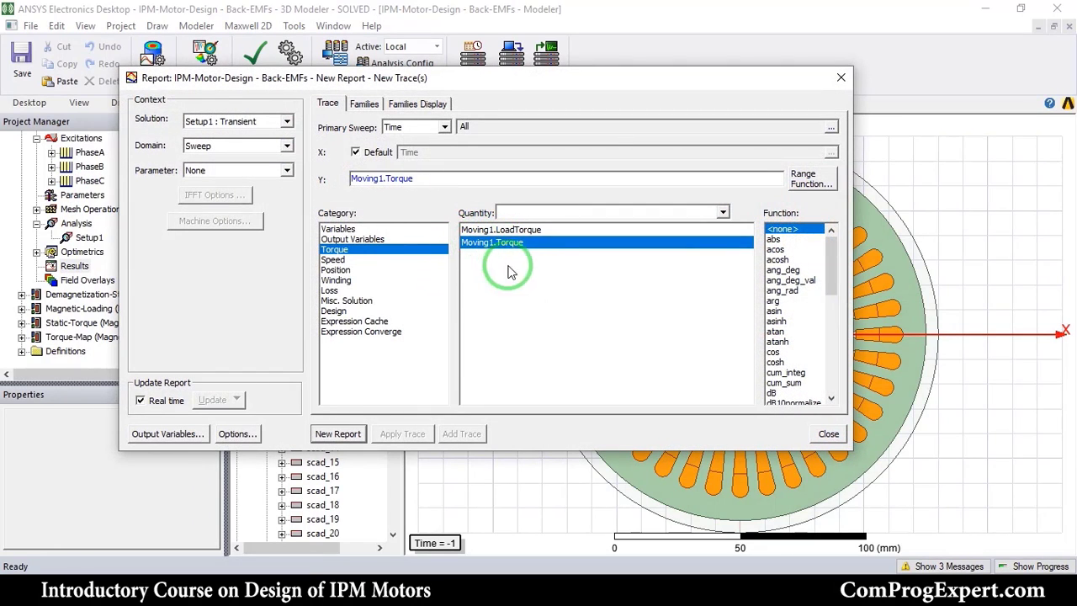
click(337, 434)
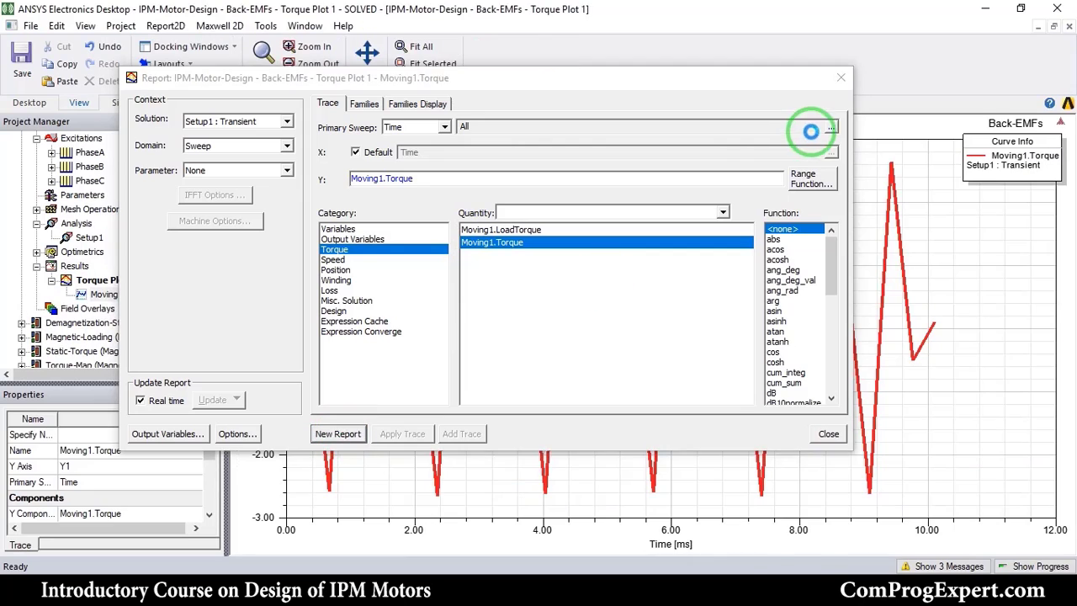
click(828, 434)
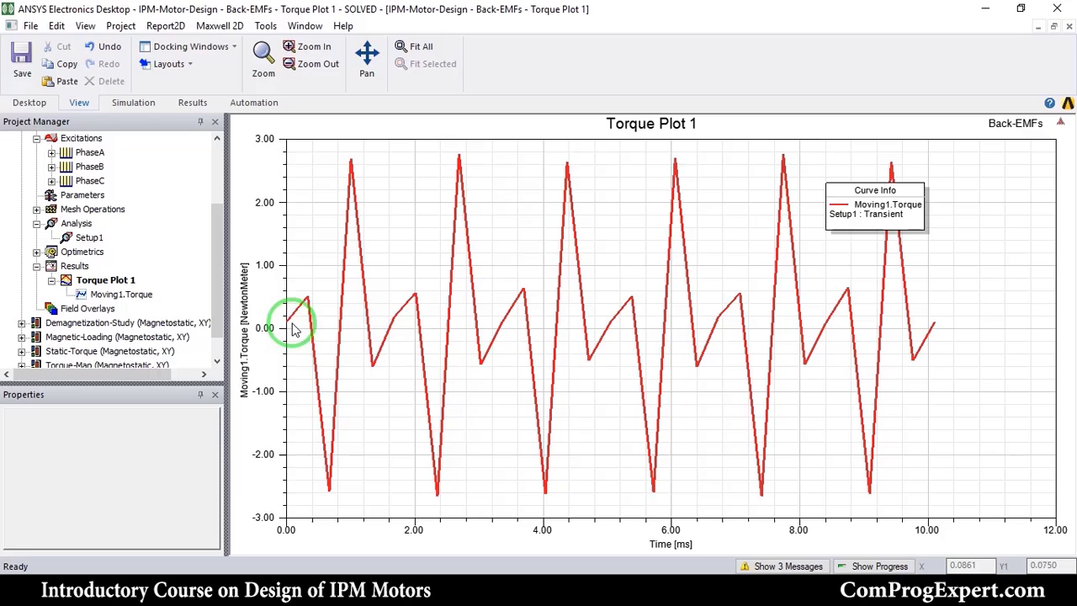
mouse_move(384, 326)
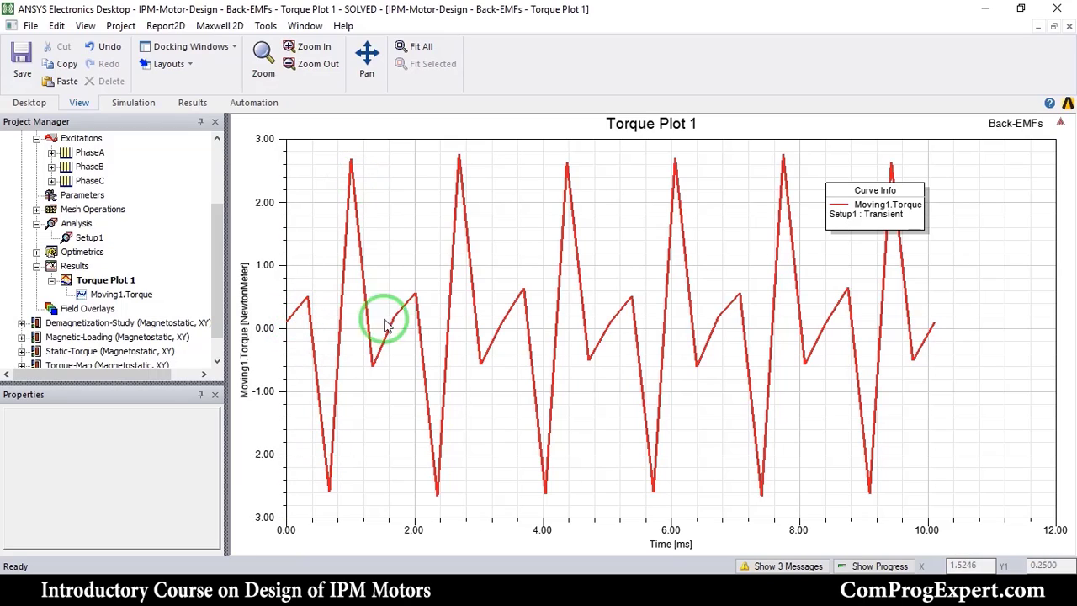
mouse_move(448, 256)
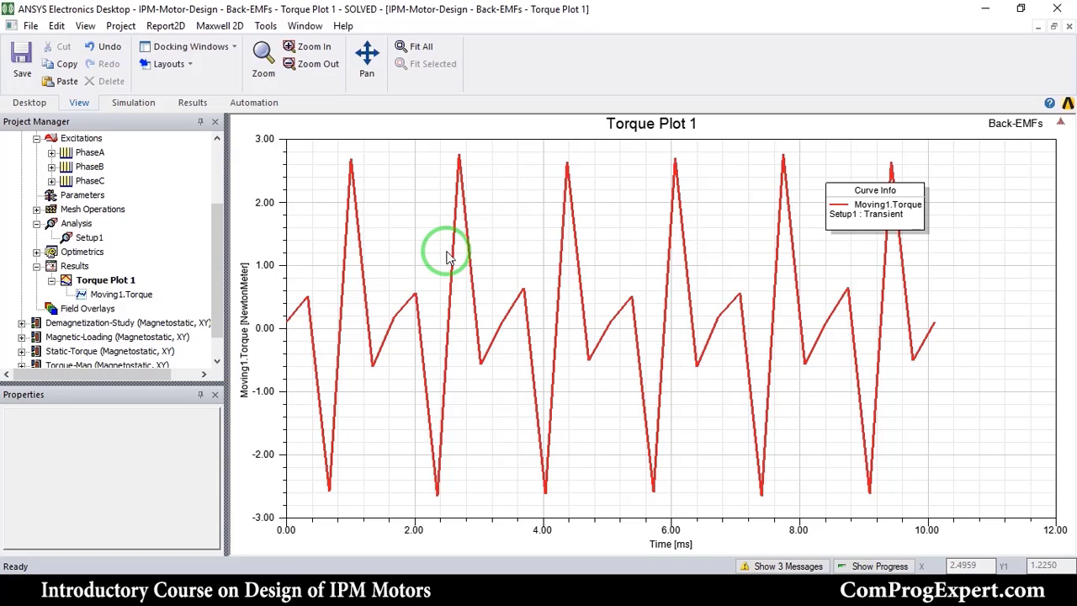
mouse_move(704, 209)
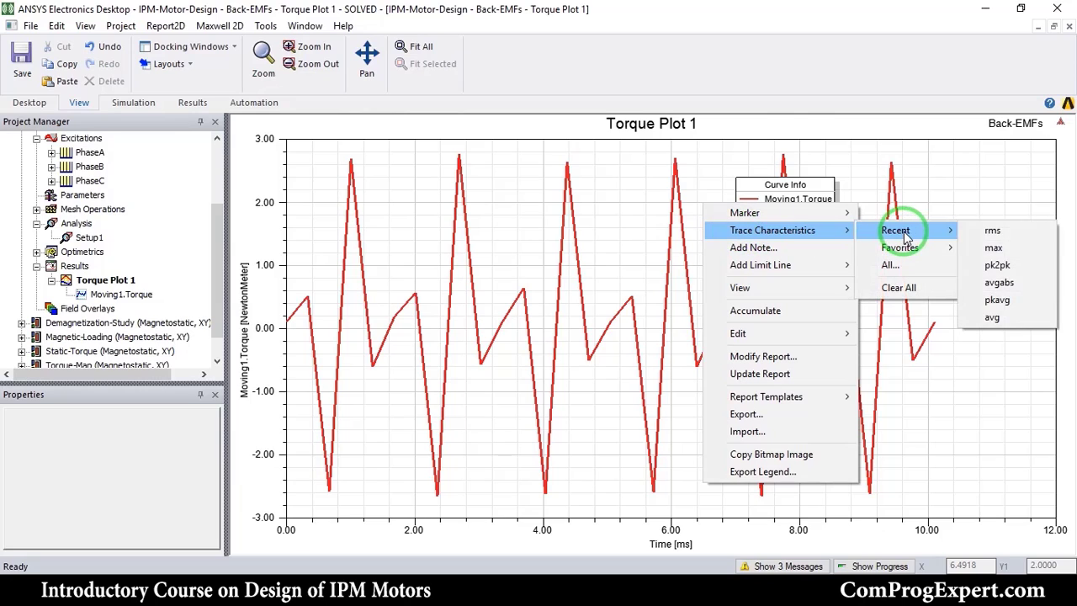
mouse_move(1002, 317)
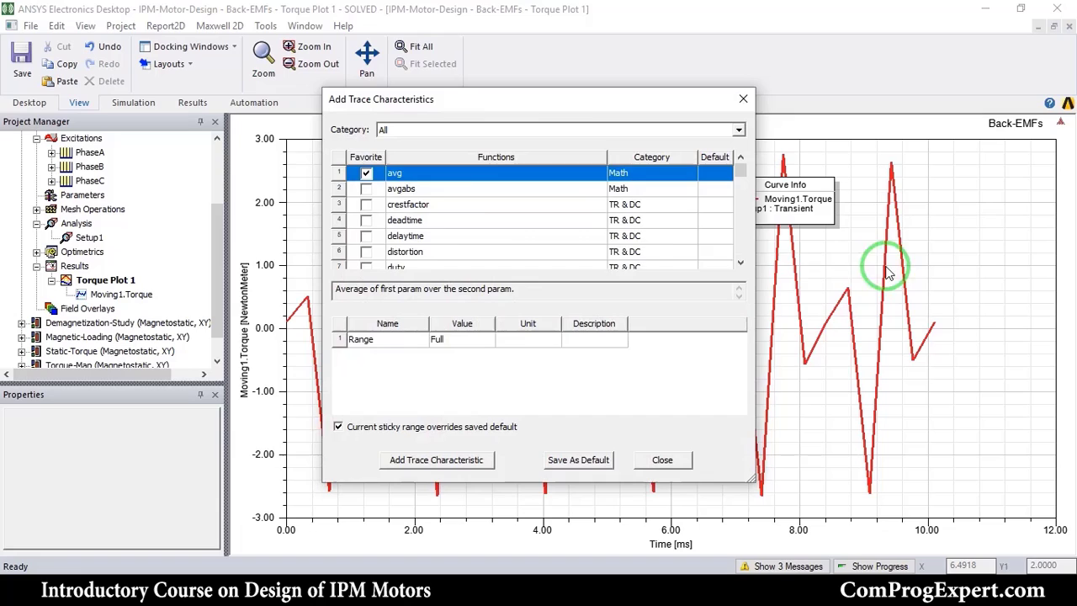
scroll(down, 3)
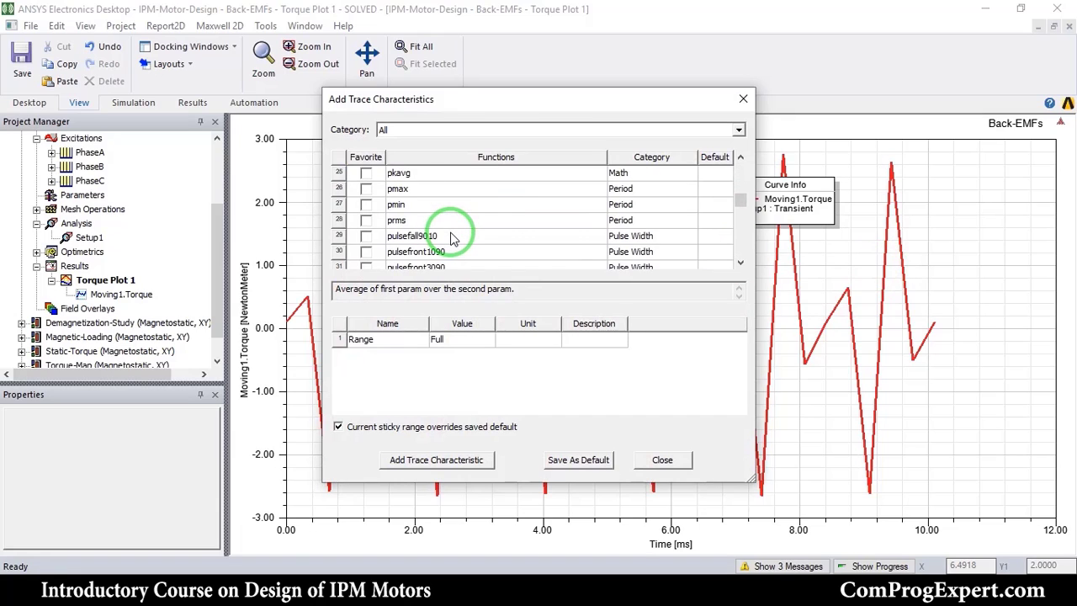
scroll(down, 3)
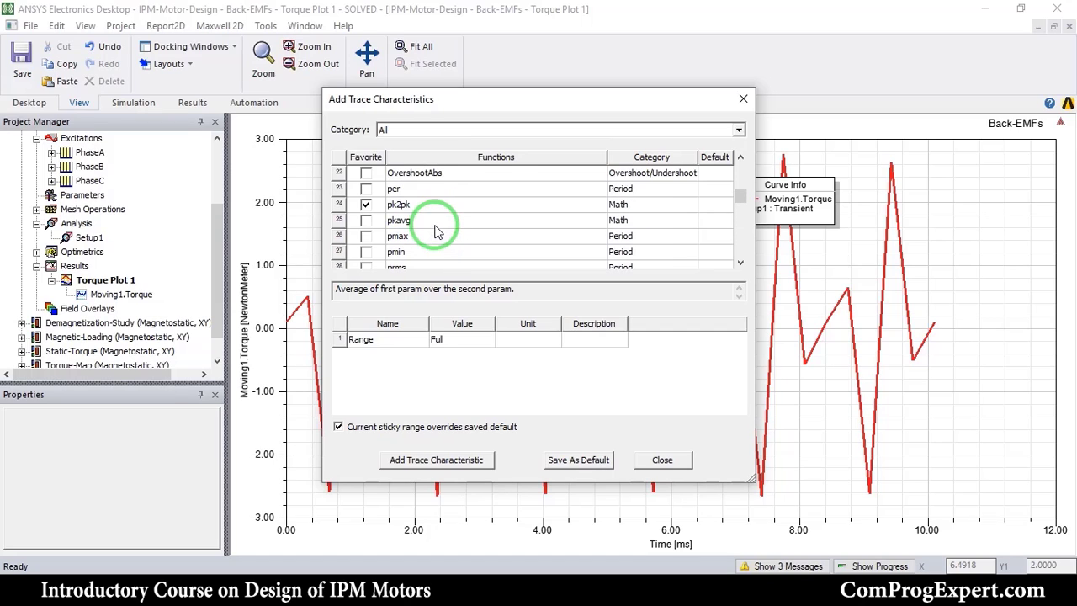
click(400, 205)
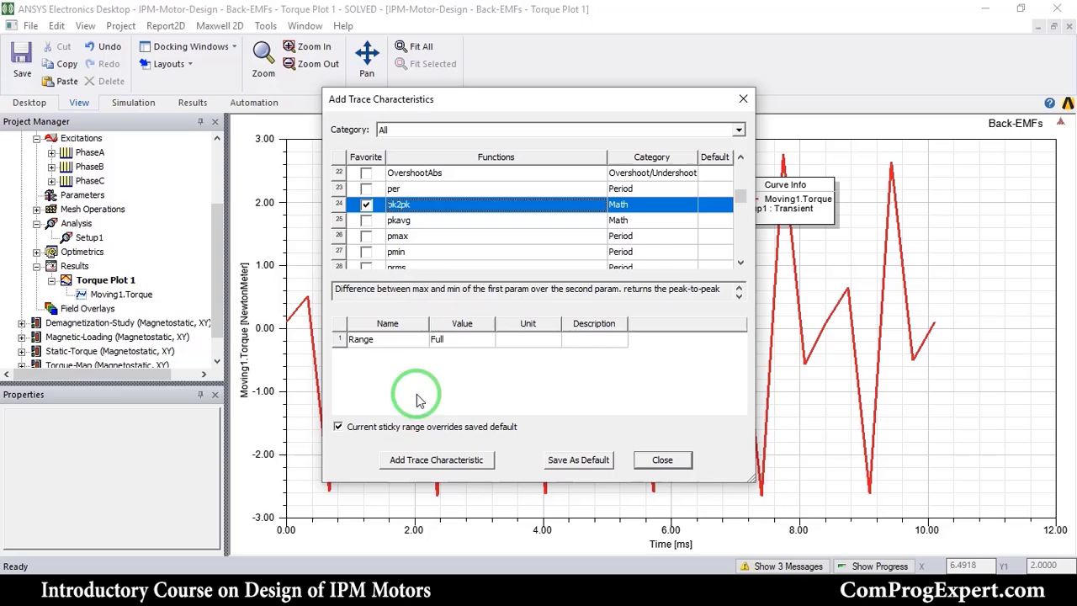
mouse_move(665, 290)
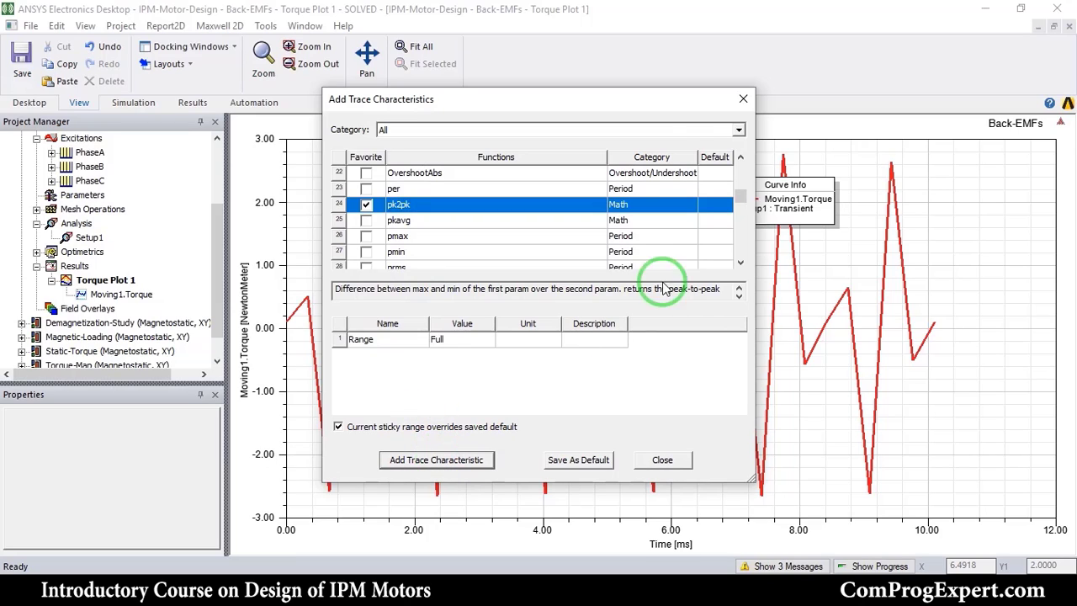
mouse_move(741, 101)
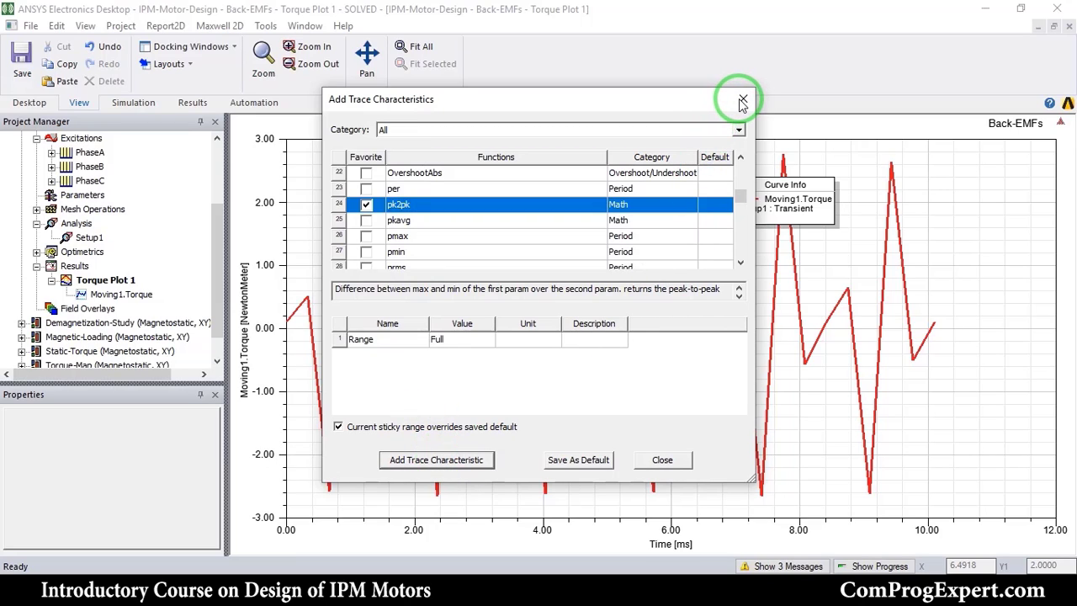
click(741, 98)
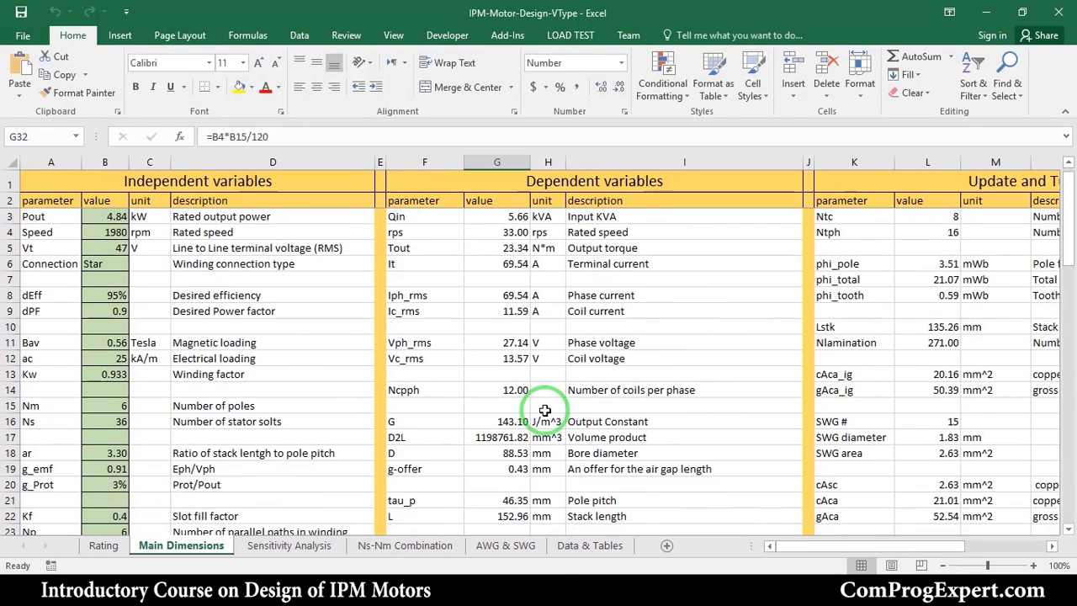
mouse_move(513, 261)
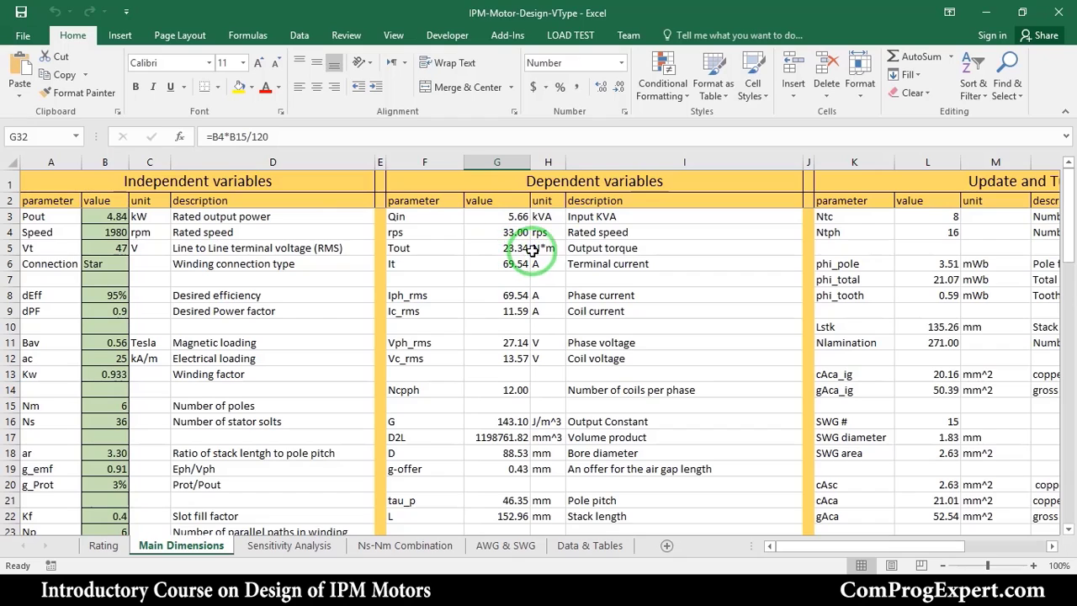
mouse_move(491, 249)
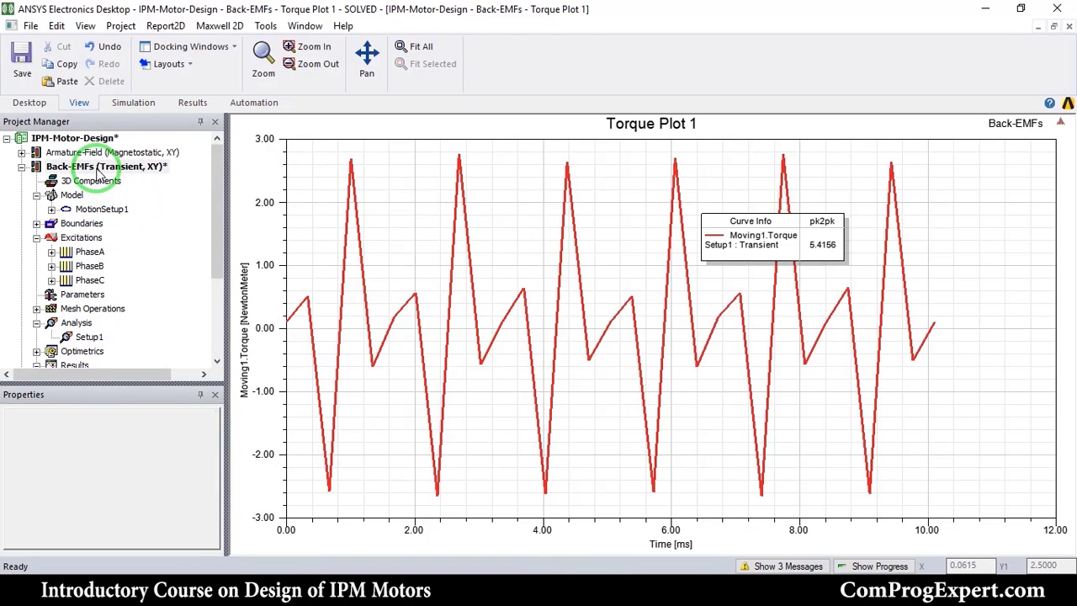
Step: Show the Back-EMFs motor cross-section geometry in the modeler instead of the torque plot
click(106, 166)
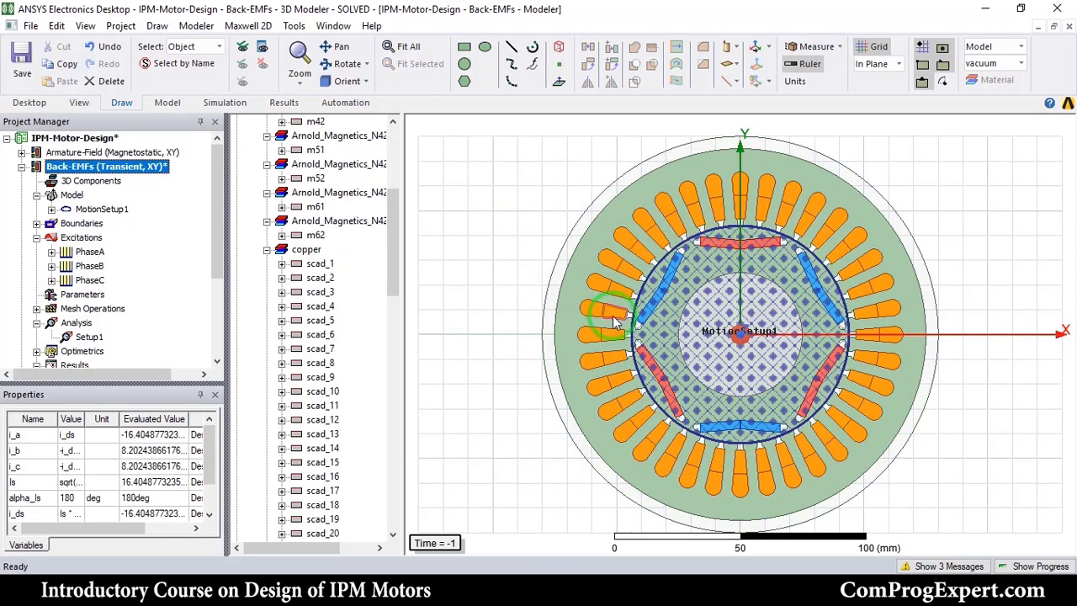
mouse_move(615, 336)
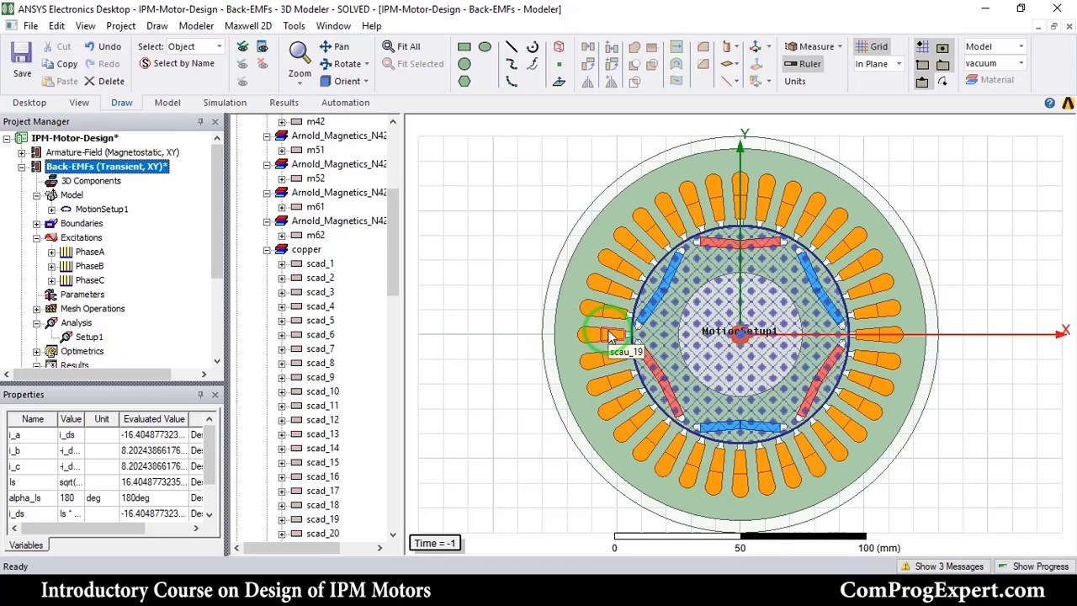
mouse_move(648, 261)
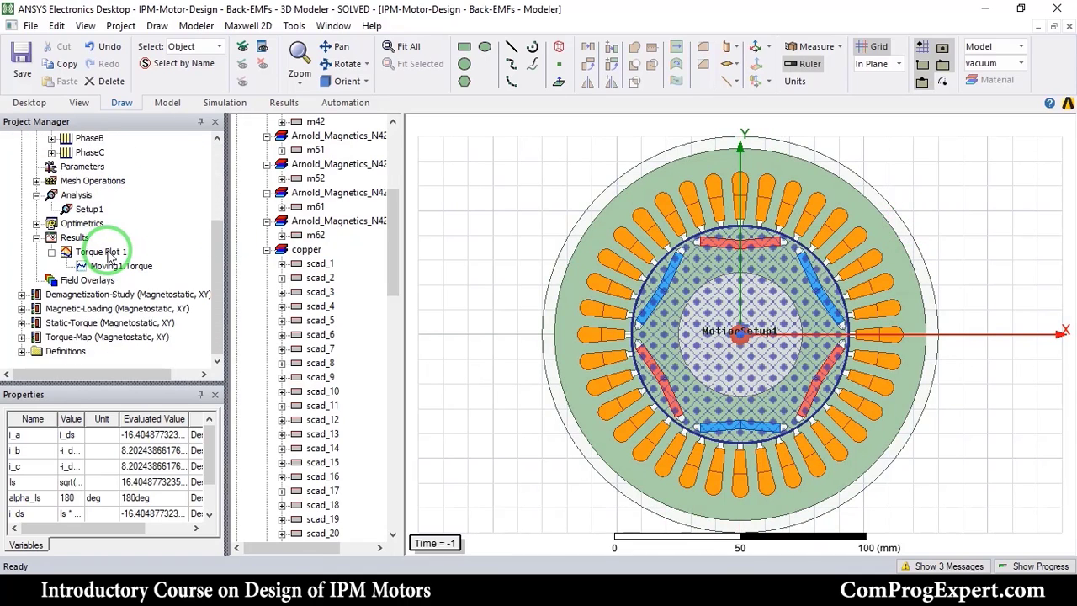
Step: Create Winding Plot 1 of flux linkage for PhaseA, PhaseB and PhaseC over time
right_click(74, 238)
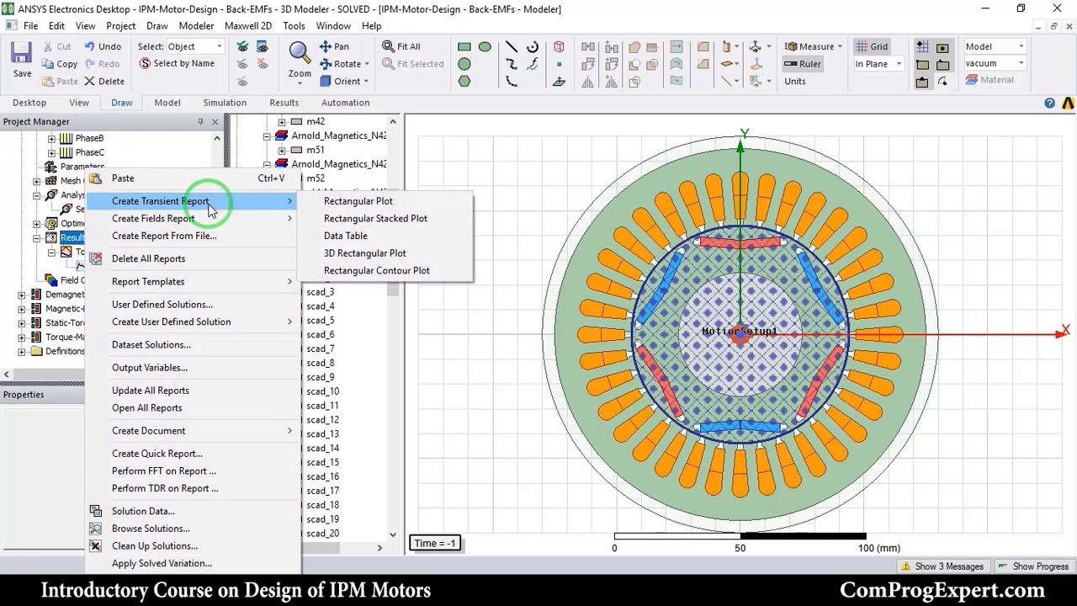
click(357, 201)
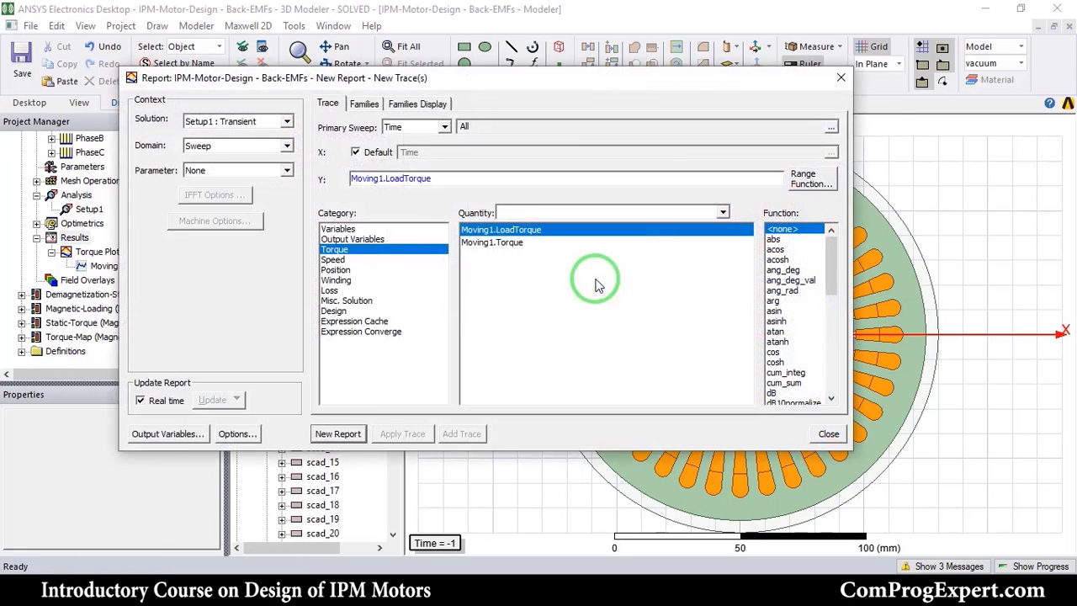
click(337, 279)
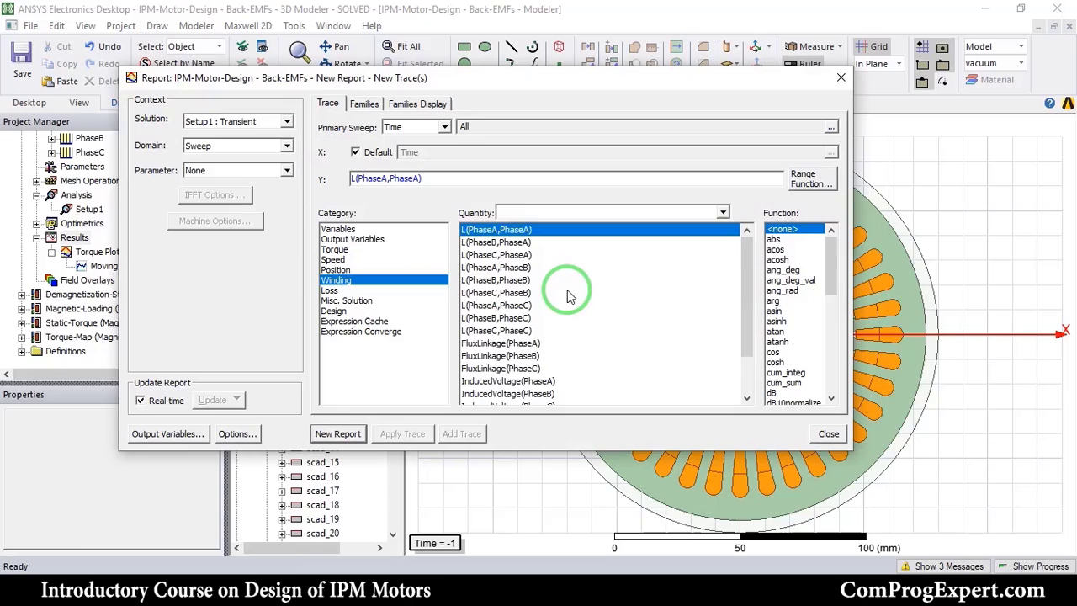
click(502, 293)
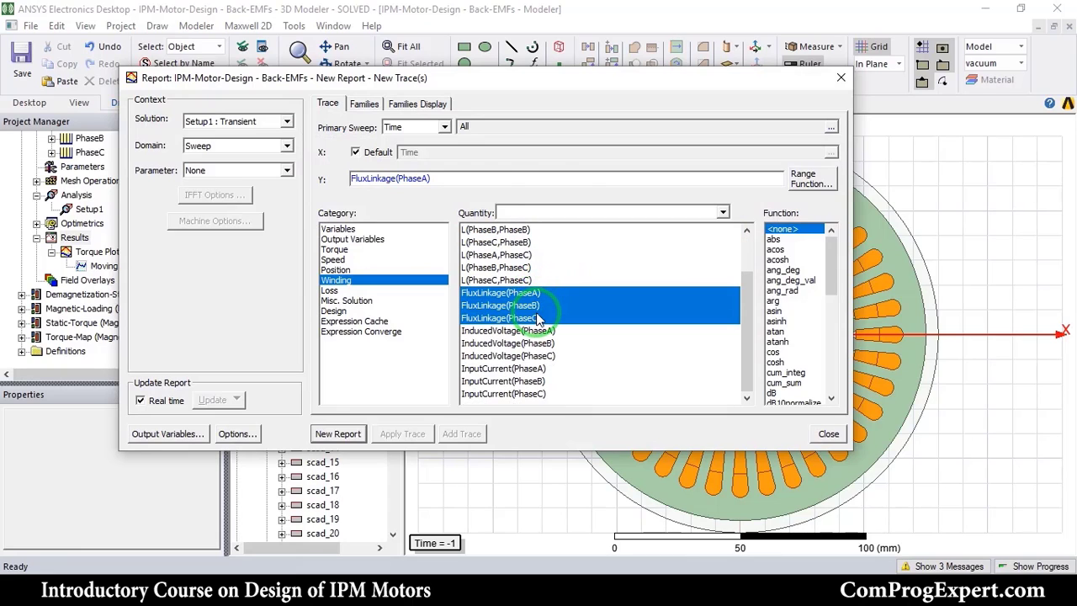
click(522, 317)
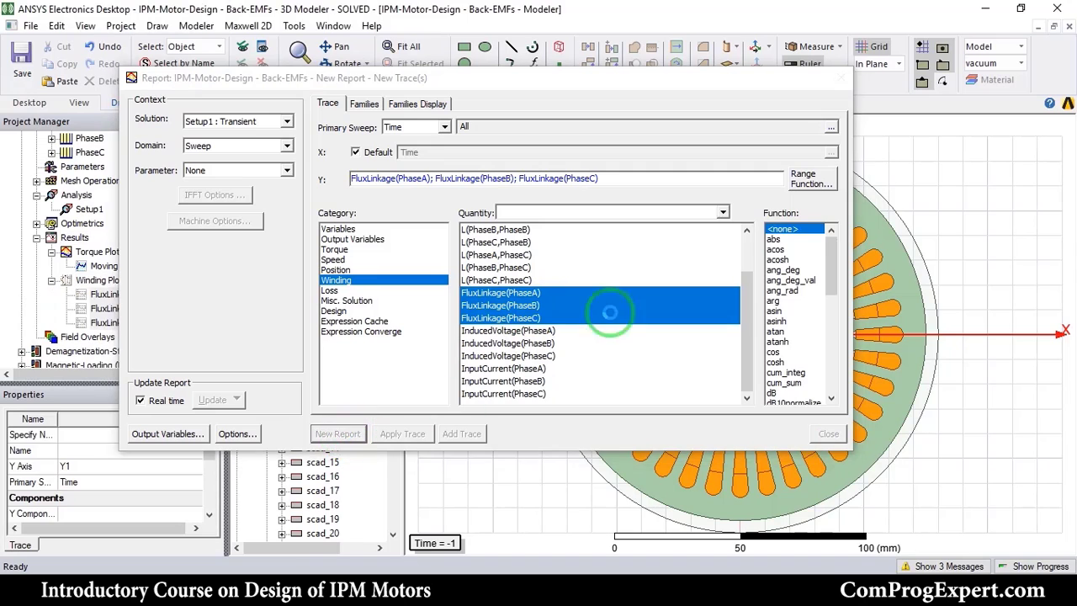
click(337, 434)
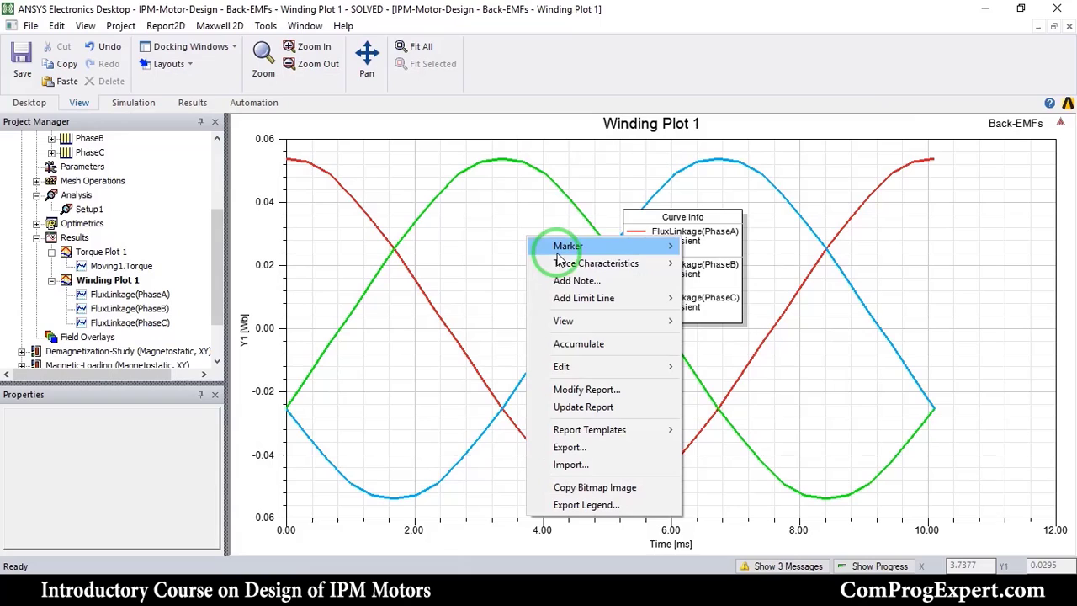
mouse_move(596, 262)
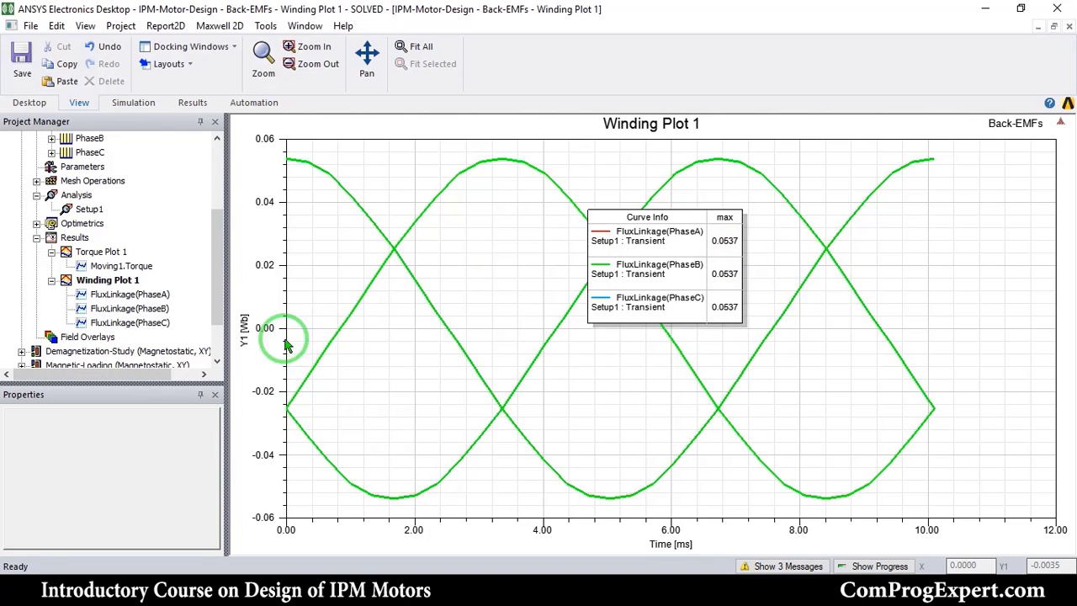
Step: Create Winding Plot 2 of InducedVoltage for PhaseA, PhaseB and PhaseC versus time
right_click(74, 238)
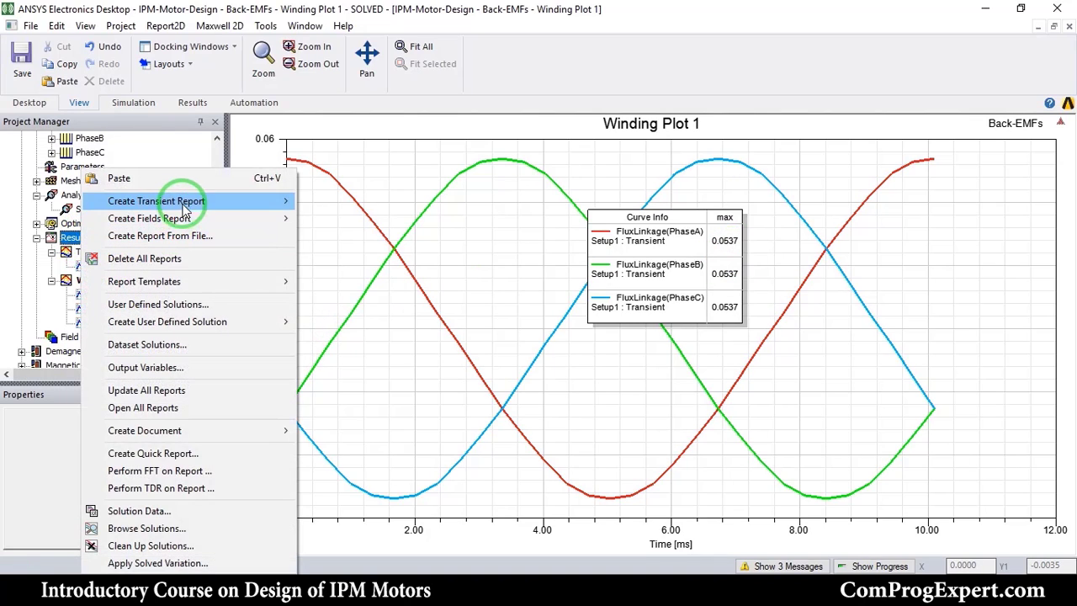
mouse_move(154, 201)
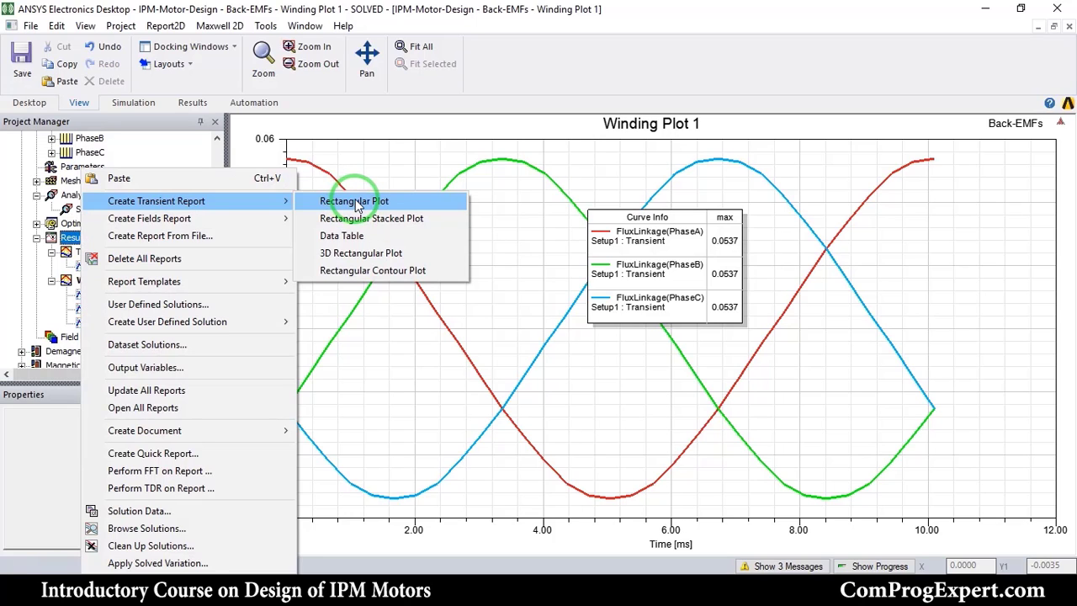
click(354, 200)
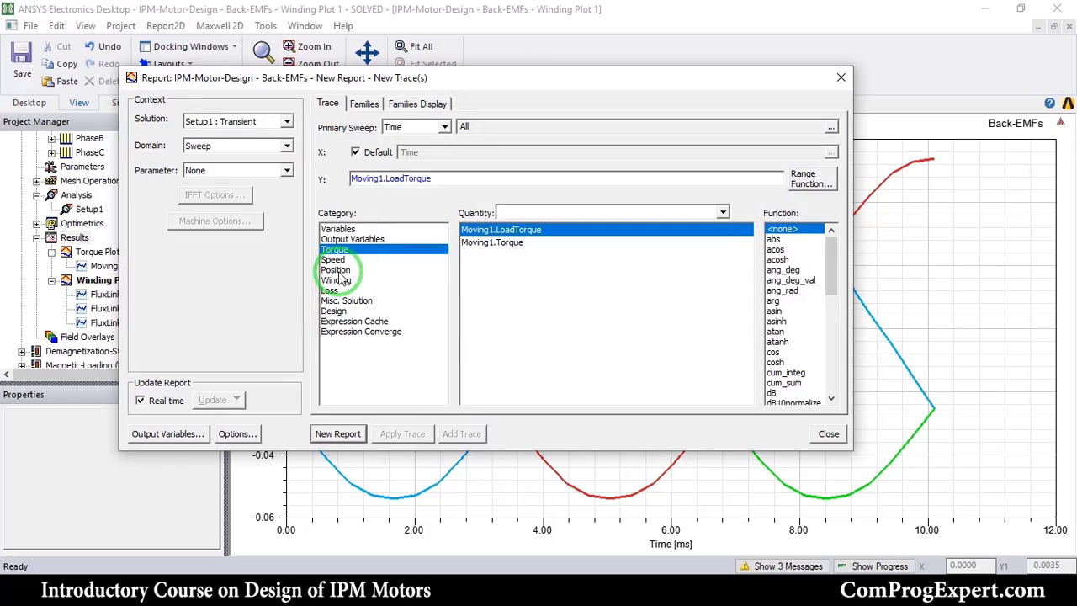
click(337, 280)
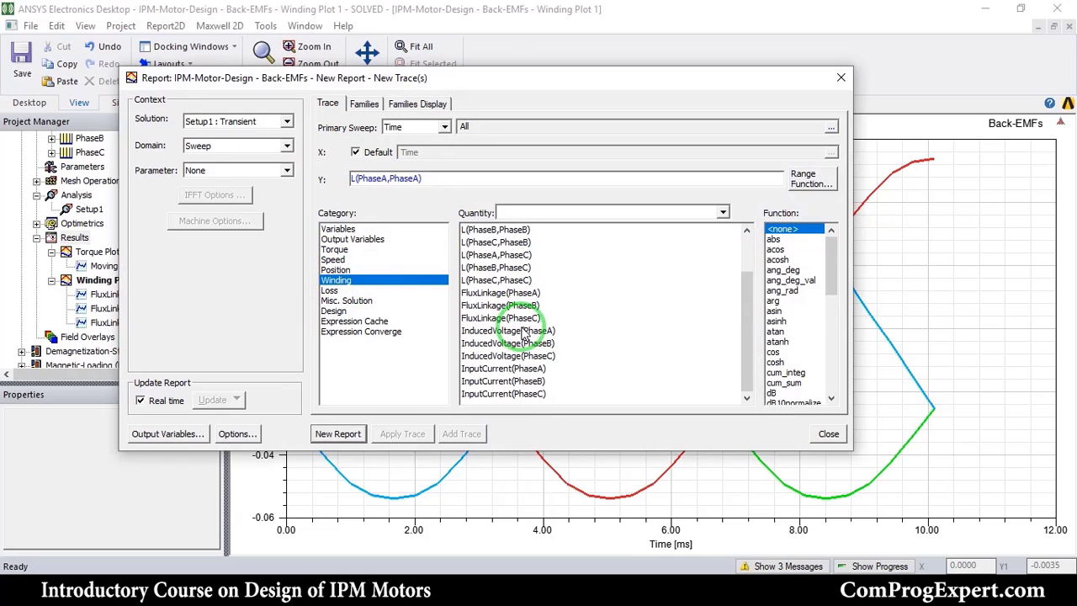
click(508, 330)
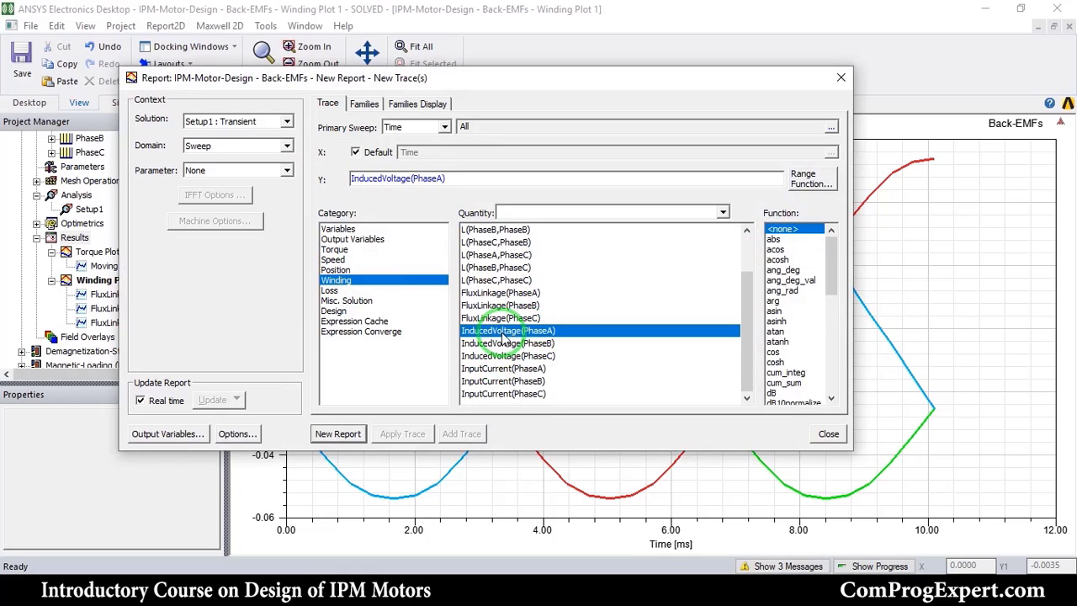
click(509, 355)
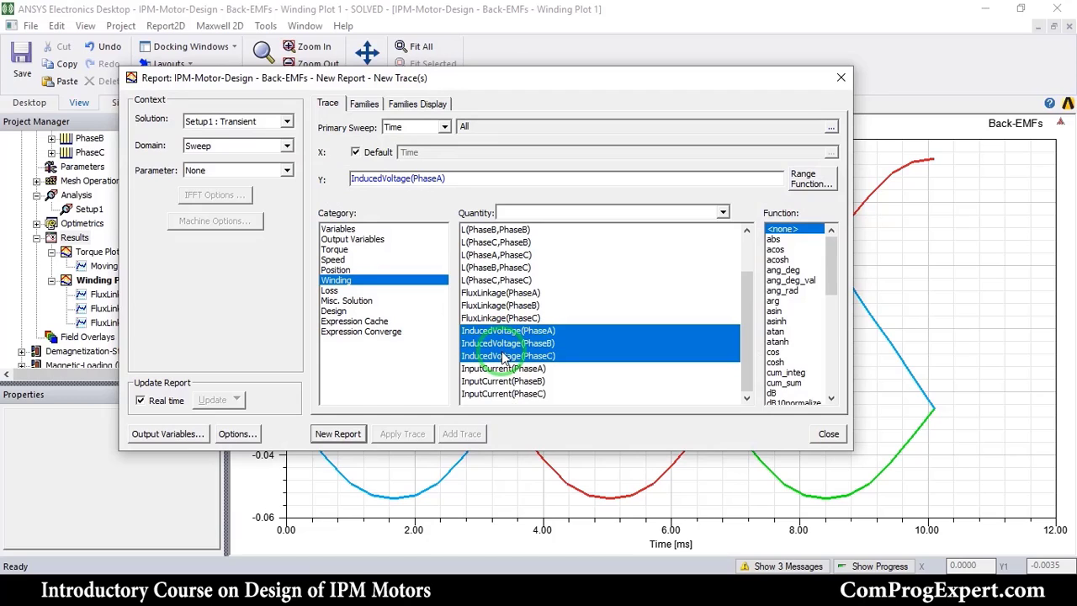
click(337, 434)
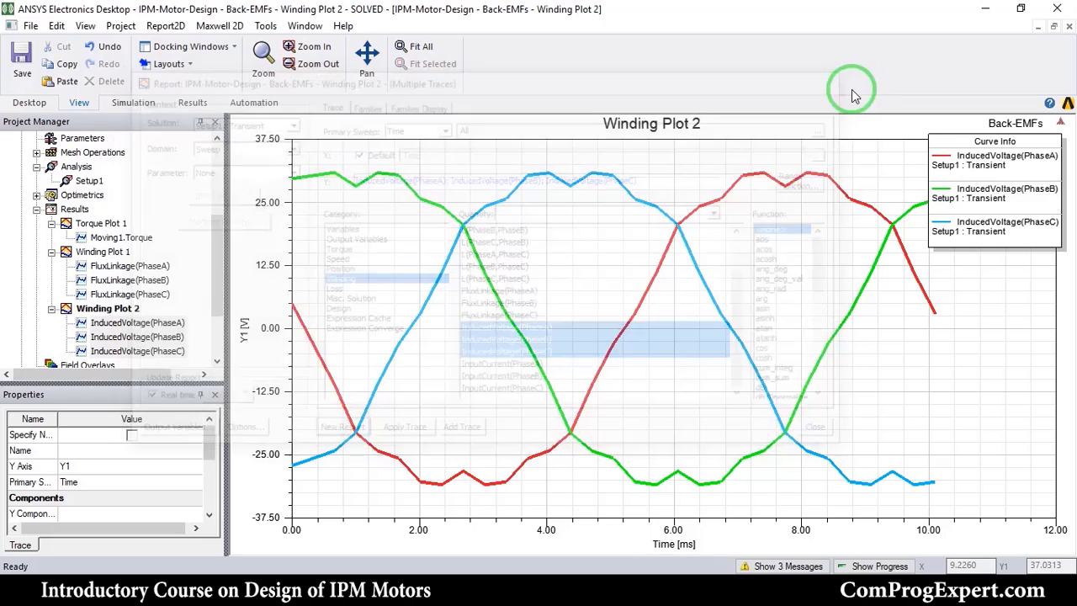
Step: Add the rms trace characteristic to the Winding Plot 2 legend
click(814, 428)
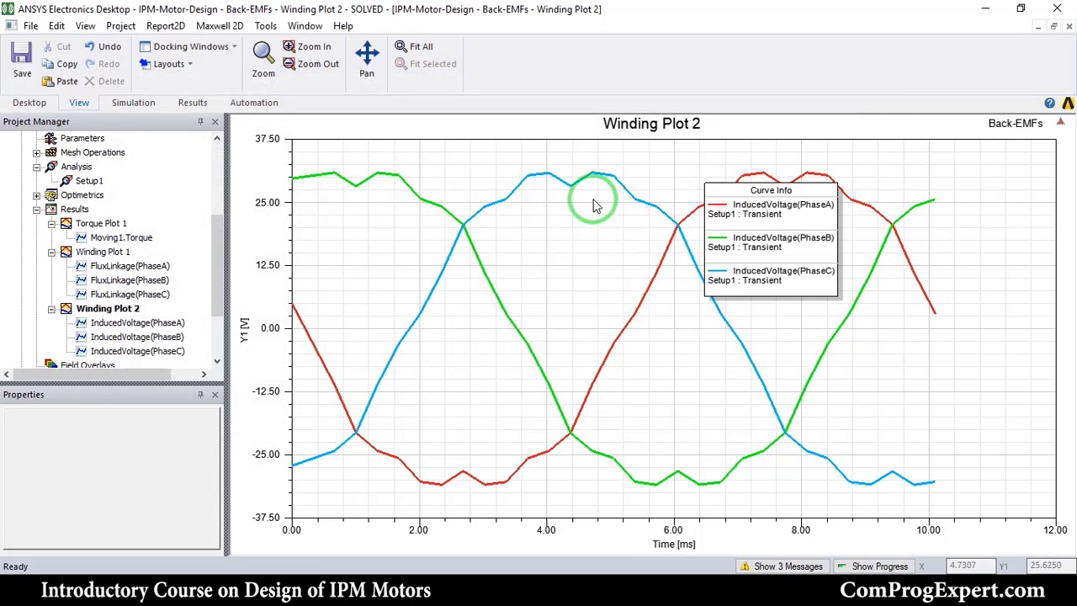
right_click(593, 205)
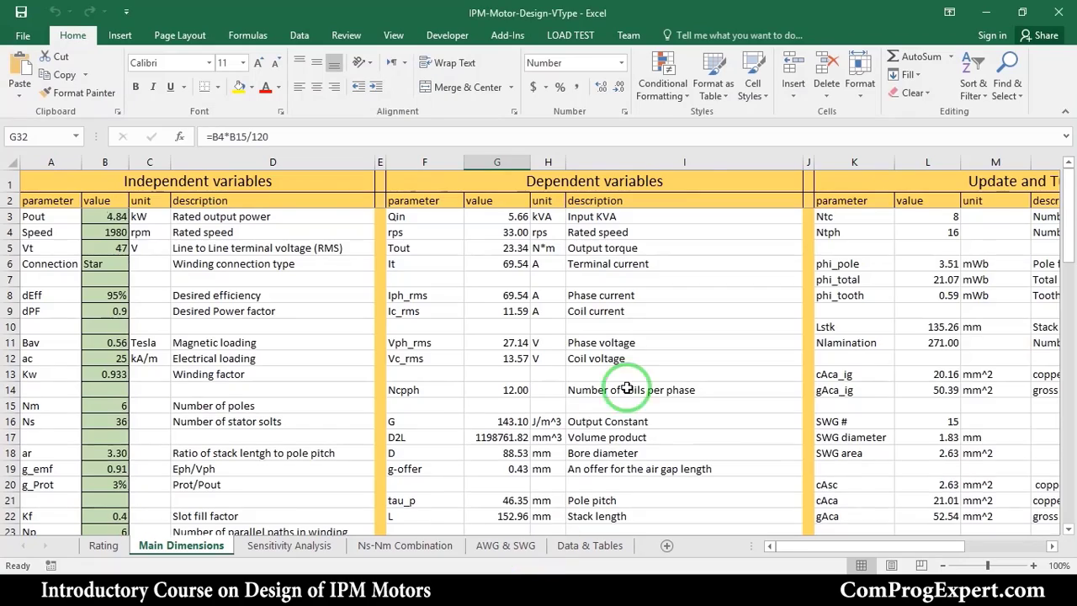
Step: Scroll the Main Dimensions sheet down to the Eph row showing 24.69 V phase back EMF
scroll(down, 3)
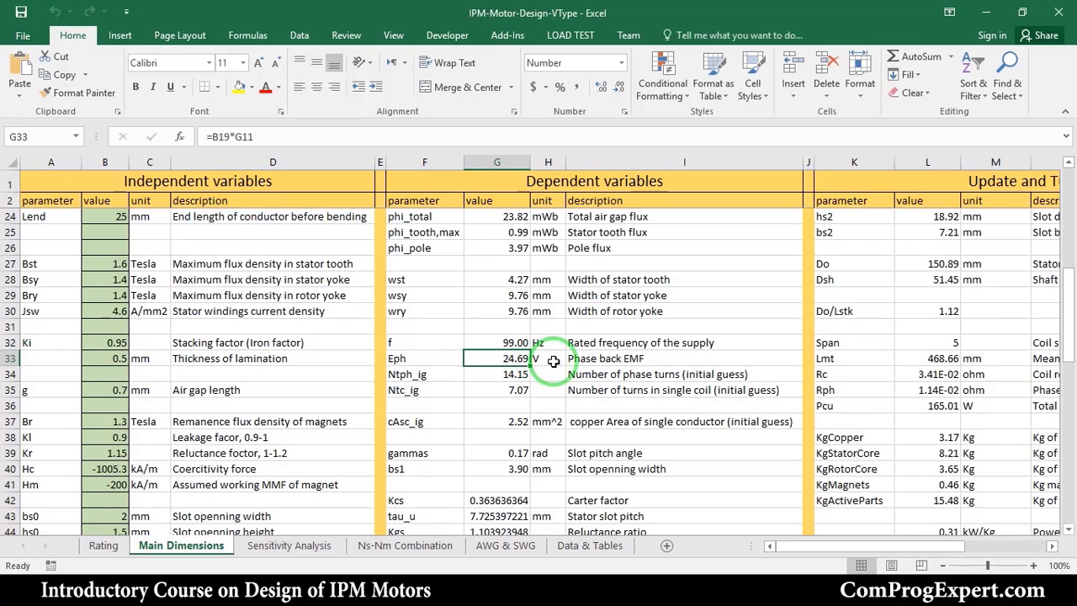
scroll(down, 3)
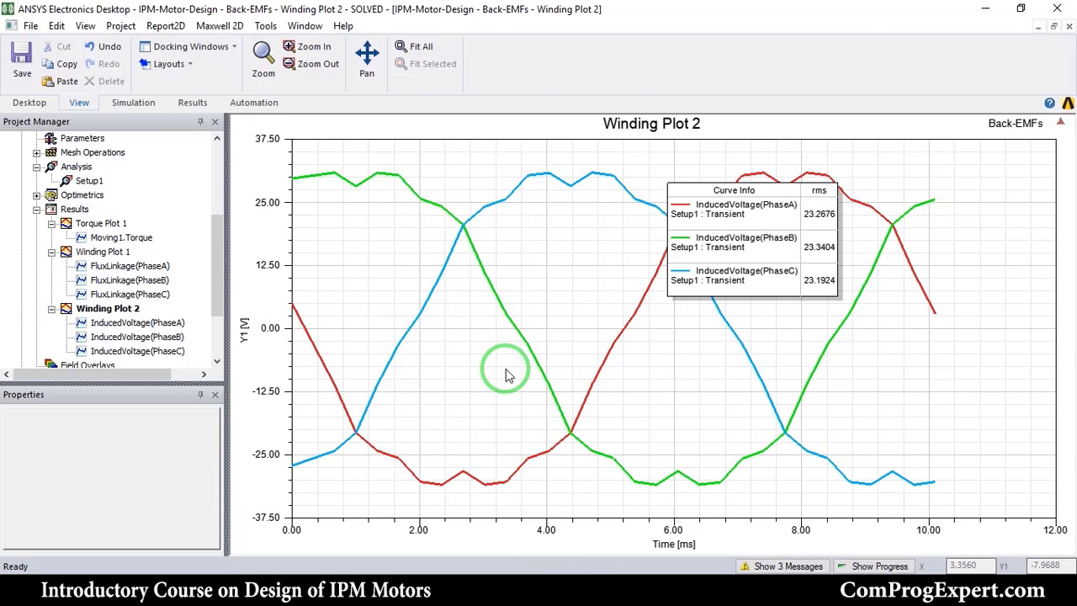
mouse_move(676, 199)
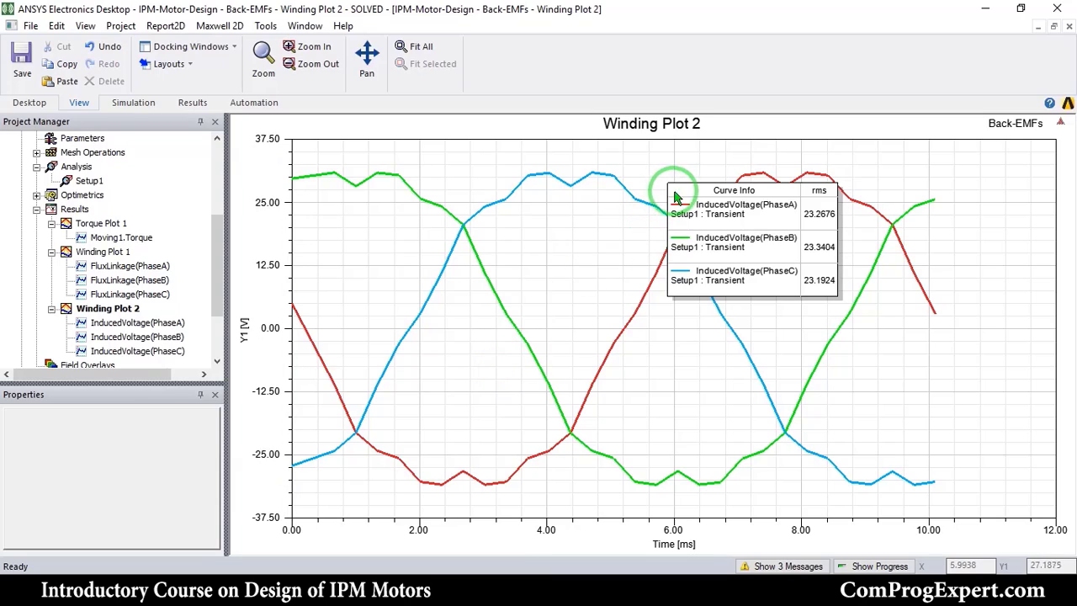
Step: Drag the Curve Info legend with its ~23.3 V RMS values off the voltage curves
drag(676, 198, 648, 244)
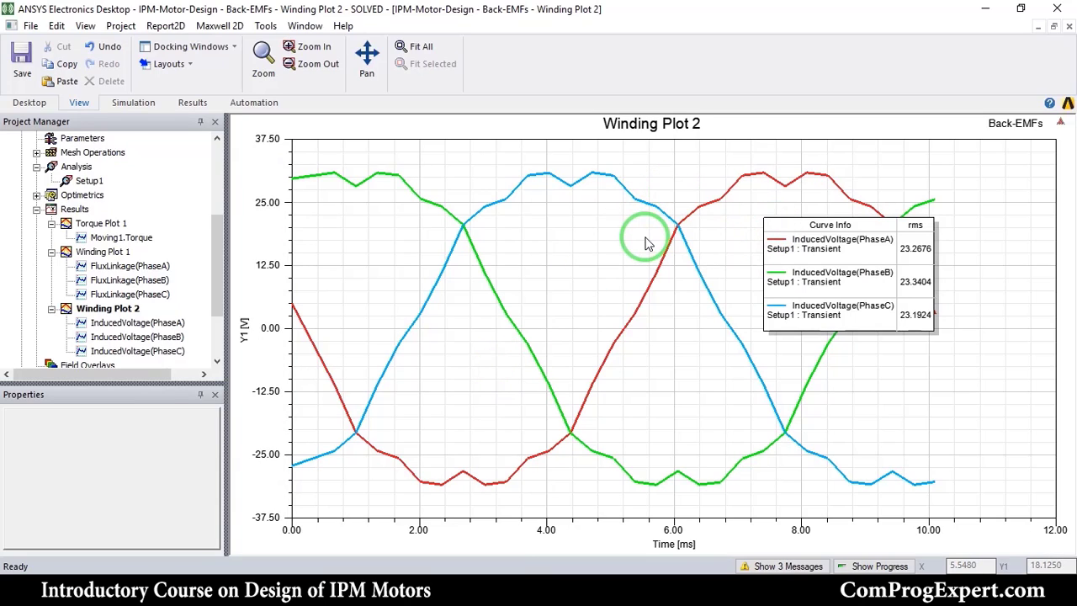
mouse_move(199, 244)
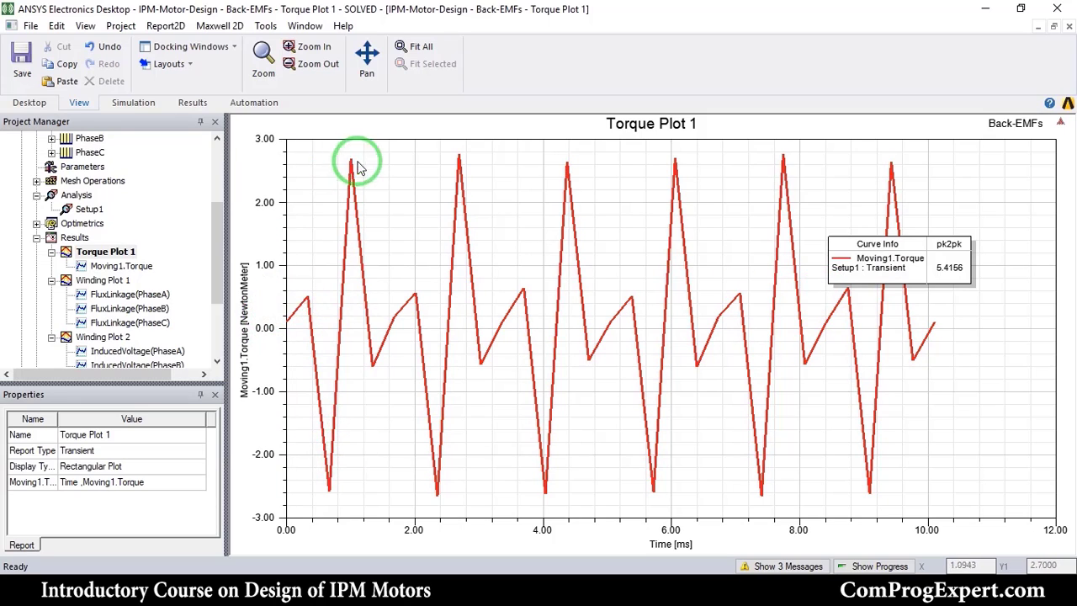
mouse_move(421, 303)
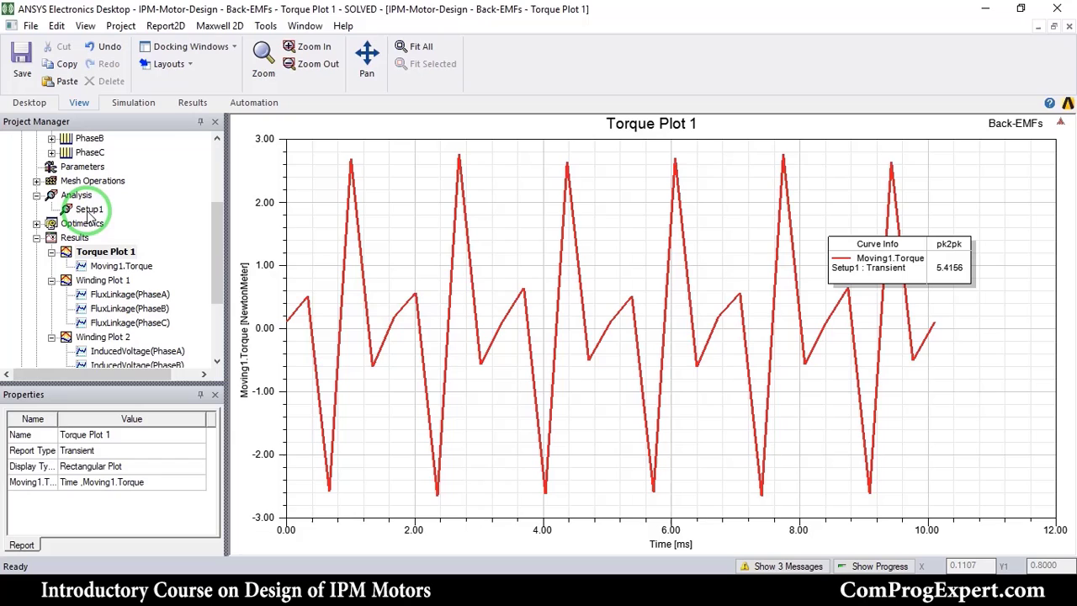
Step: Show Setup1's properties: stop time 1s/99 and time step (1s/99)/30
double_click(88, 209)
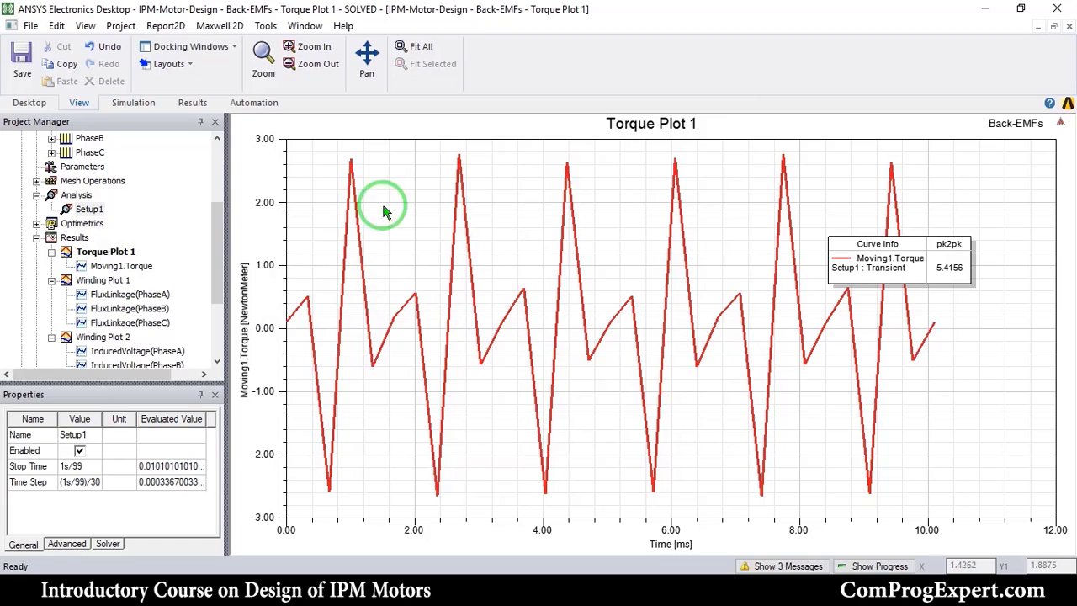
mouse_move(518, 352)
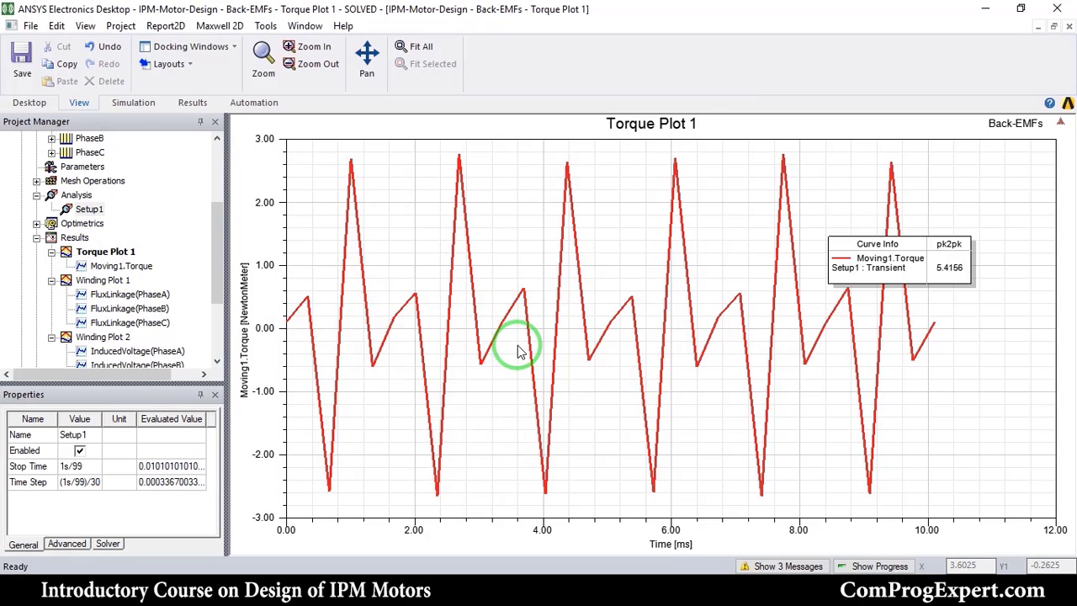